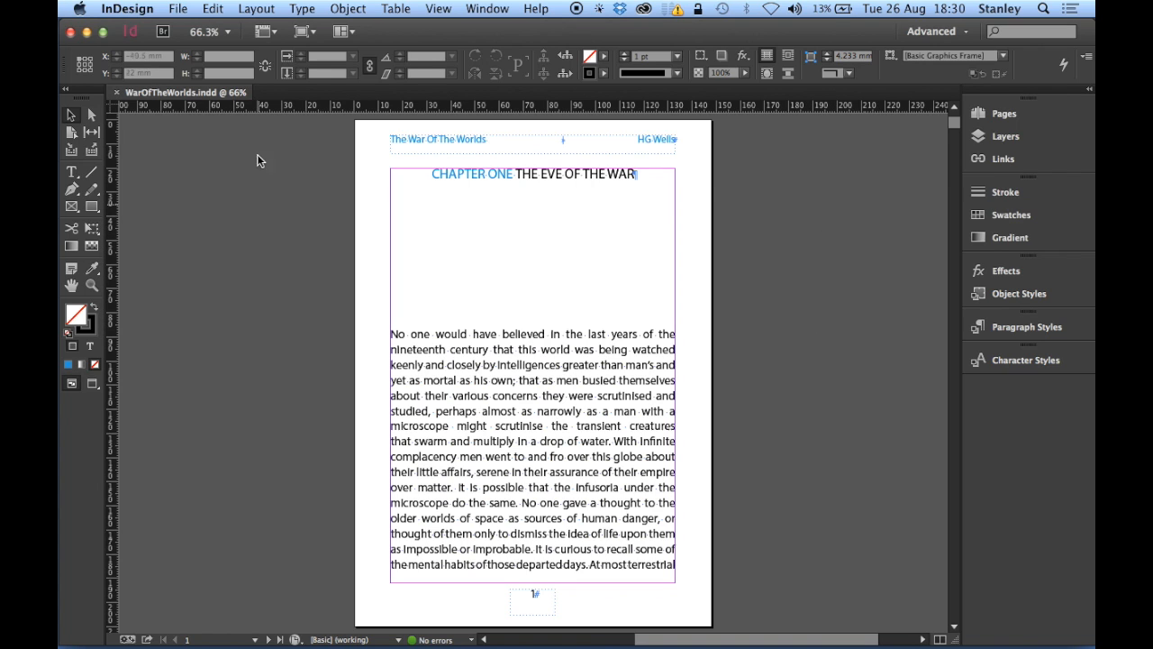
pyautogui.moveTo(676, 110)
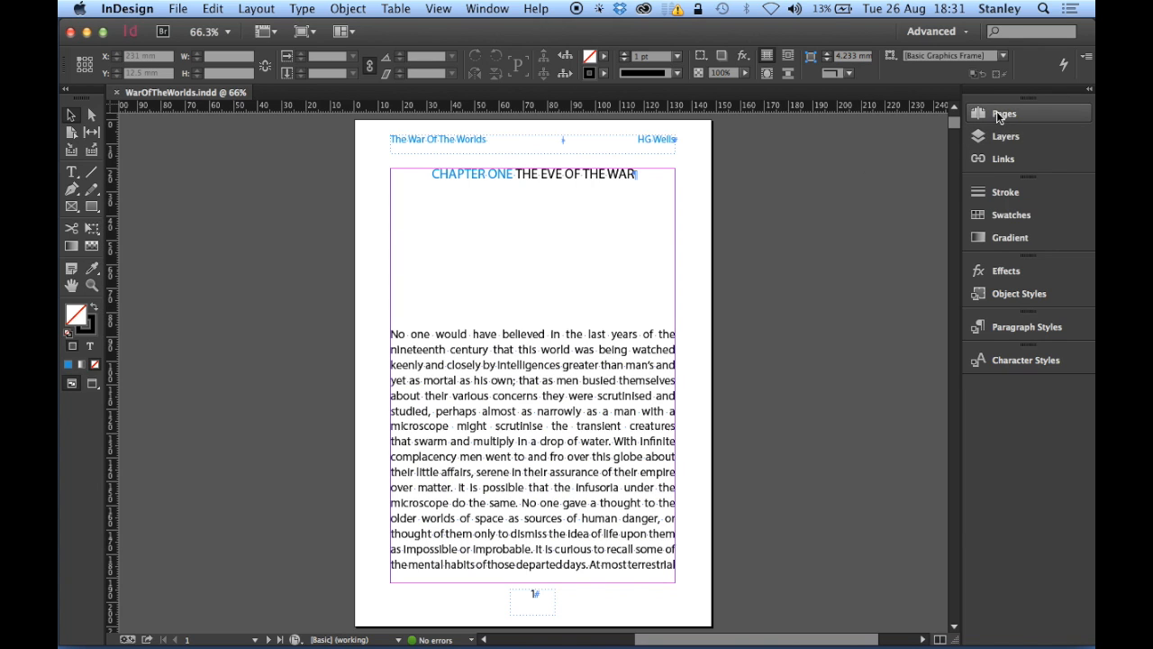
# - Expand the Pages panel to show thumbnails for the 292-page War of the Worlds document
pyautogui.click(1002, 112)
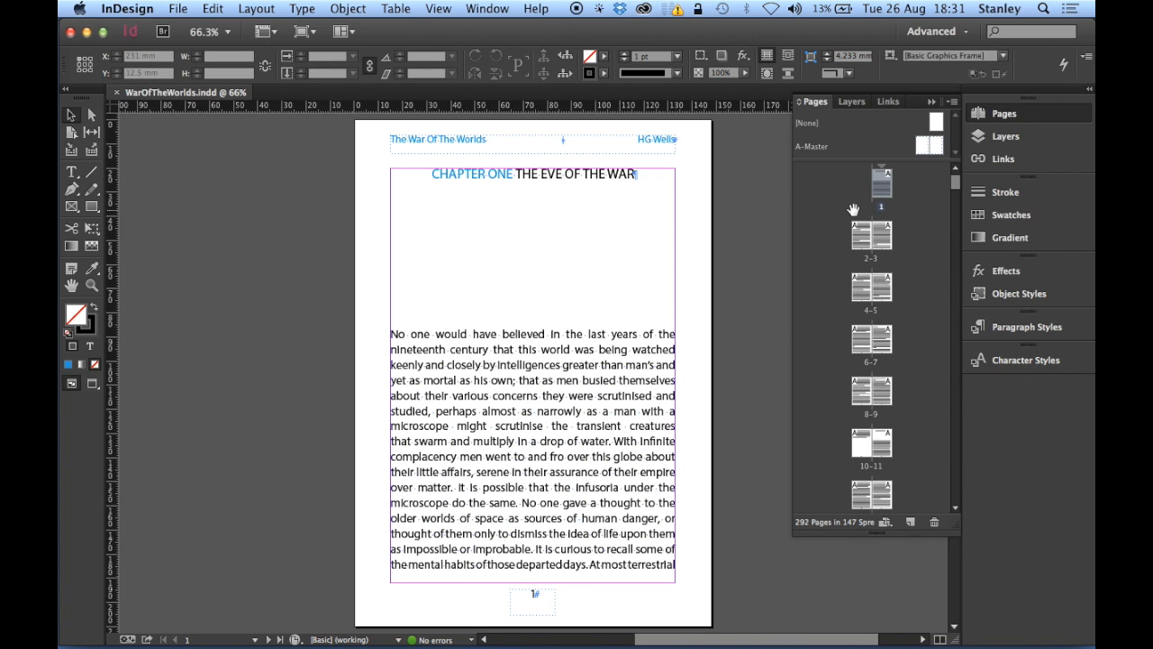
pyautogui.moveTo(864, 216)
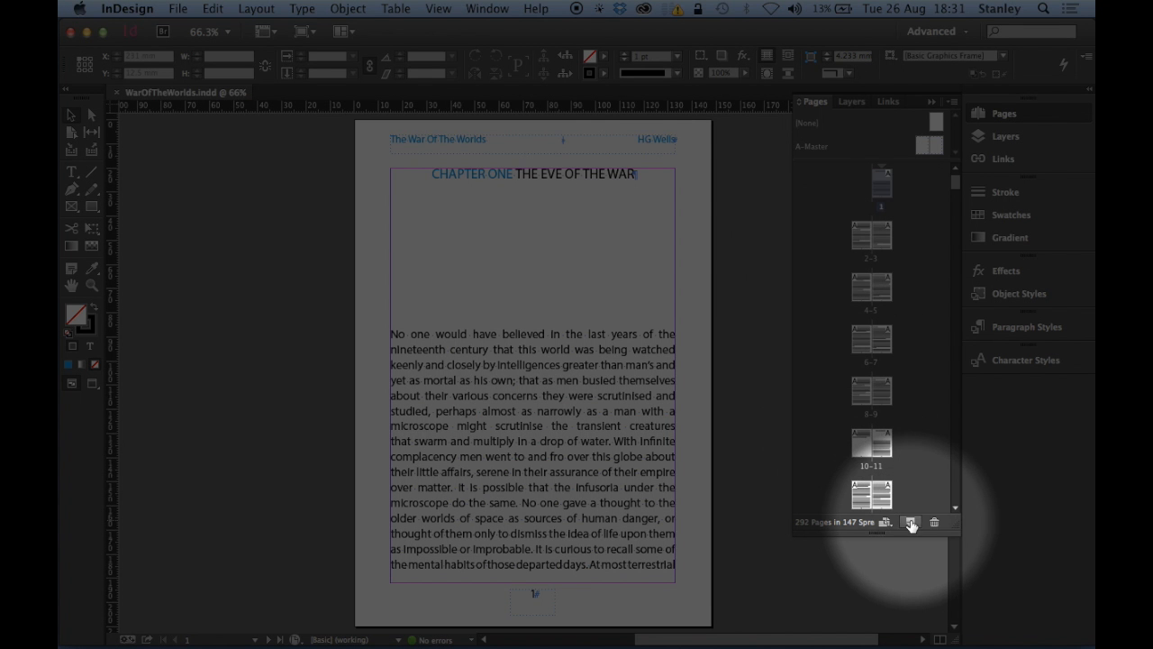
pyautogui.moveTo(912, 523)
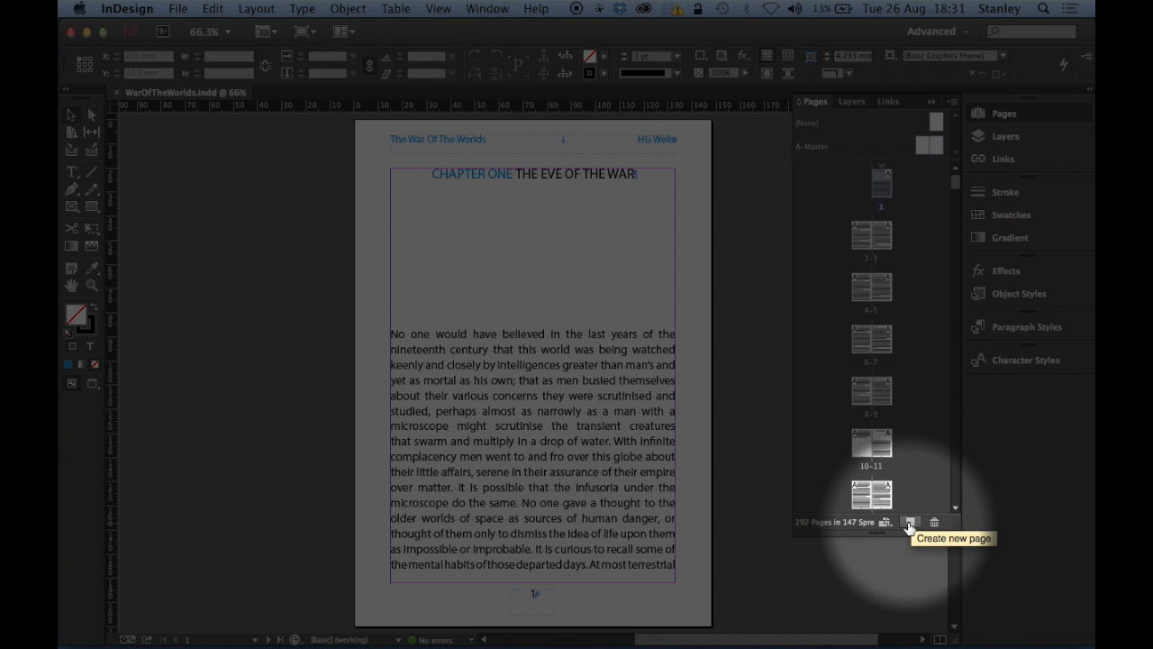
pyautogui.click(909, 523)
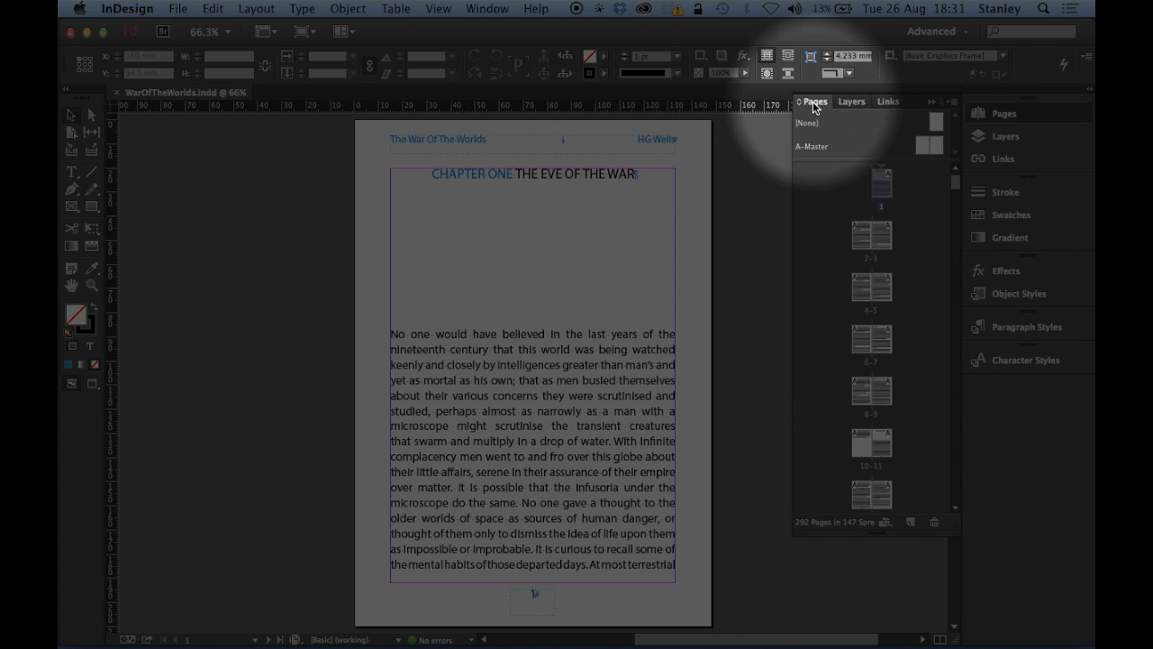
# - Insert 2 A-Master pages before page 1 via the Pages panel menu's Insert Pages
pyautogui.click(944, 100)
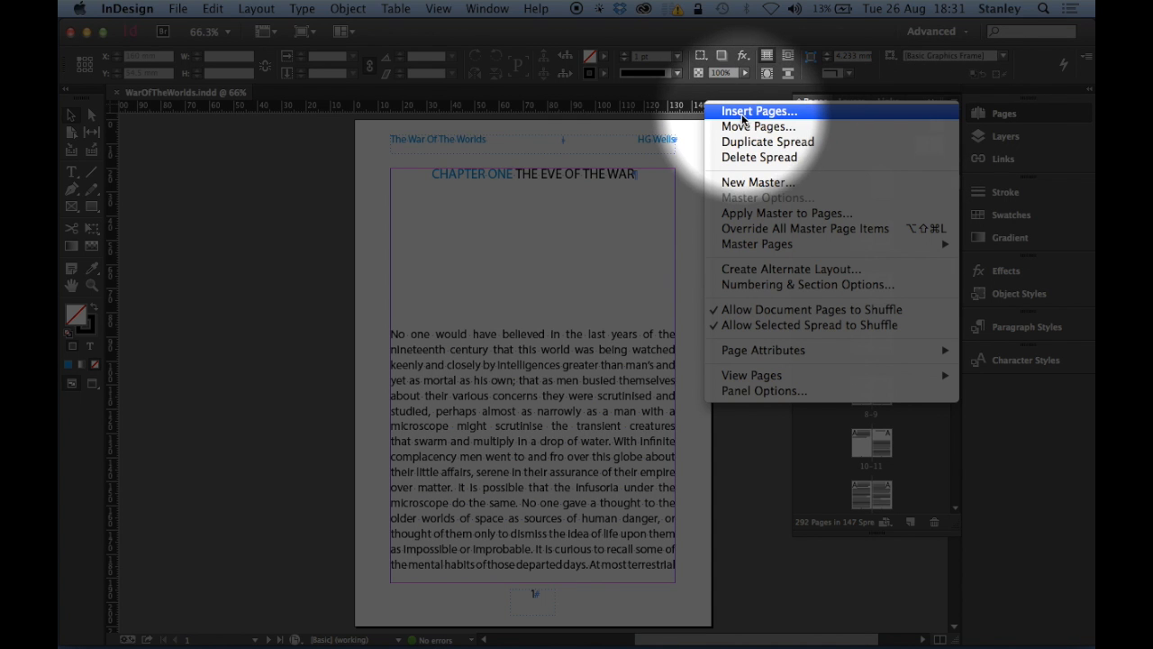
pyautogui.click(760, 112)
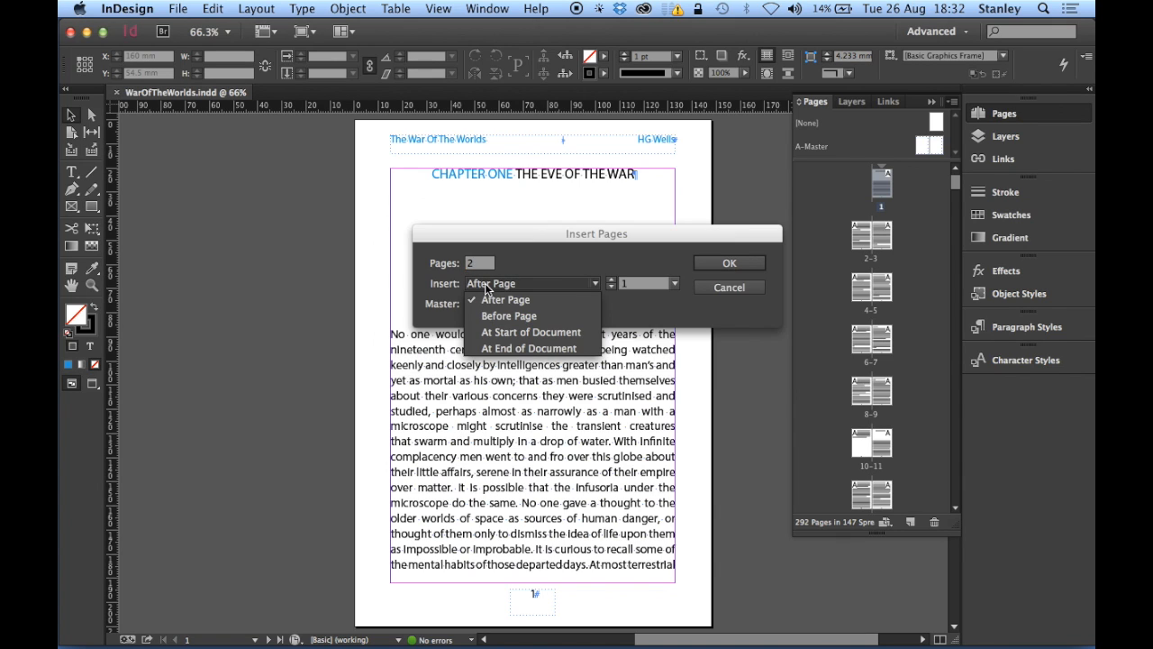
pyautogui.moveTo(505, 284)
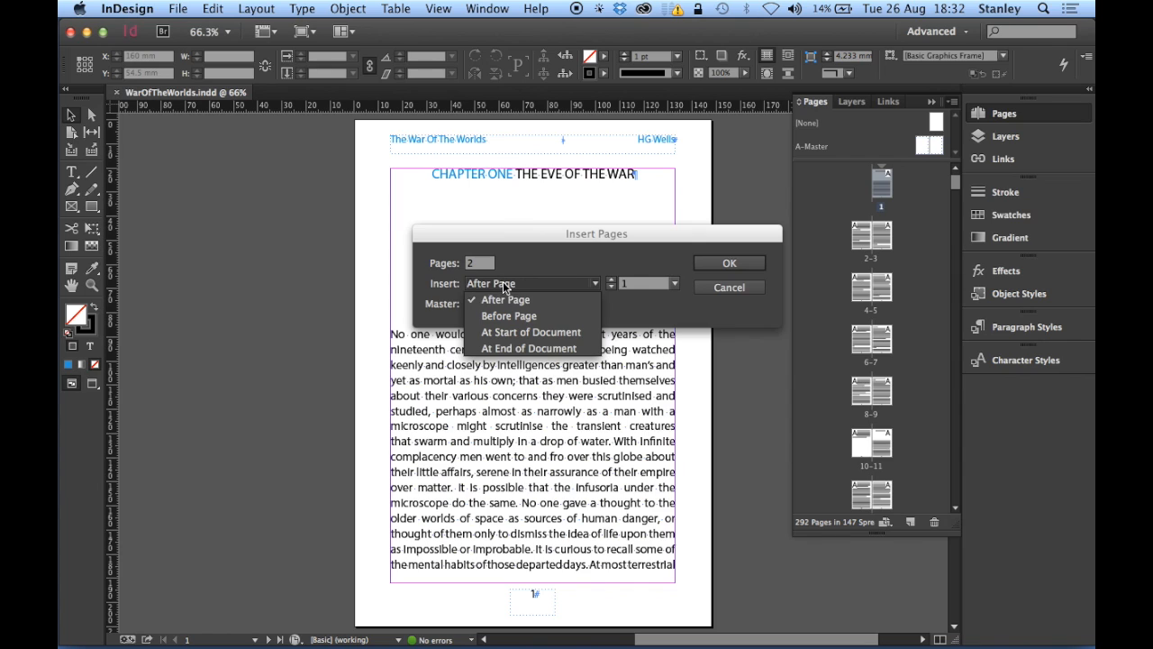
pyautogui.moveTo(491, 315)
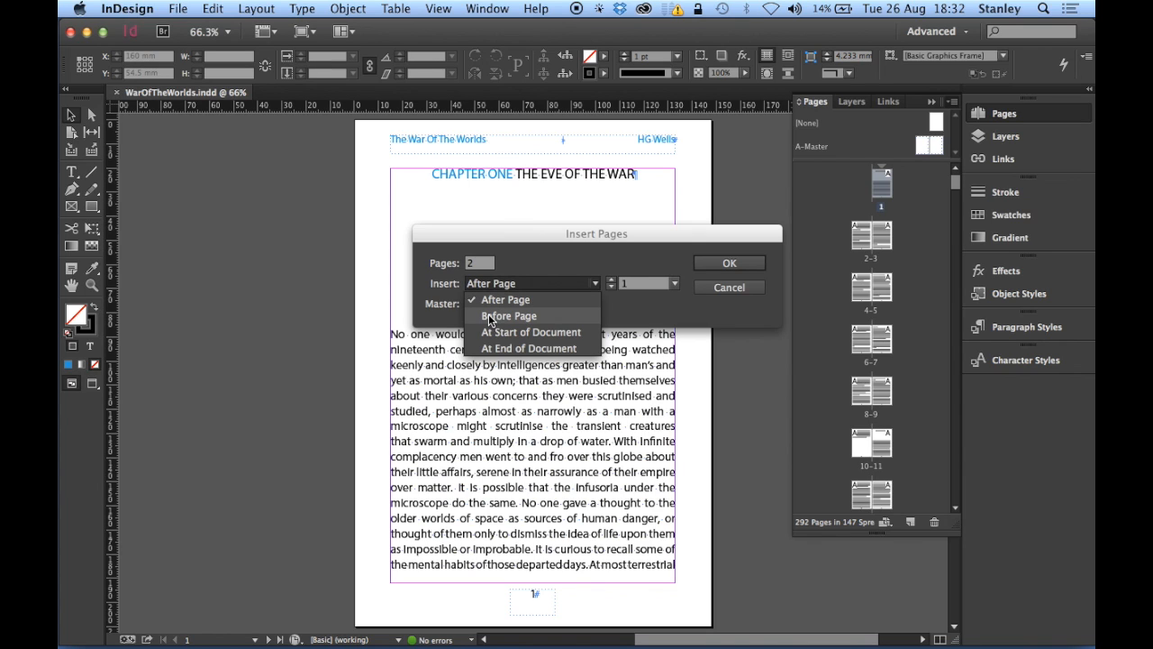
pyautogui.click(509, 315)
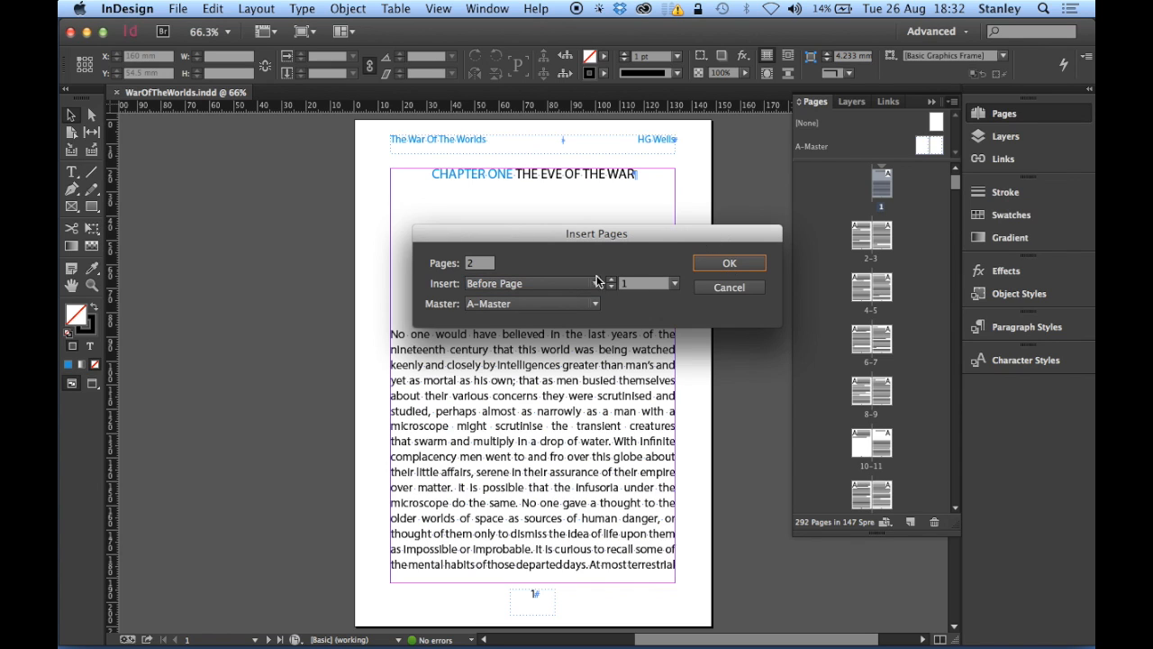
pyautogui.moveTo(469, 317)
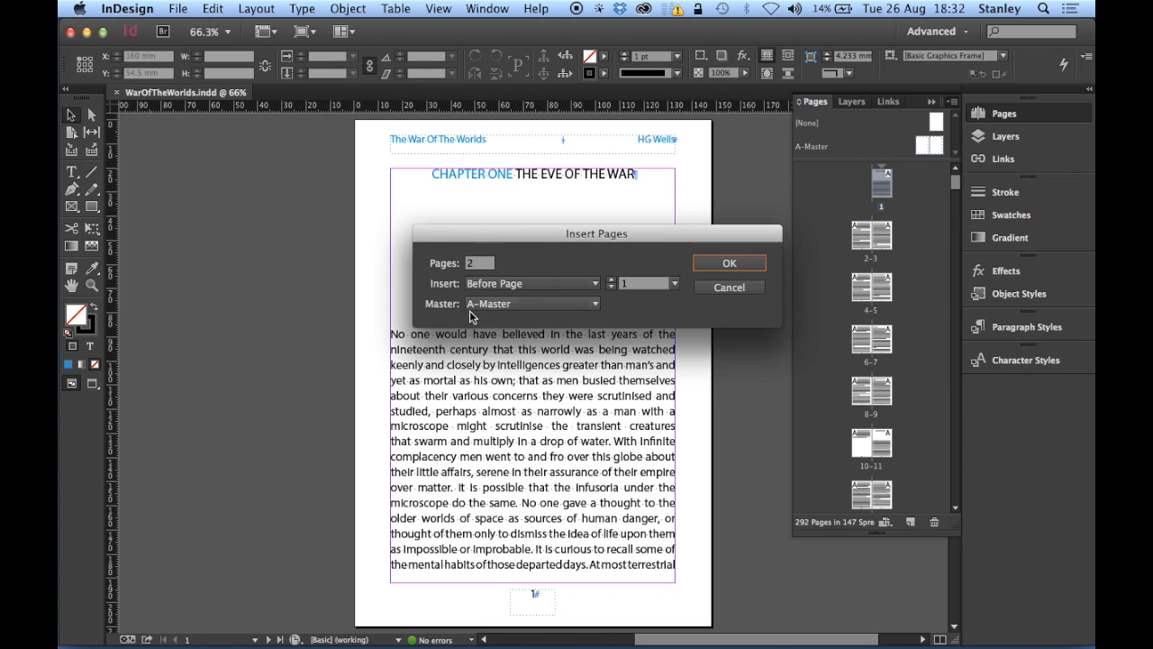
pyautogui.moveTo(440, 314)
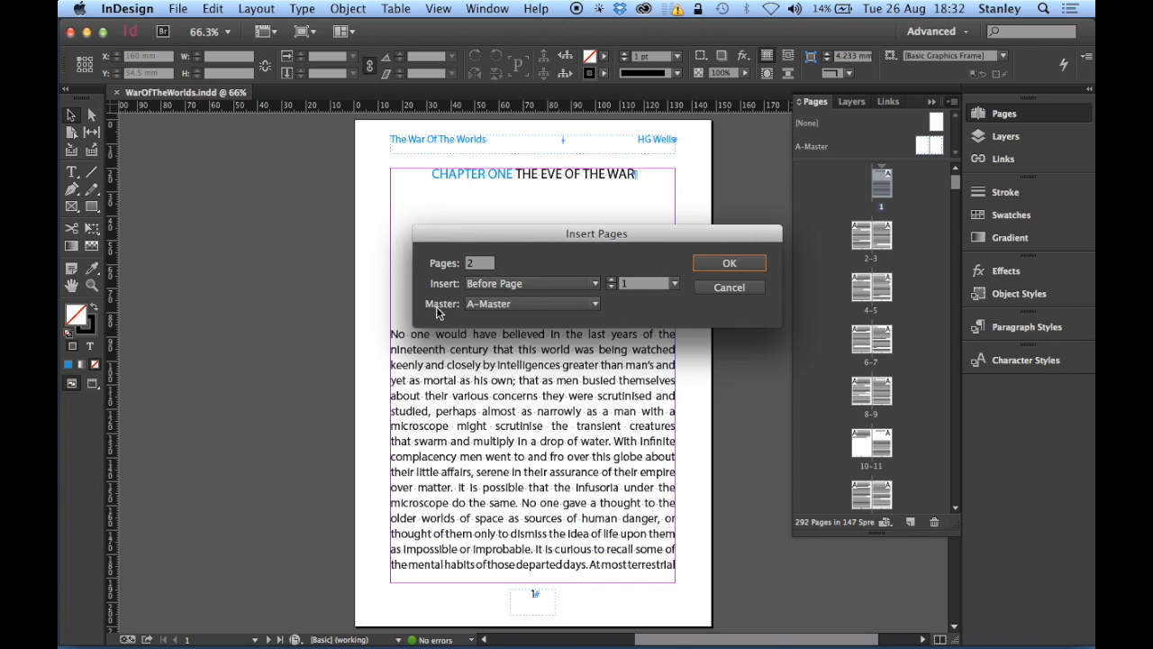
pyautogui.moveTo(476, 328)
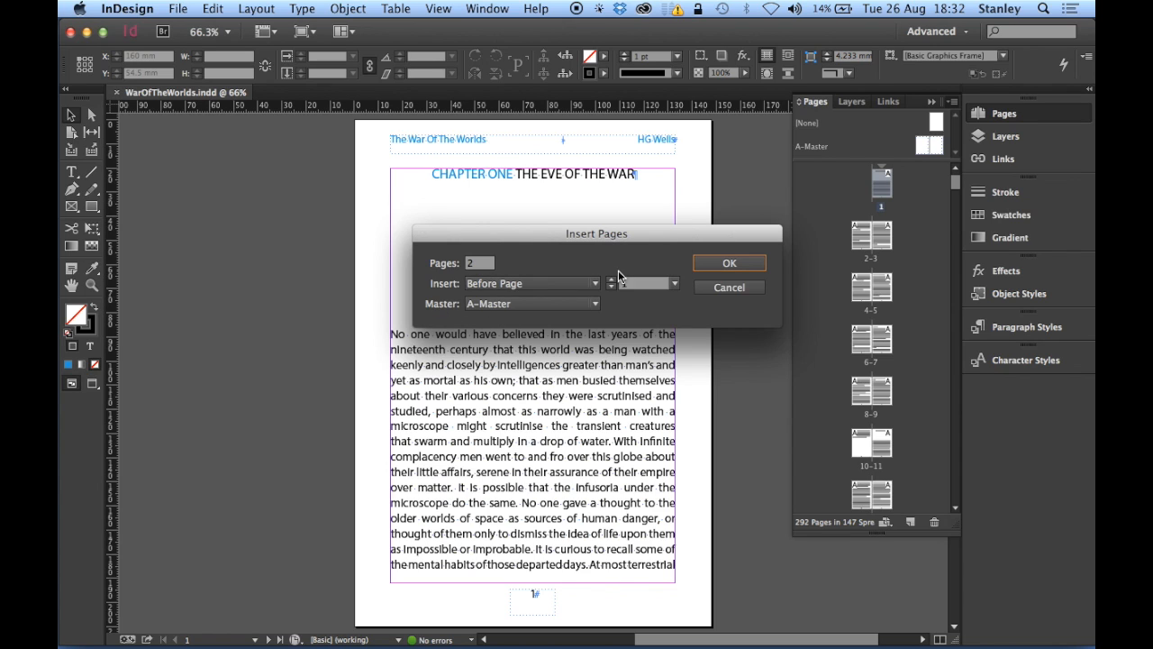
pyautogui.click(728, 263)
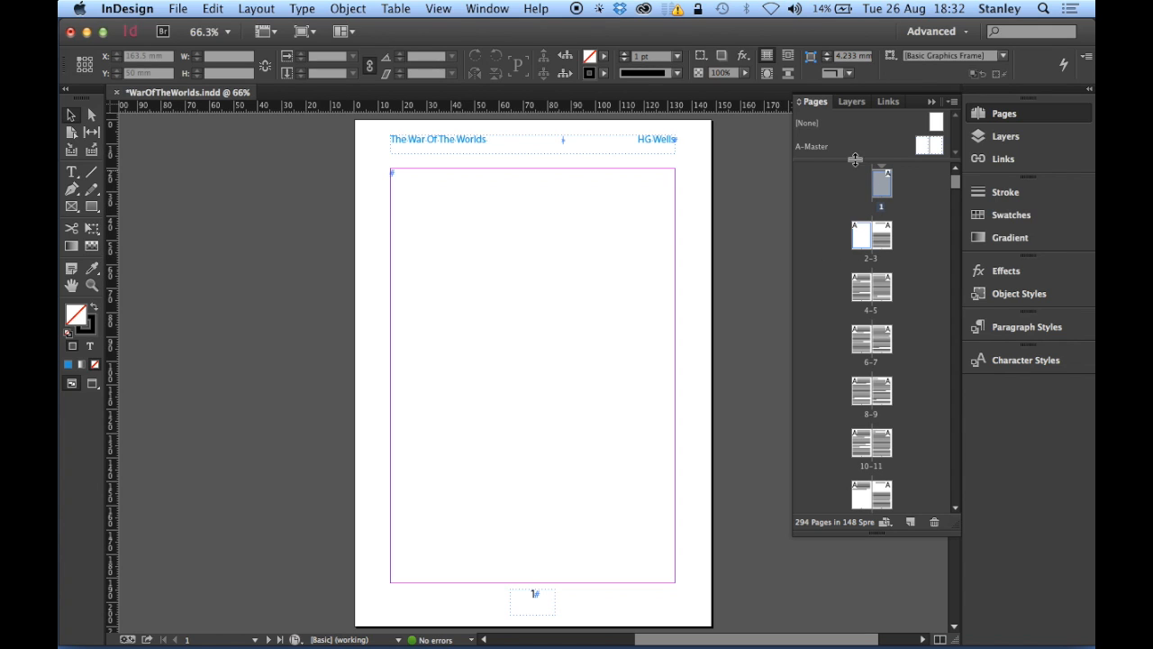
pyautogui.moveTo(876, 198)
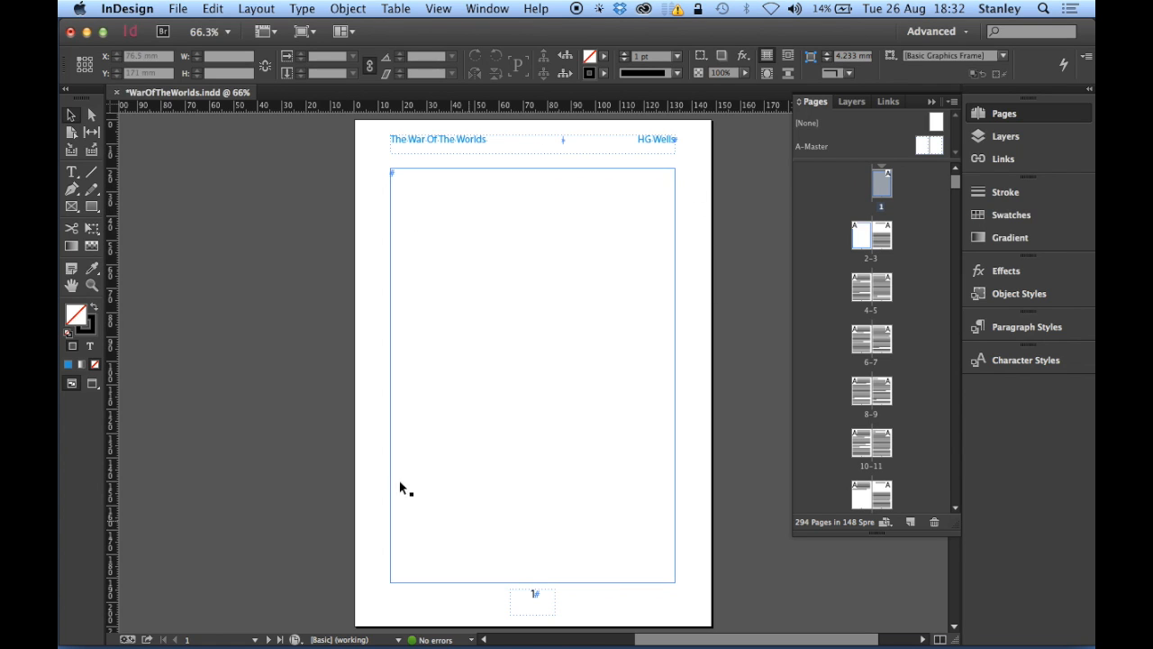
pyautogui.moveTo(447, 198)
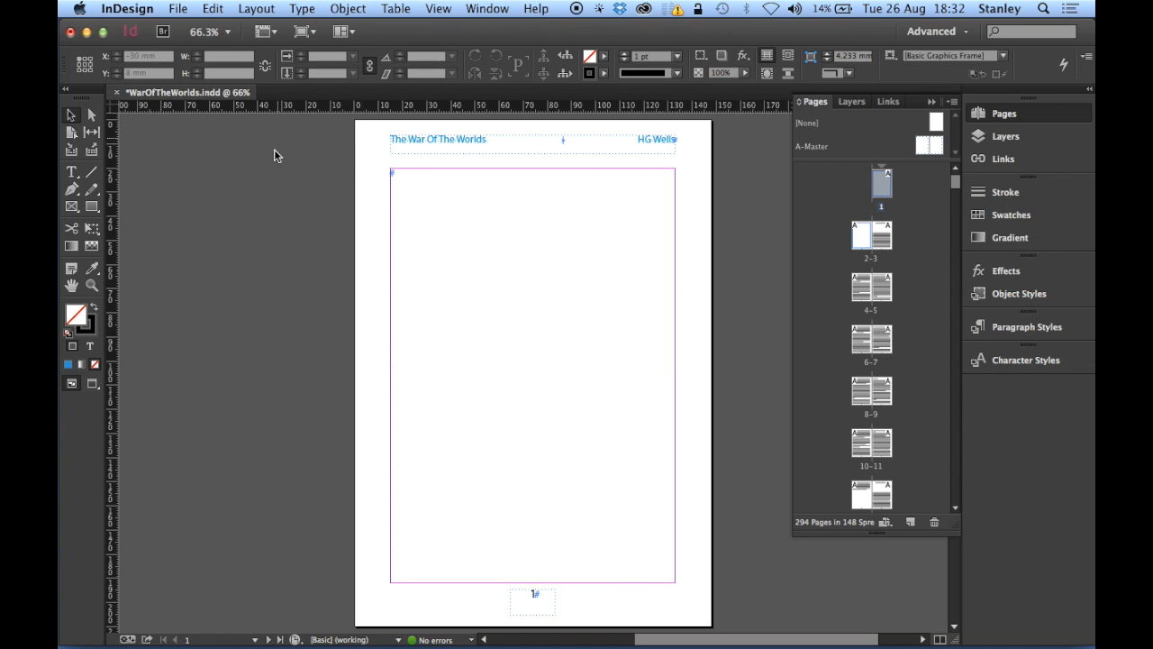
# - Start a new table of contents style named MY TOC from Layout > Table of Contents Styles
pyautogui.click(256, 7)
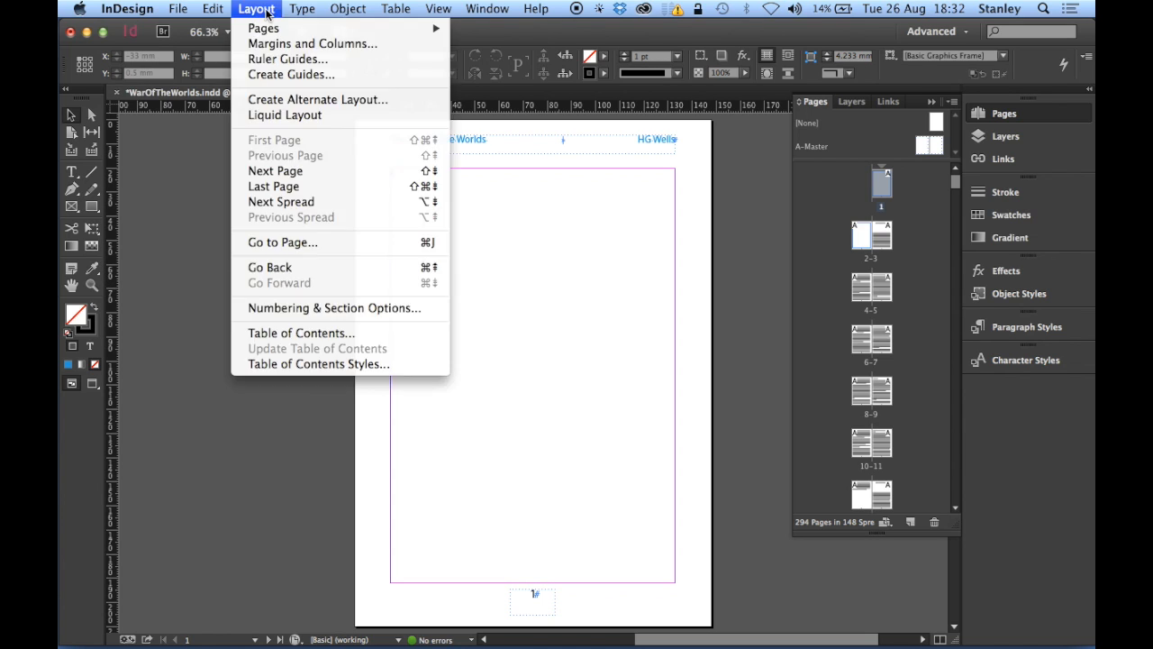
pyautogui.moveTo(317, 364)
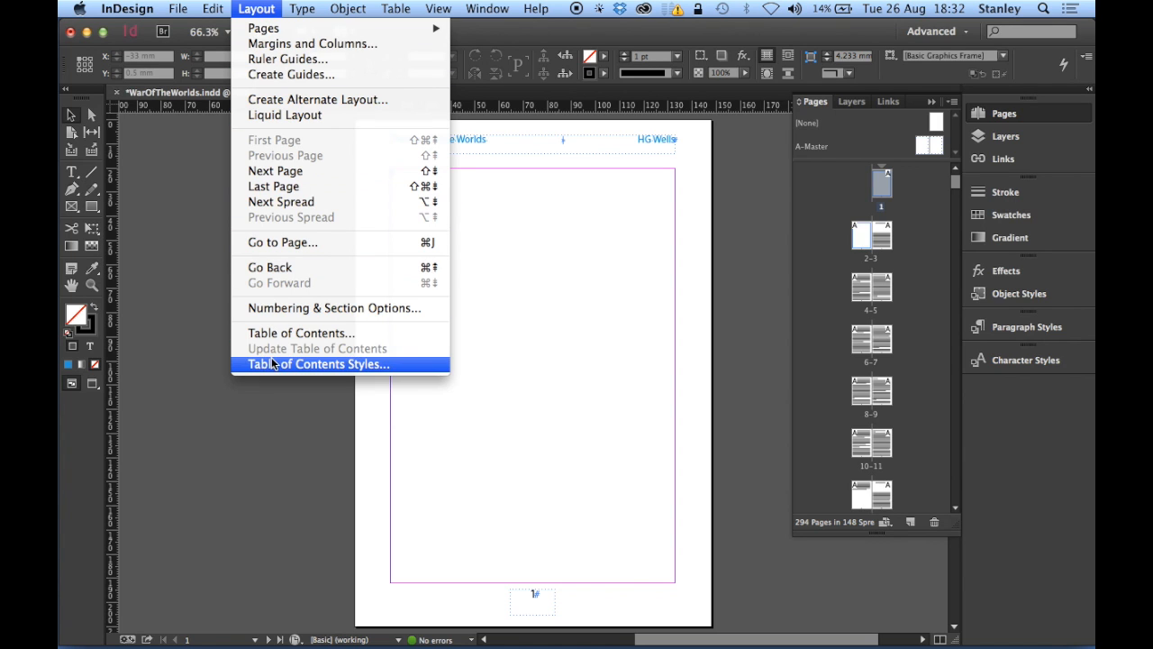
pyautogui.moveTo(400, 364)
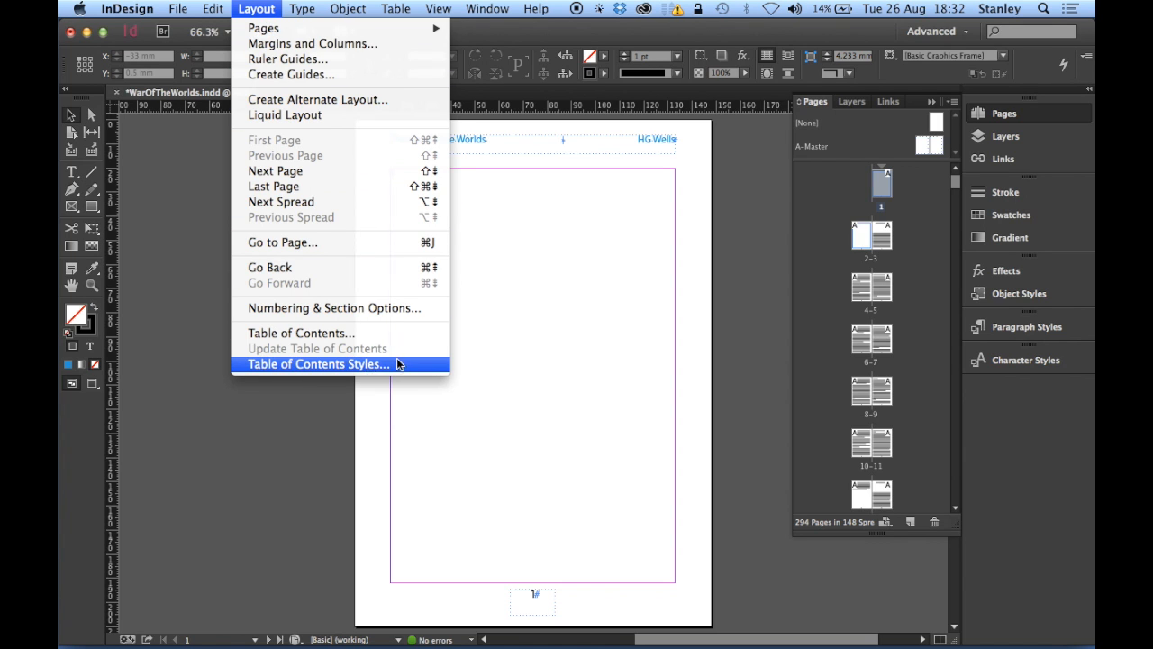
pyautogui.click(317, 364)
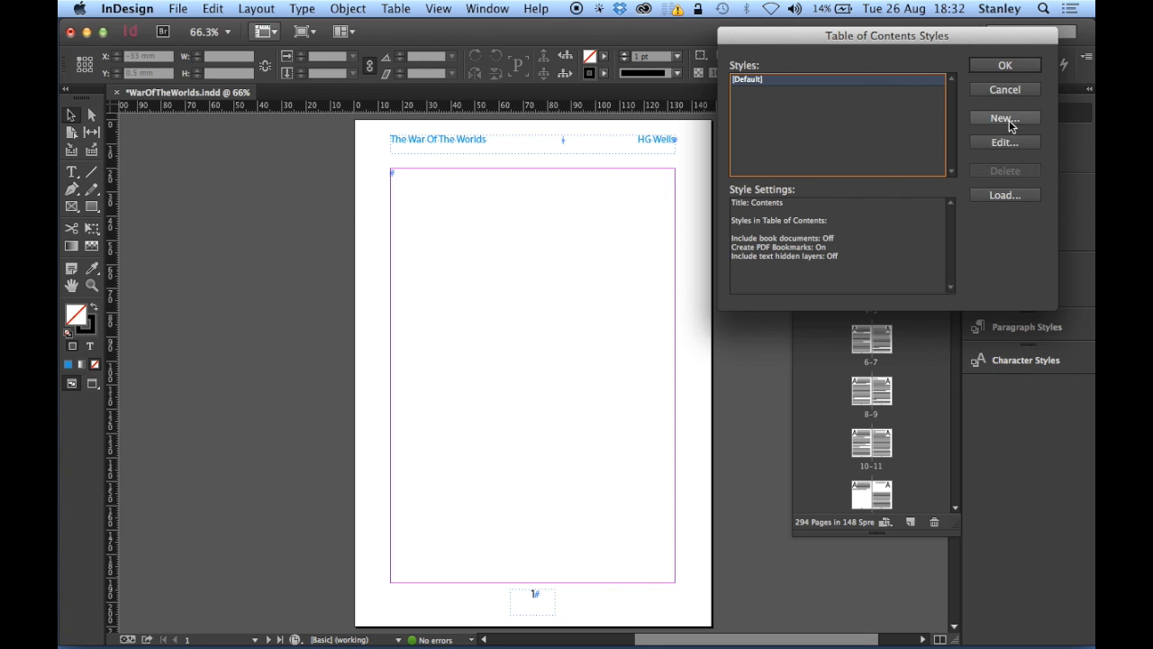
pyautogui.click(1004, 119)
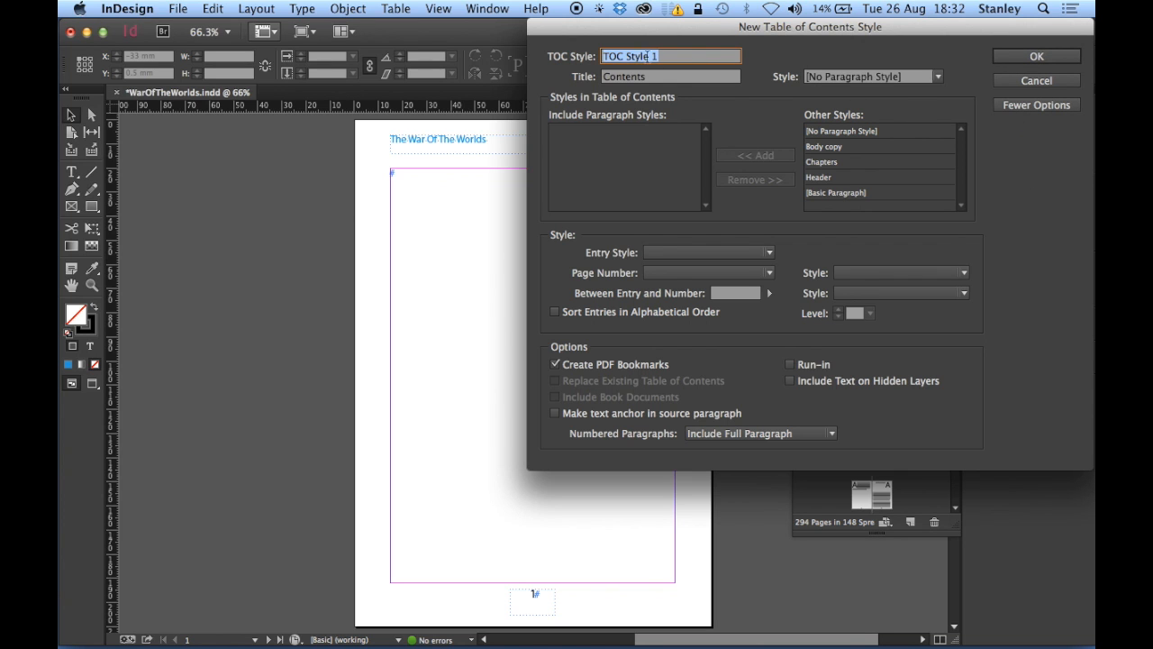
pyautogui.write('M1')
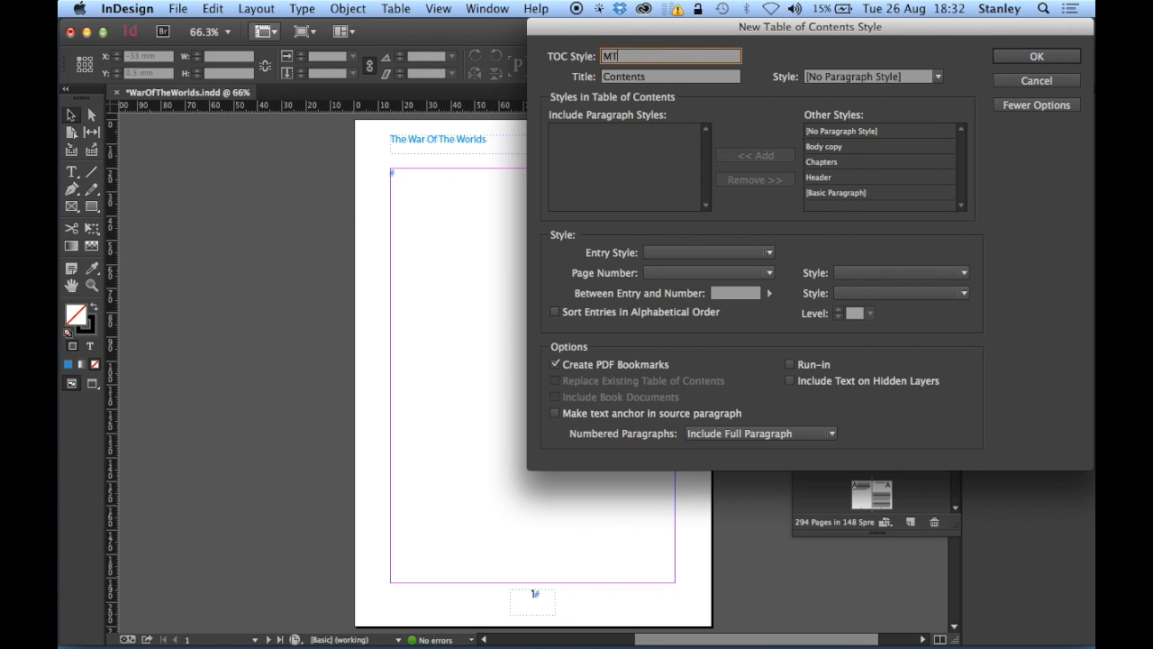
pyautogui.write('Y')
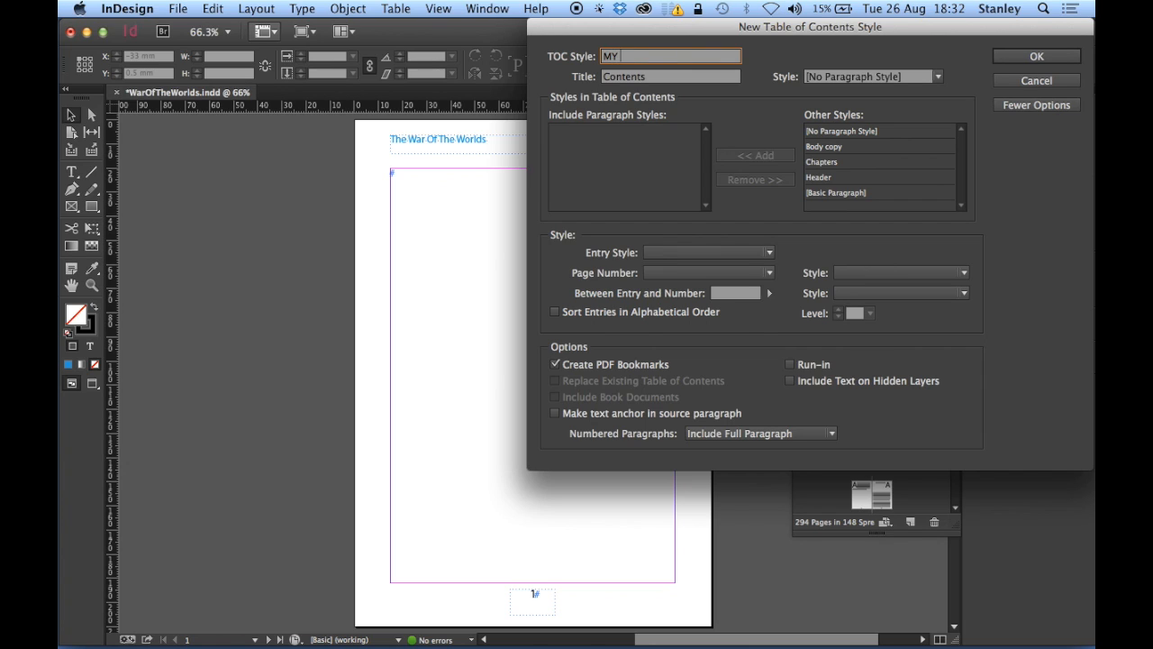
pyautogui.write('TOC')
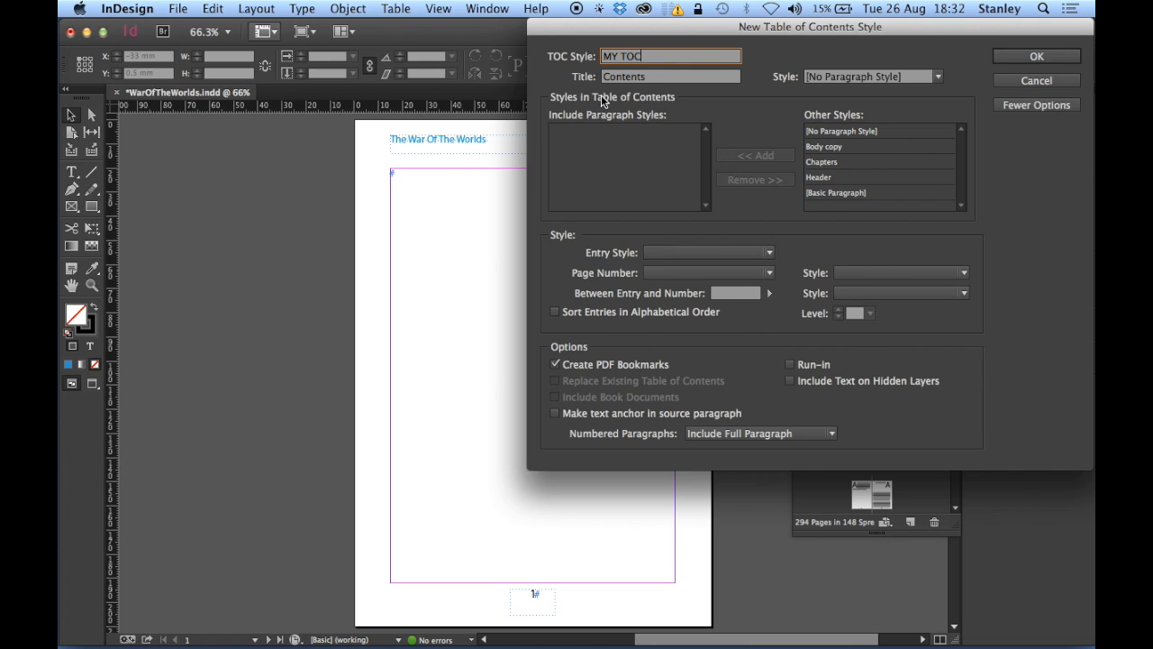
# - Replace the default Contents title with WAR OF THE WORLDS CONTENTS
pyautogui.click(670, 75)
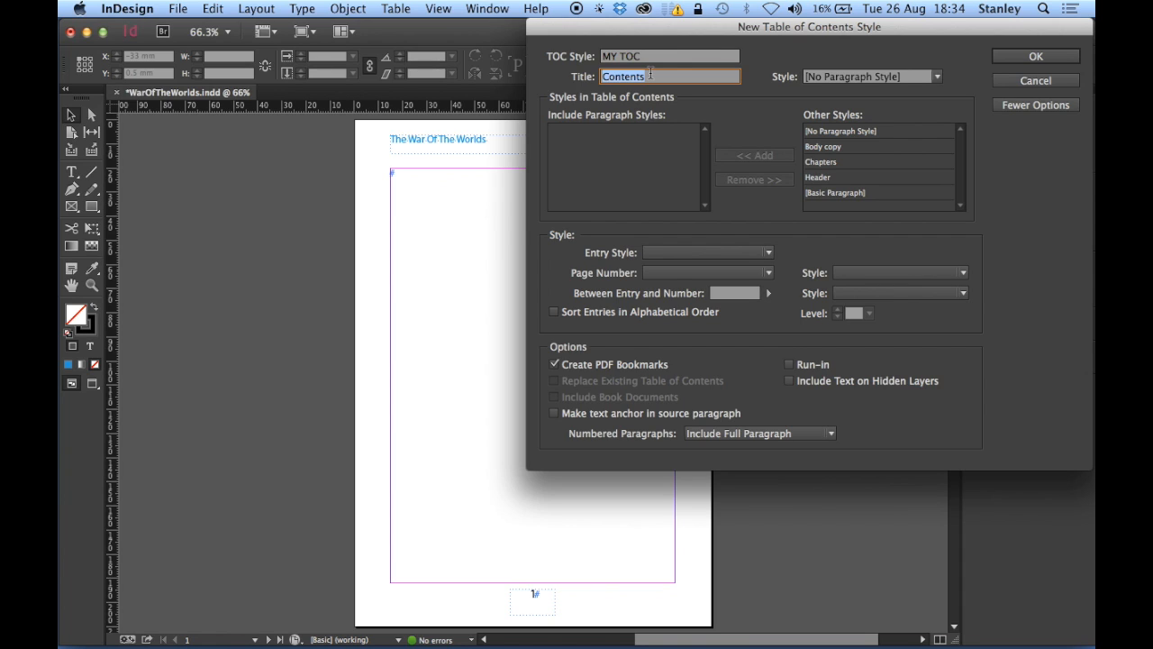
pyautogui.write('WAR')
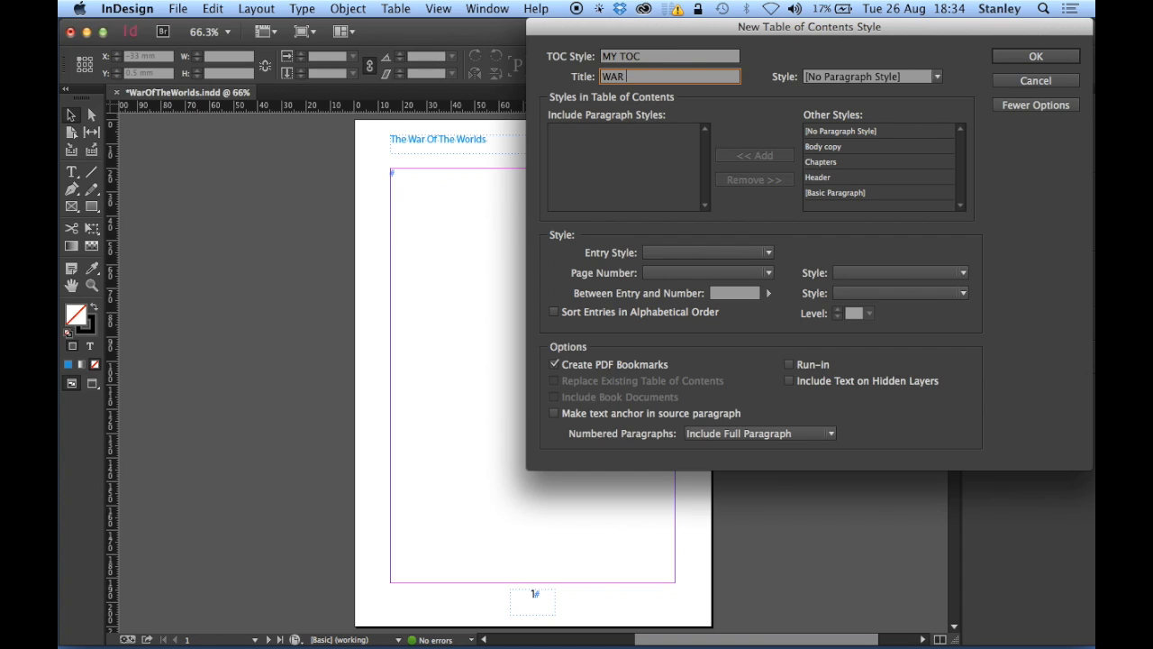
pyautogui.write('OF THE WORLDS')
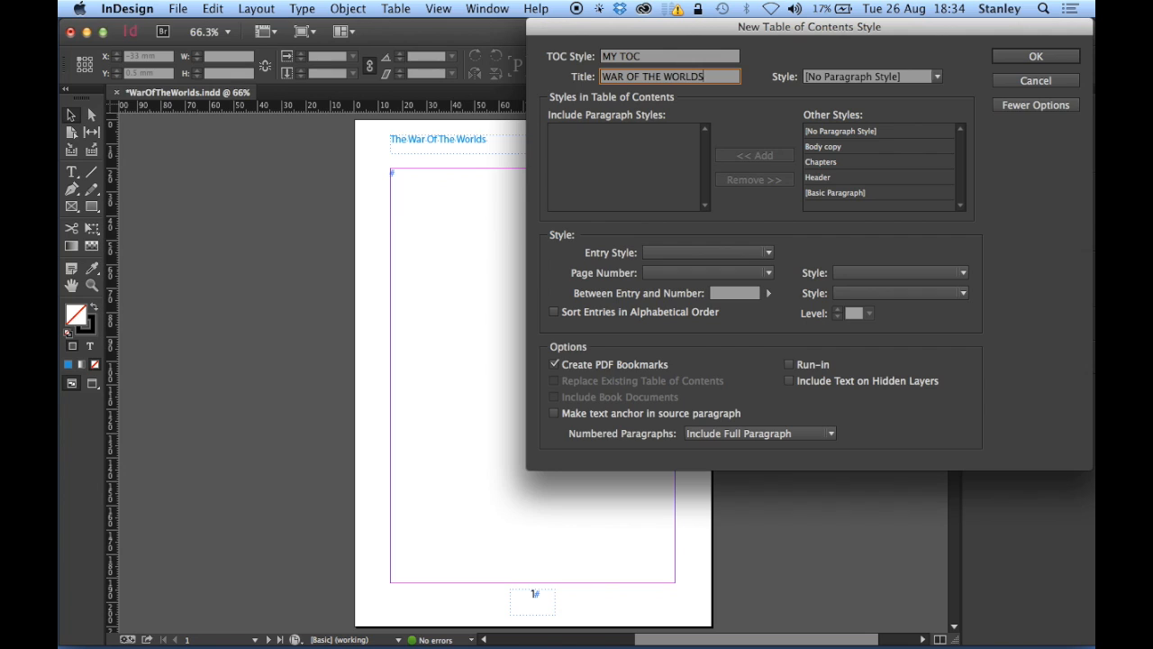
pyautogui.write('CONTENTS')
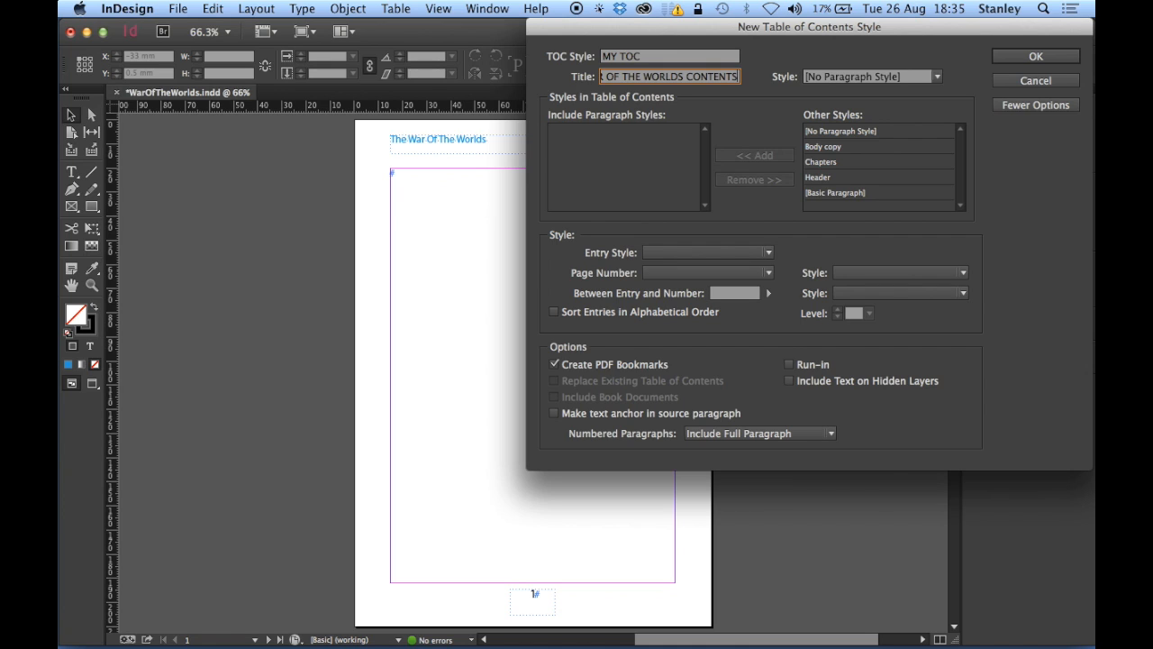
pyautogui.moveTo(623, 93)
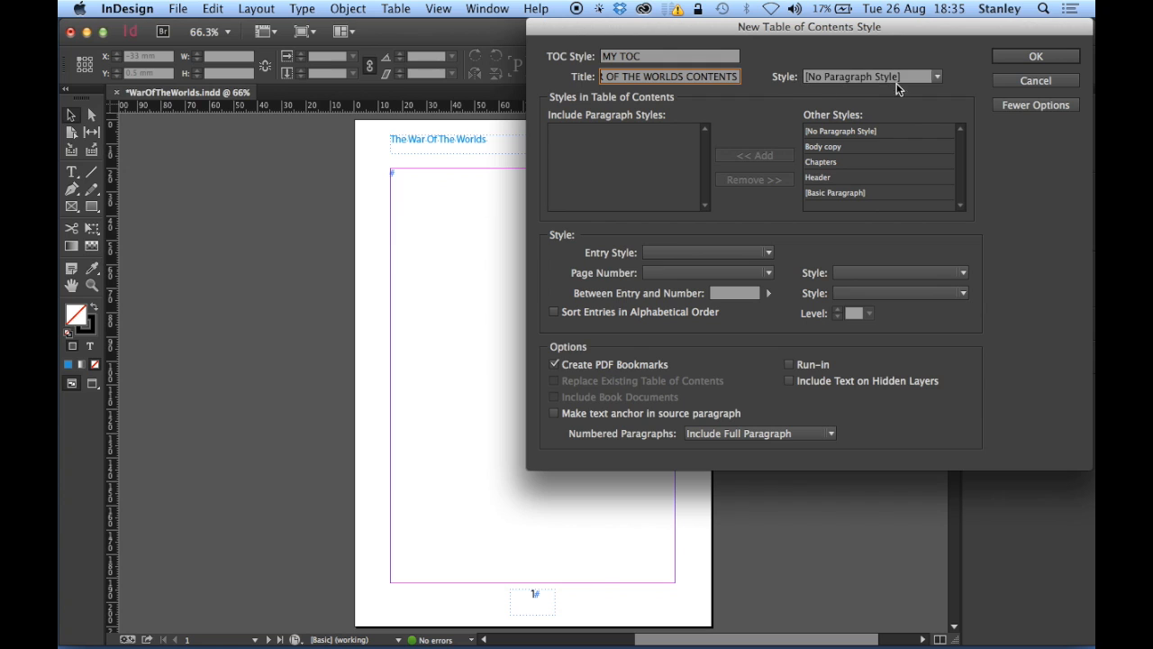
# - Create a 'contents' title paragraph style based on Body copy, centred with 10 mm space after
pyautogui.click(937, 76)
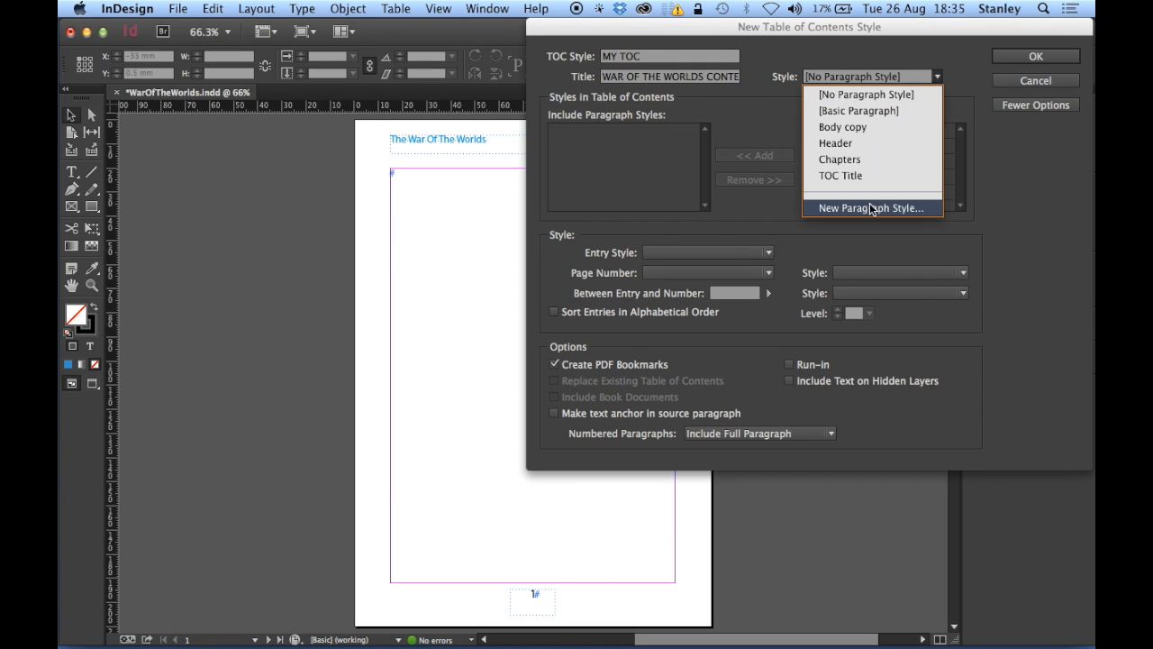
pyautogui.click(871, 209)
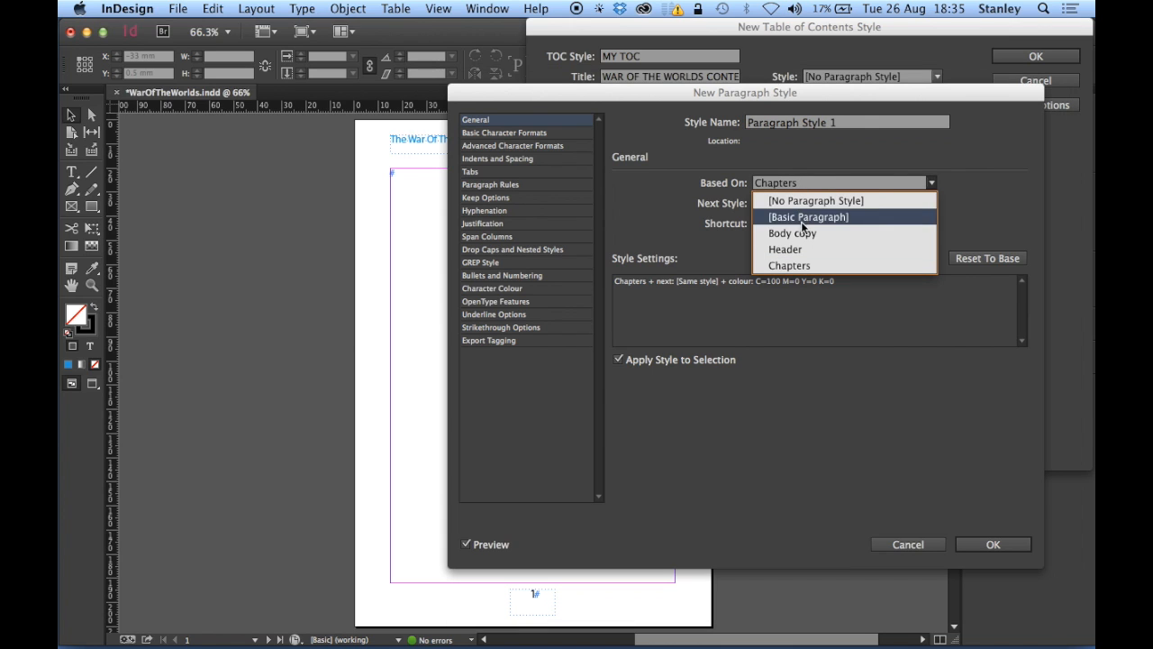
pyautogui.click(791, 232)
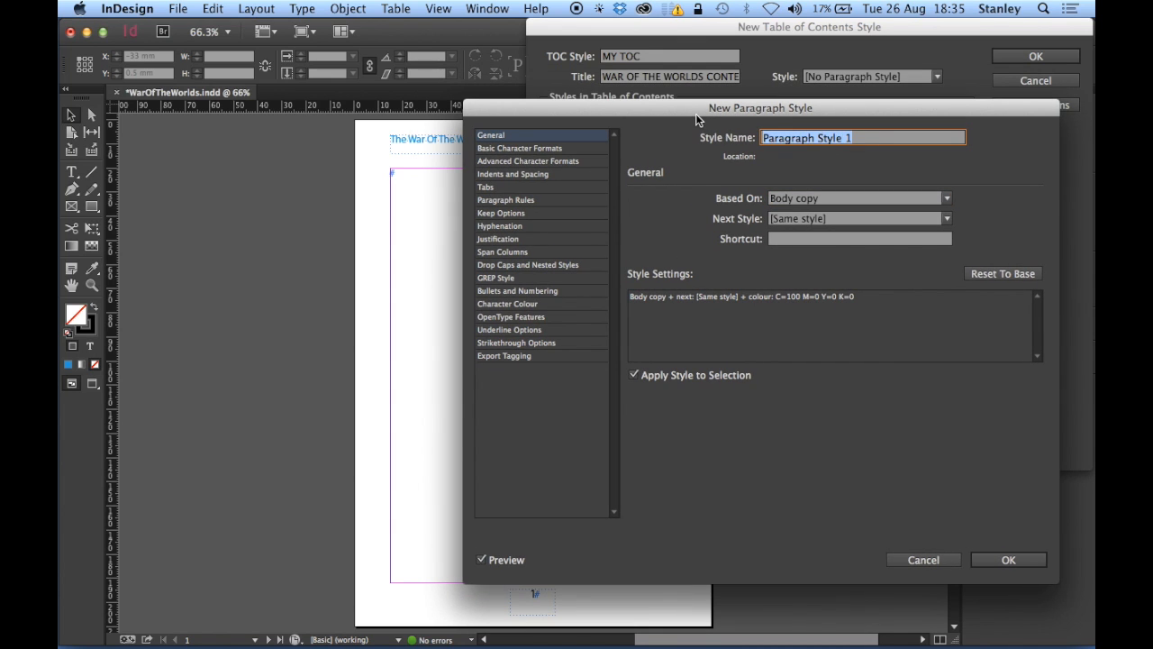
pyautogui.write('c')
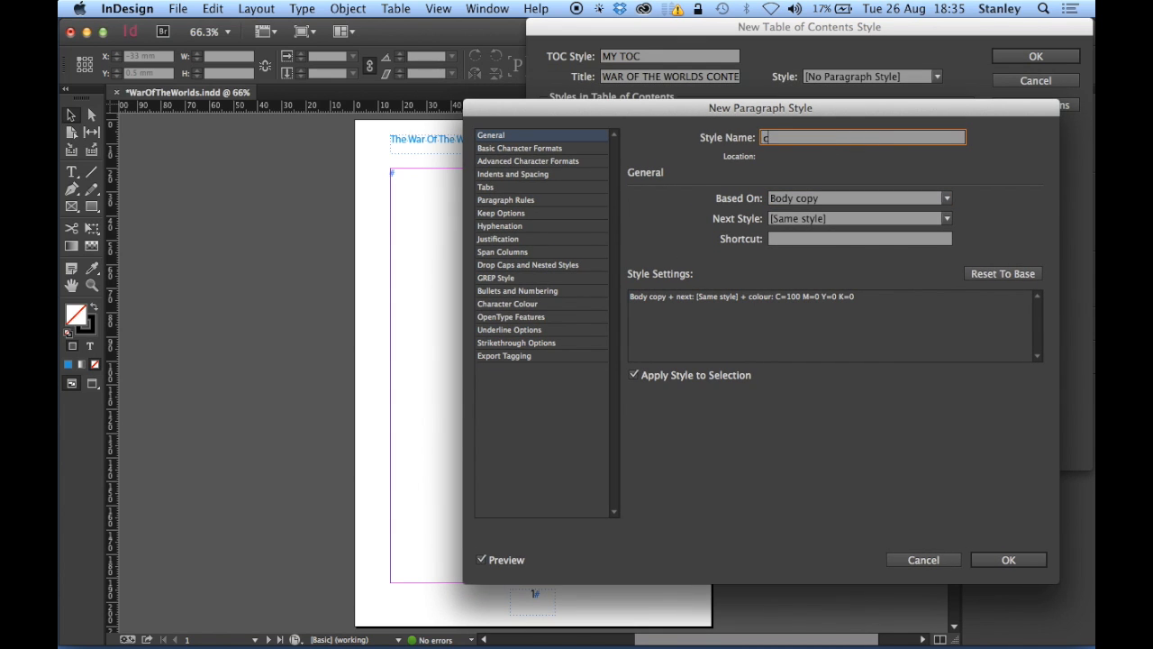
pyautogui.write('ontents')
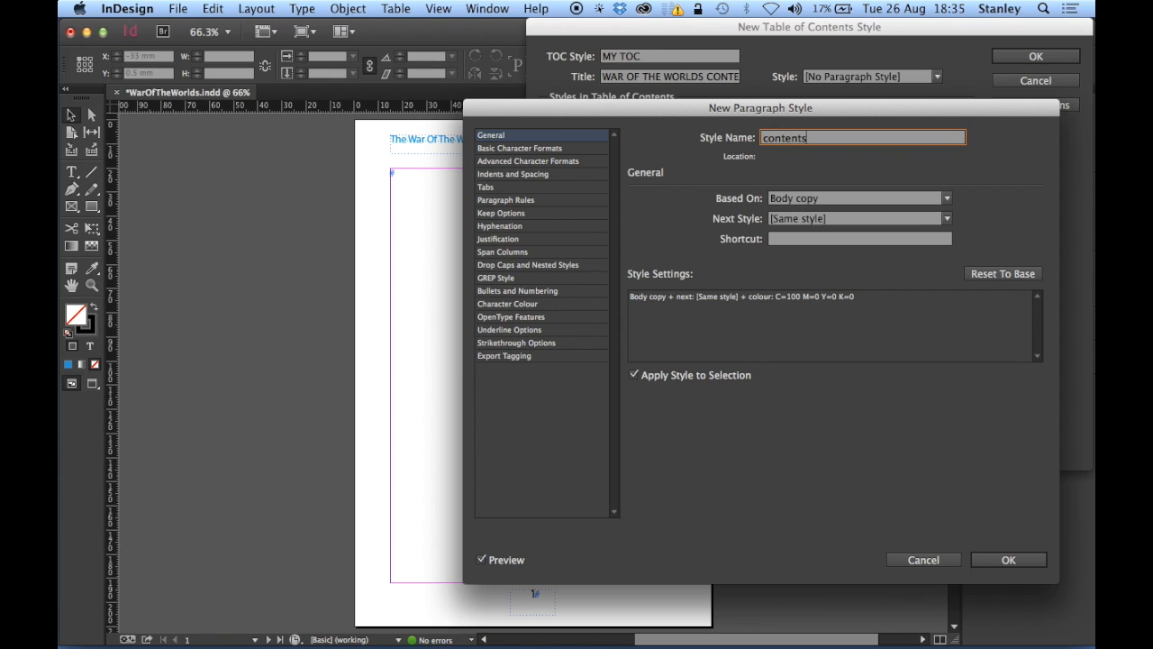
pyautogui.click(519, 147)
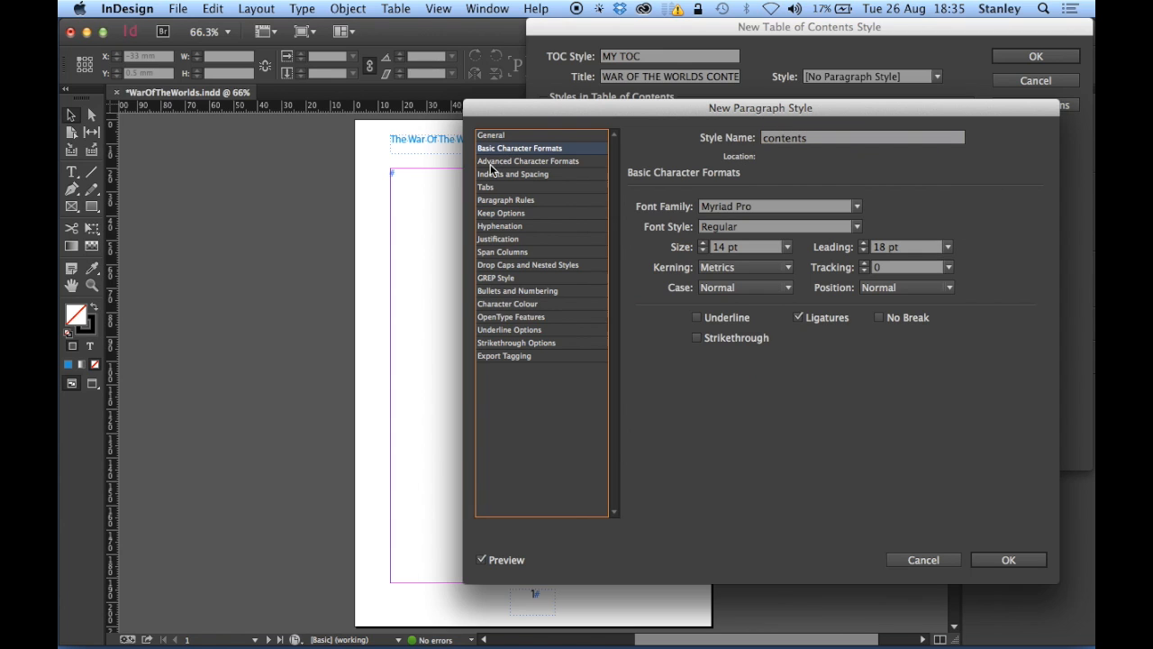
pyautogui.moveTo(808, 263)
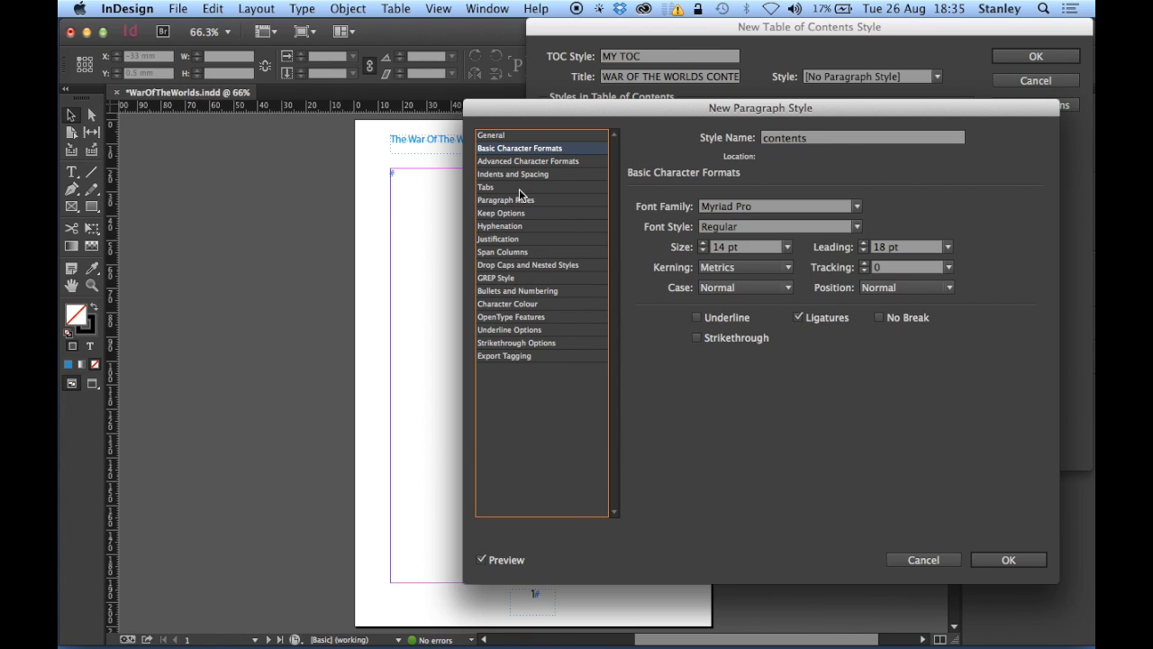
pyautogui.click(511, 173)
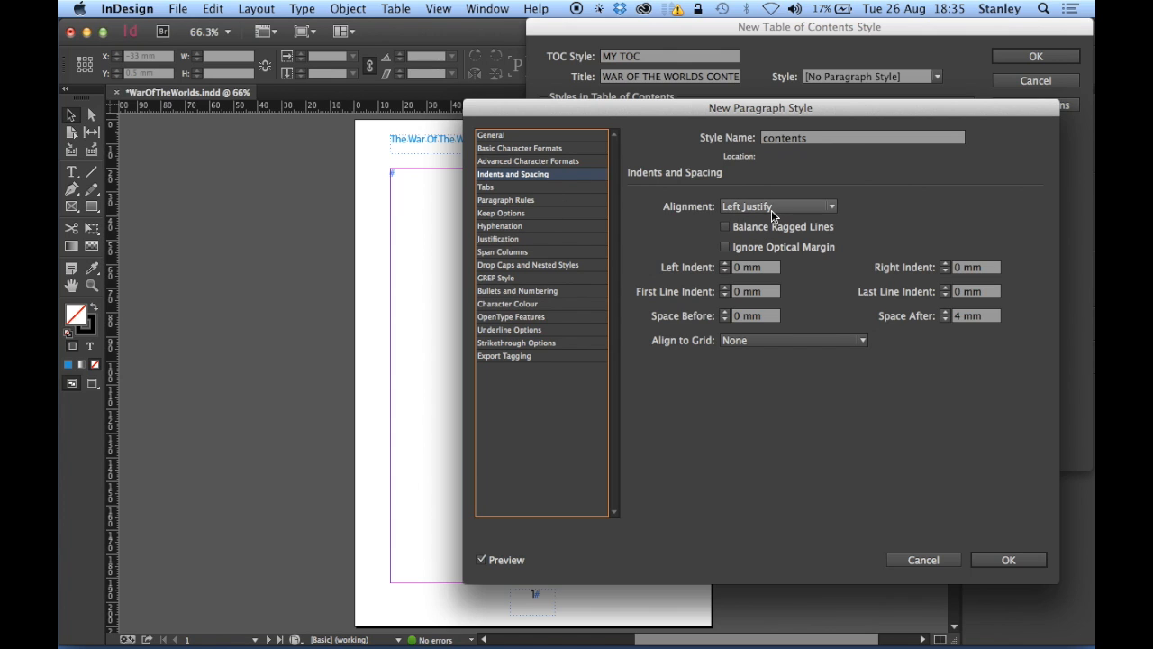
pyautogui.click(779, 206)
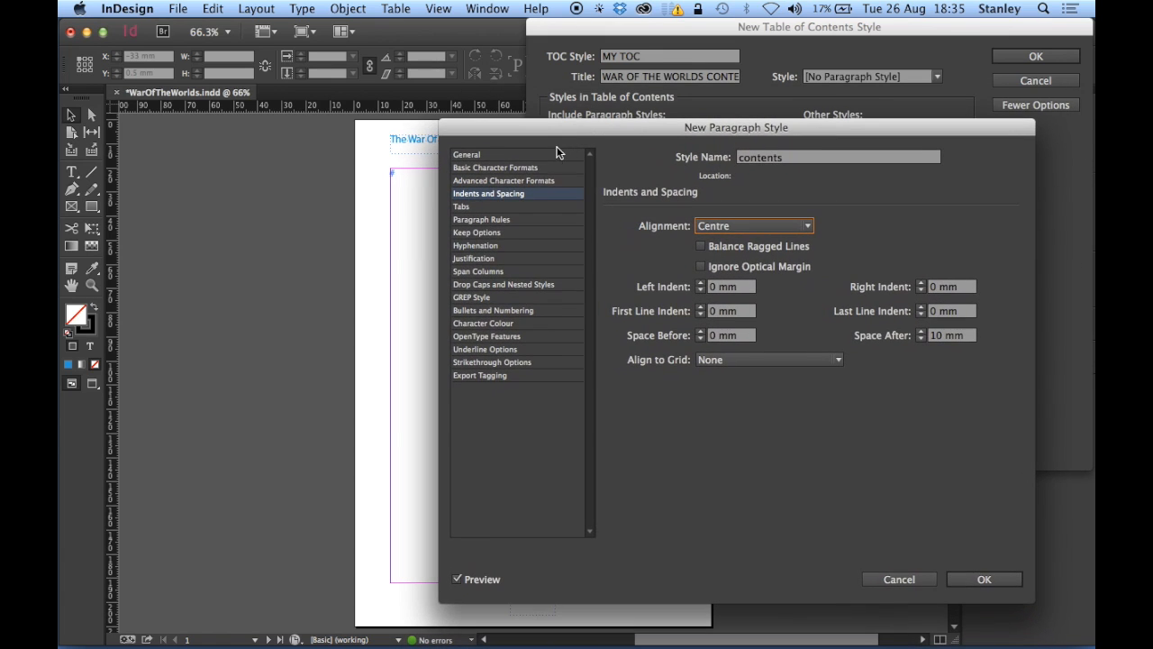
pyautogui.moveTo(559, 137)
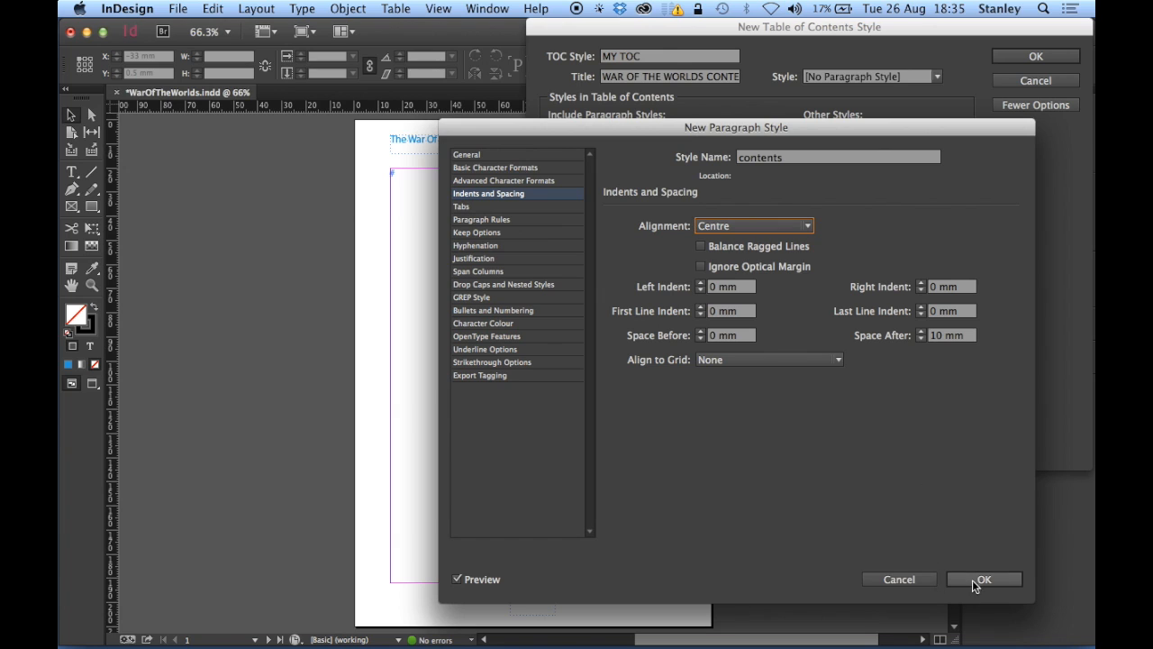
pyautogui.click(984, 578)
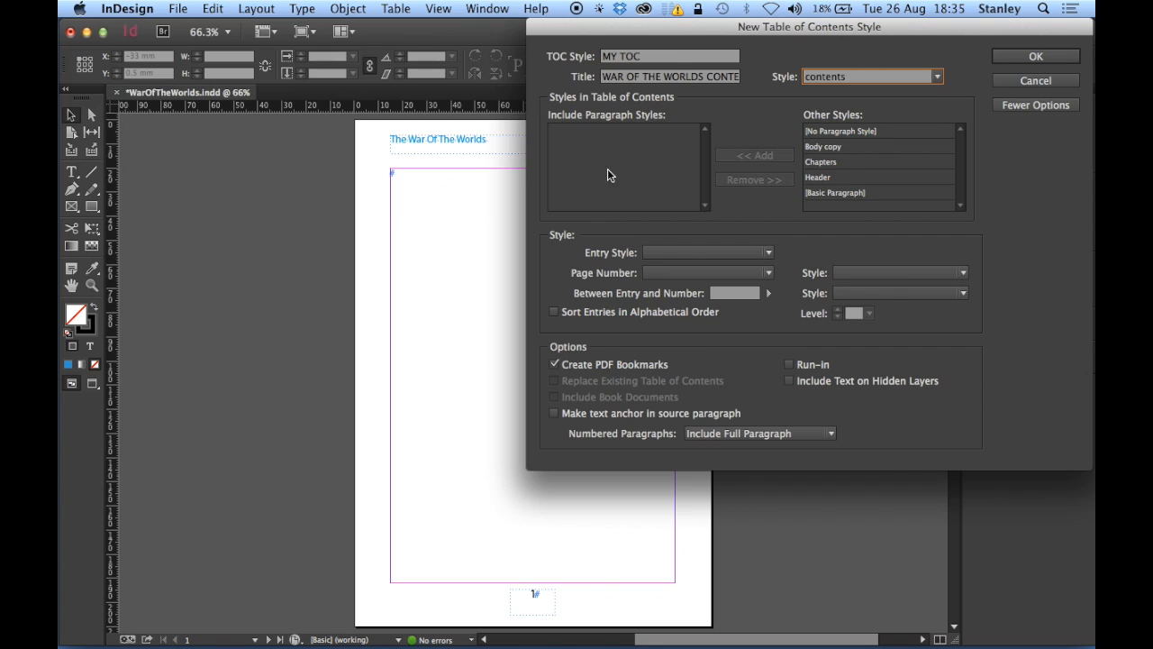
pyautogui.moveTo(773, 137)
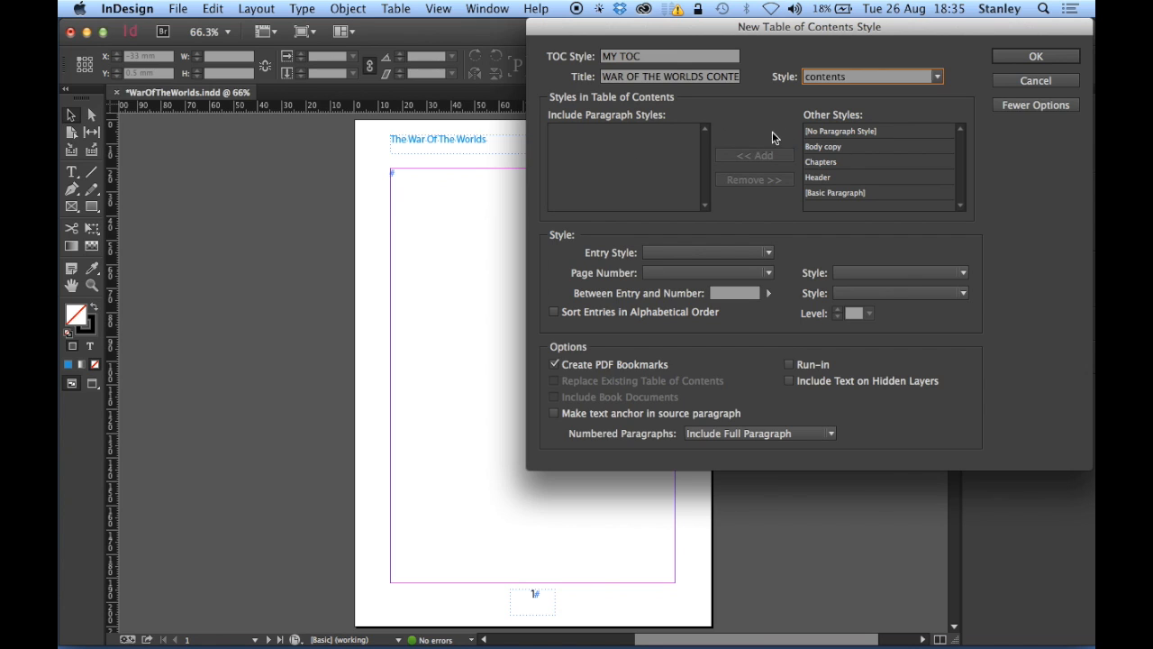
pyautogui.moveTo(833, 179)
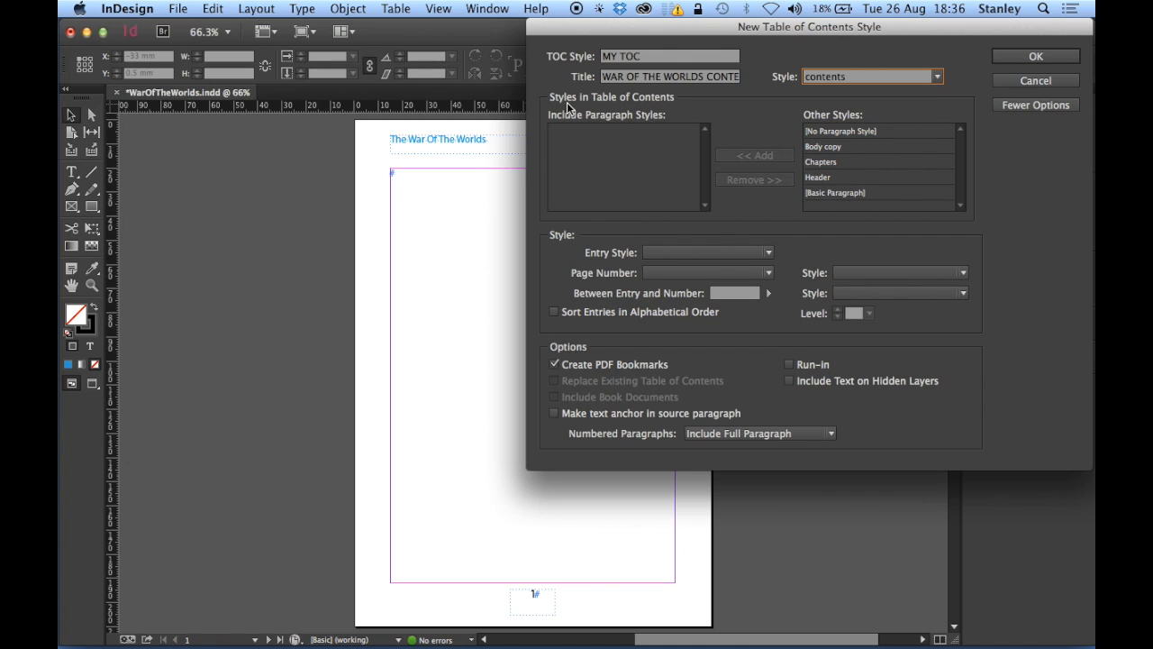
pyautogui.moveTo(584, 137)
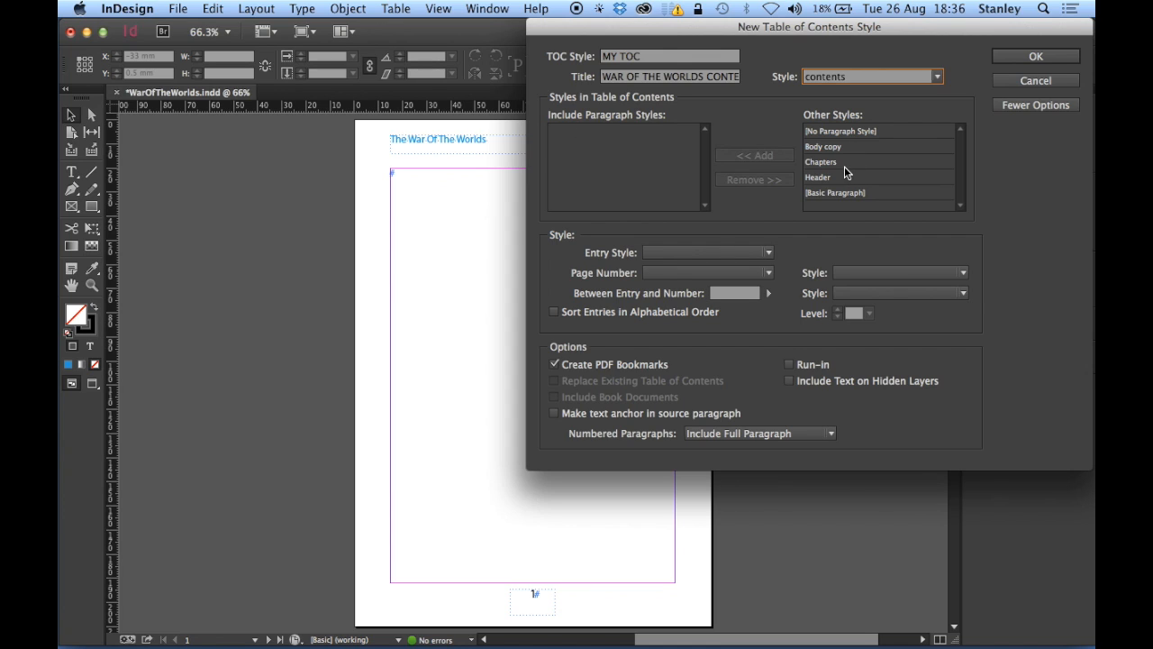
pyautogui.moveTo(826, 173)
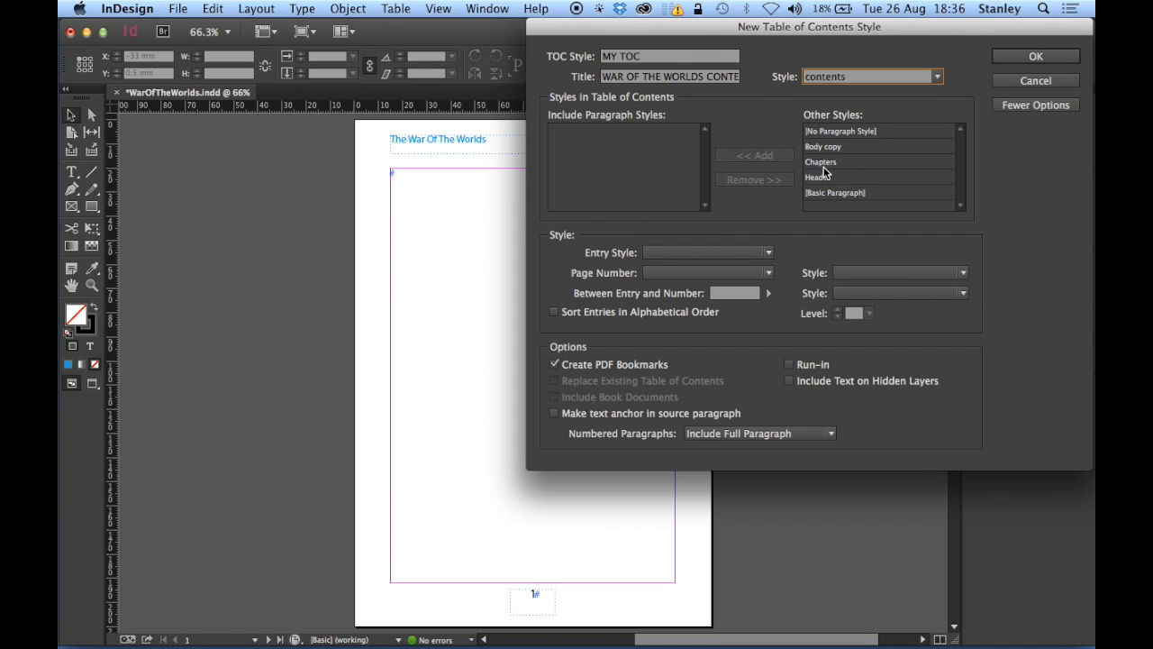
# - Add the Chapters paragraph style to the Include Paragraph Styles list
pyautogui.click(822, 163)
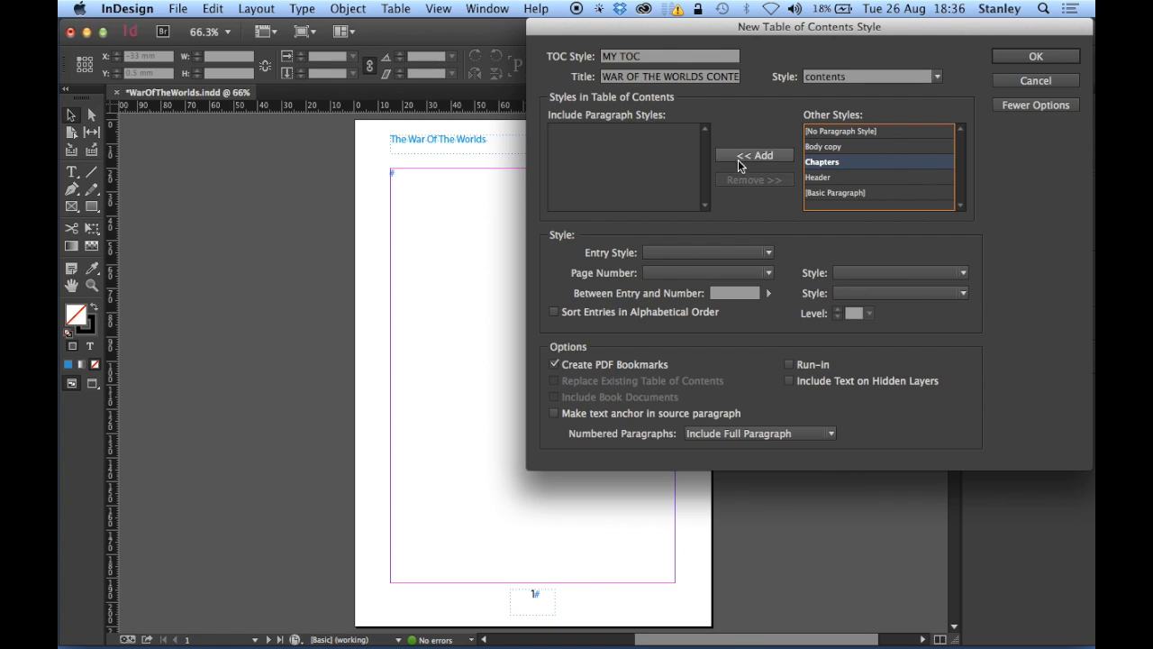
pyautogui.click(754, 155)
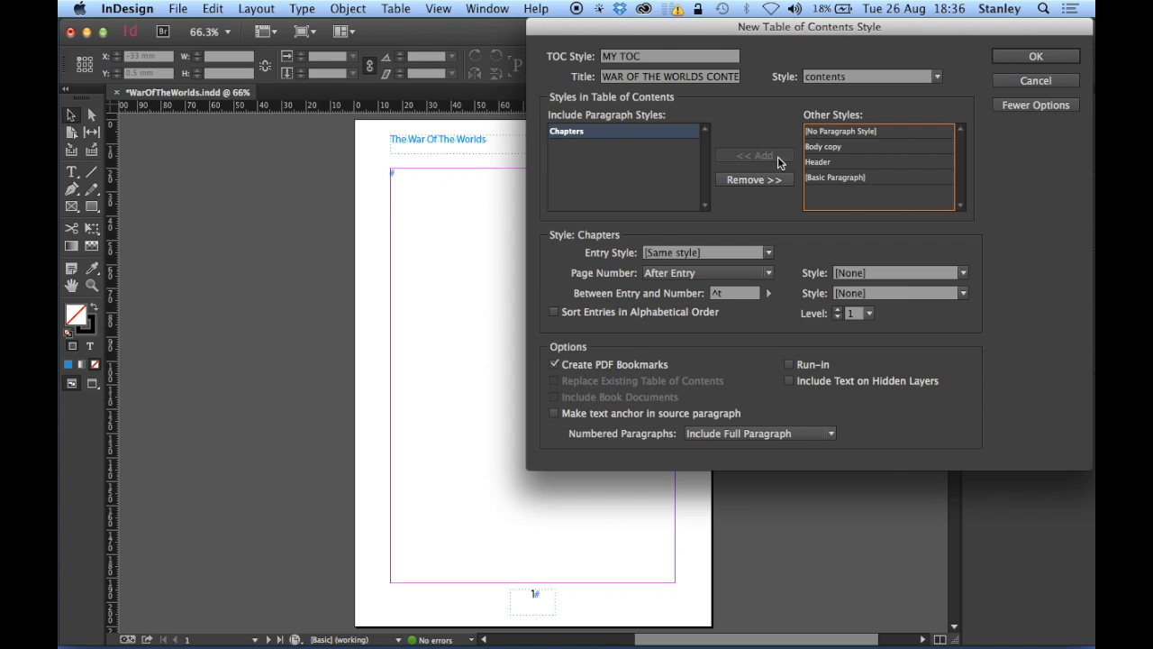
pyautogui.moveTo(585, 245)
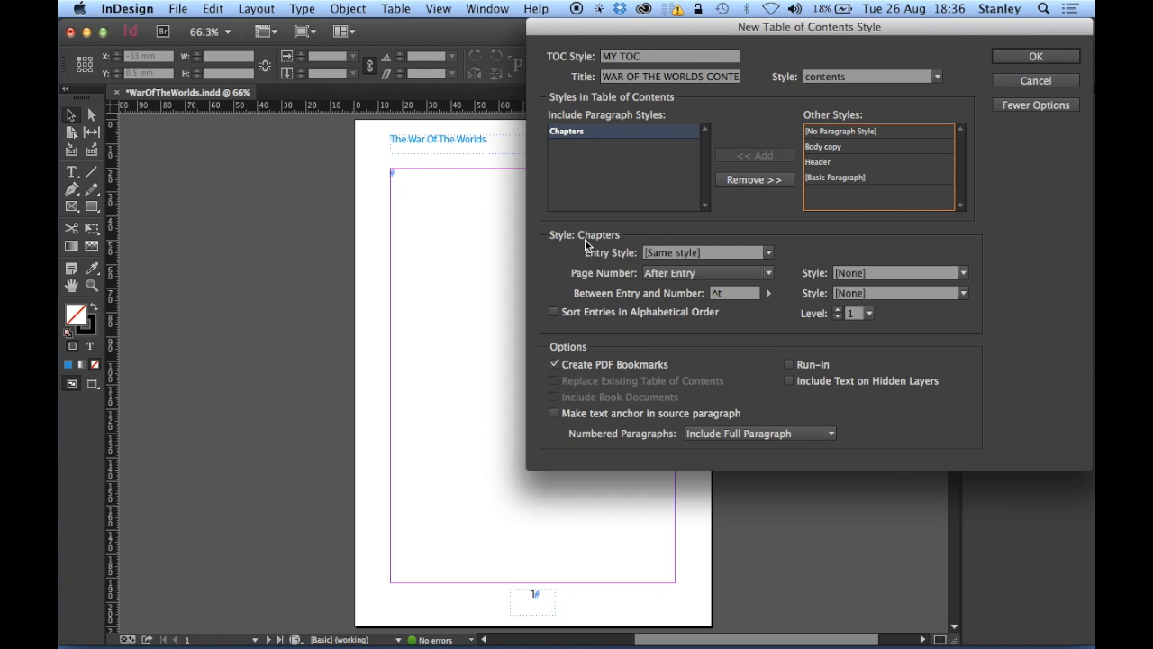
pyautogui.moveTo(640, 269)
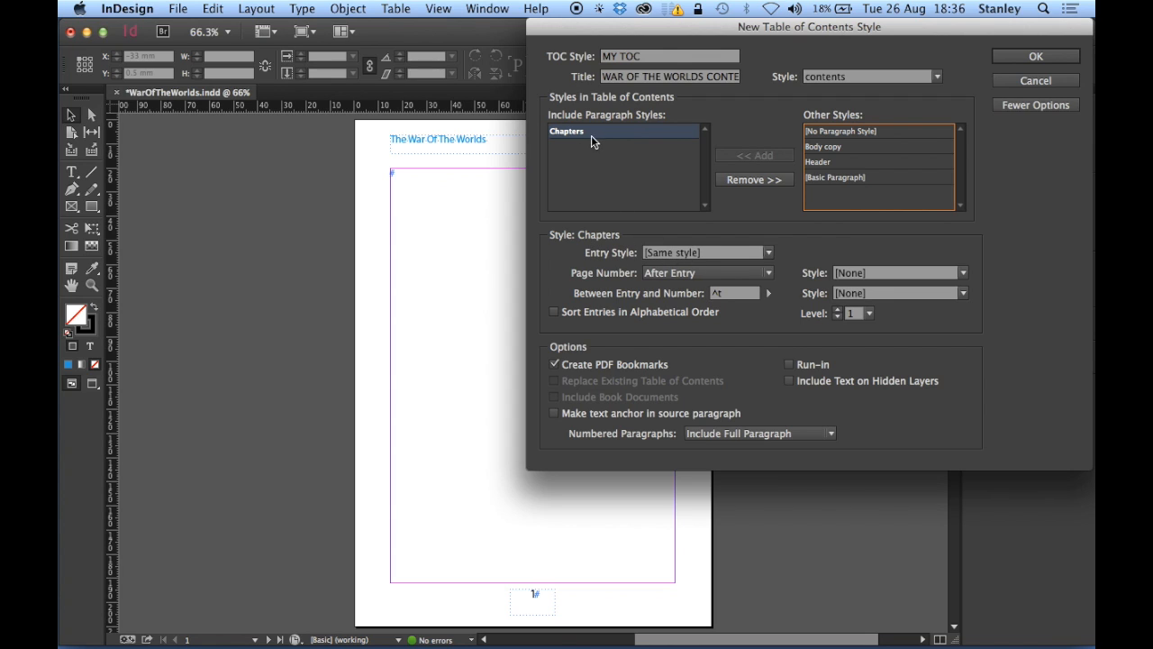
pyautogui.moveTo(591, 187)
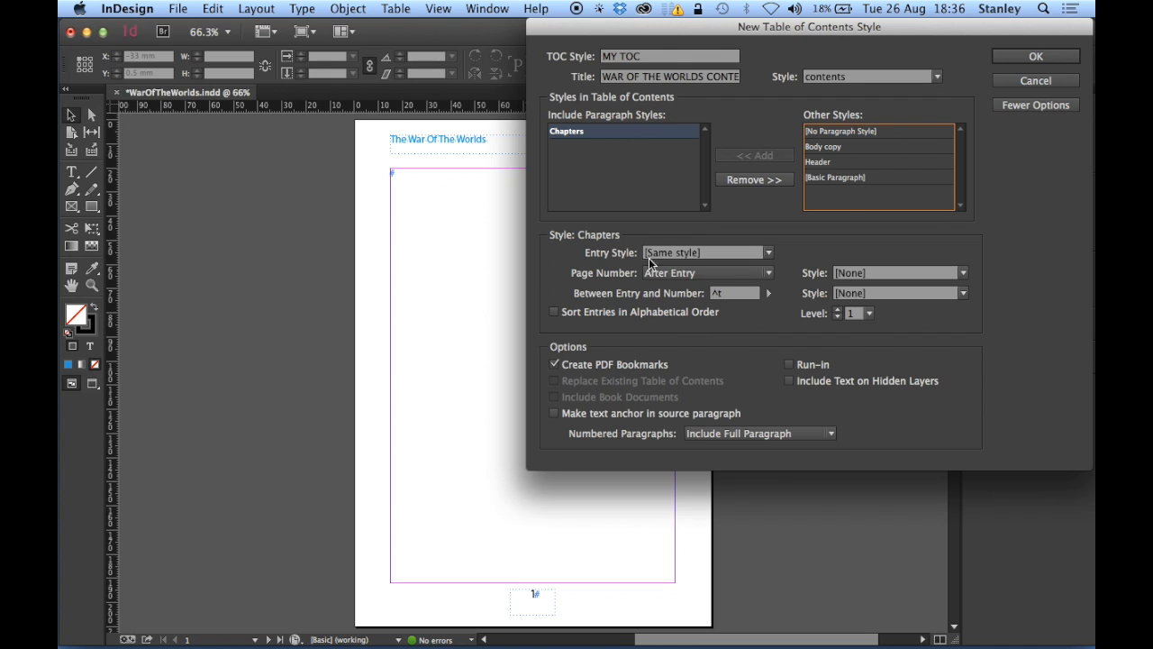
# - Start a new entry paragraph style named Chapters TOC based on Body copy and review its format panels
pyautogui.click(768, 252)
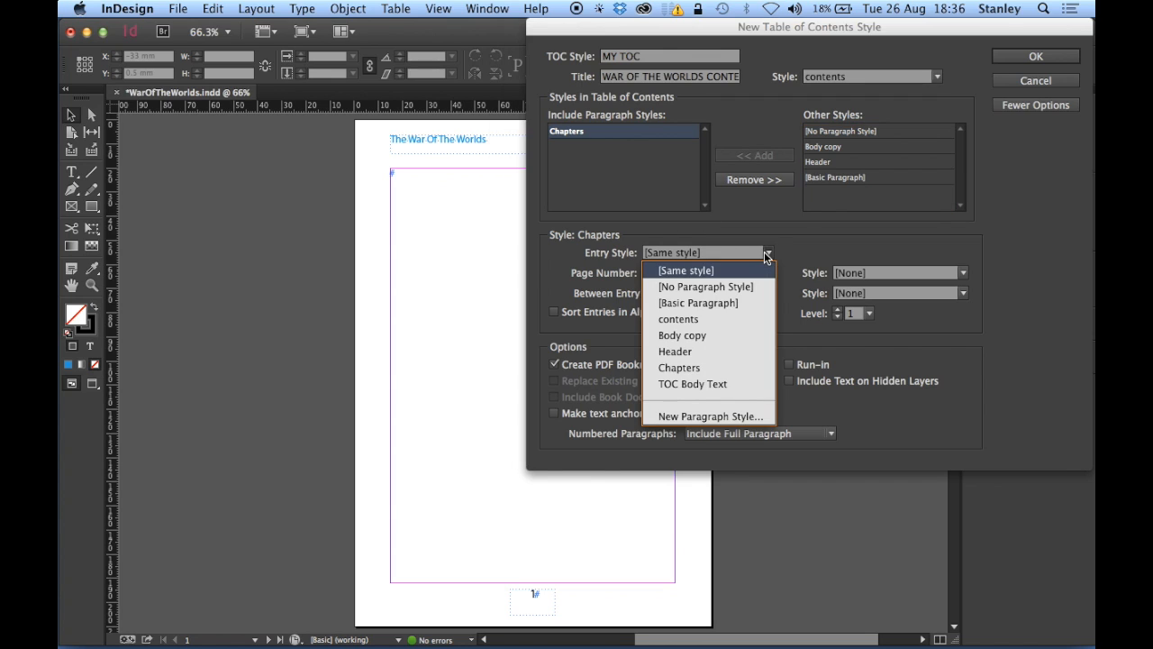
pyautogui.click(708, 415)
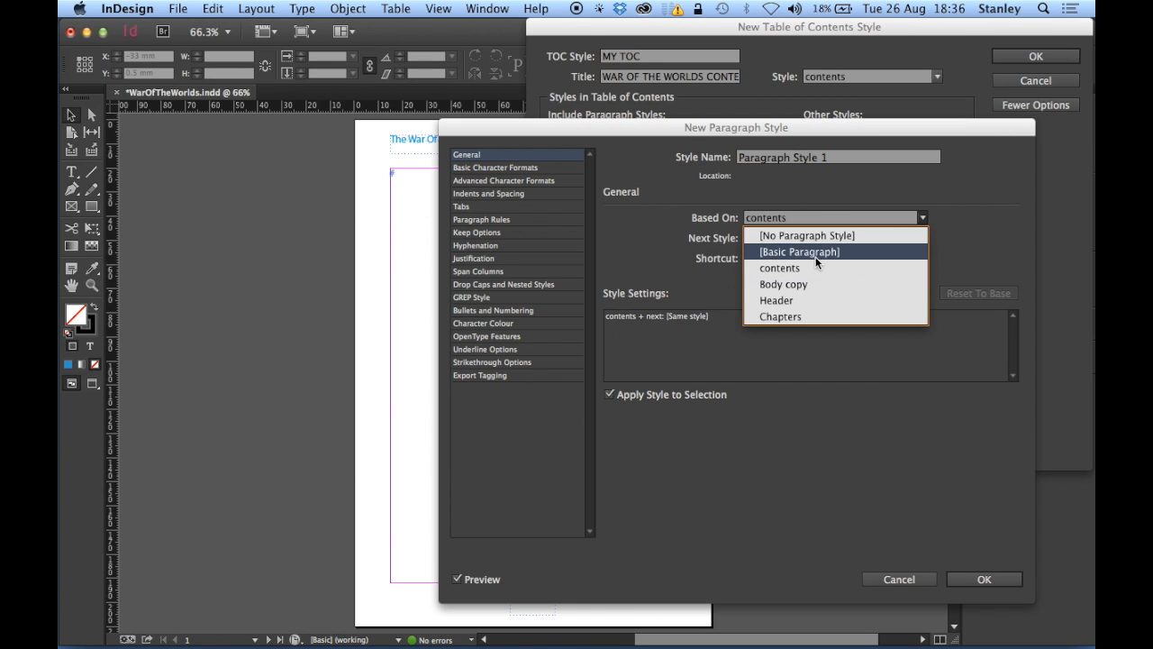
pyautogui.click(782, 285)
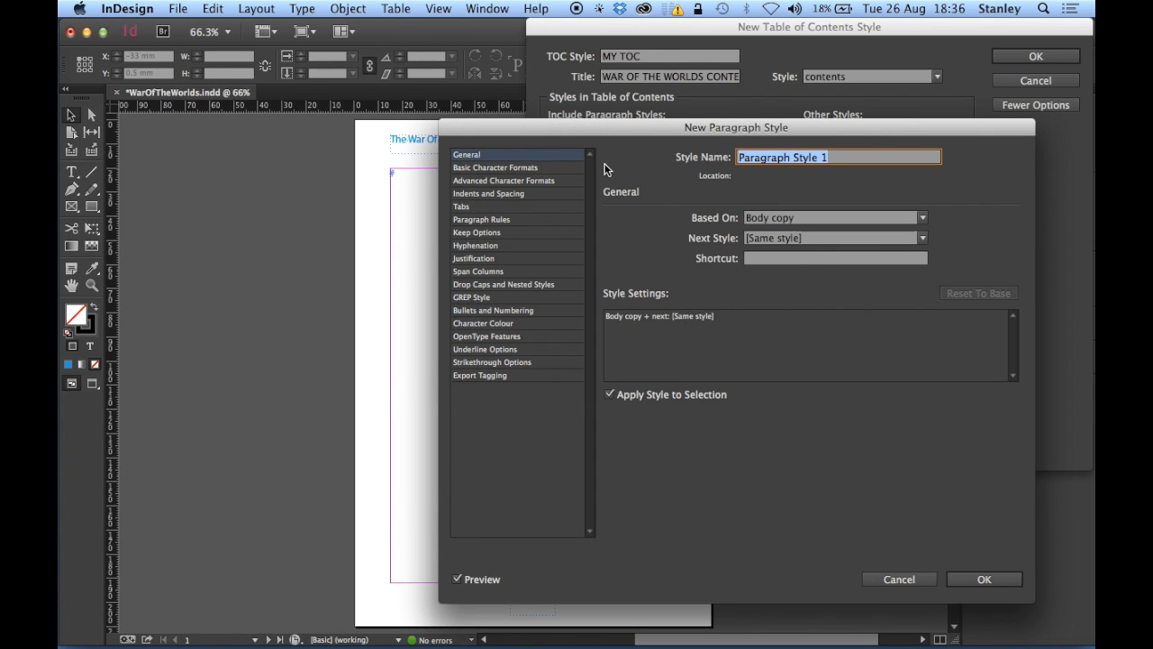
pyautogui.write('Chapters')
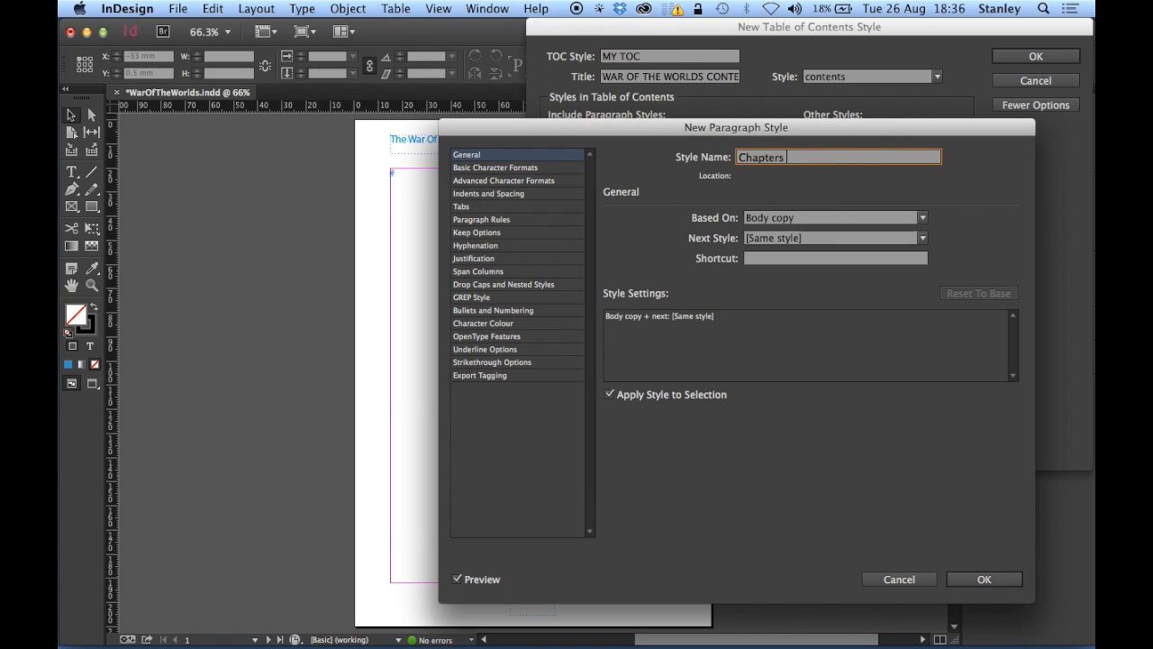
pyautogui.write('TOC')
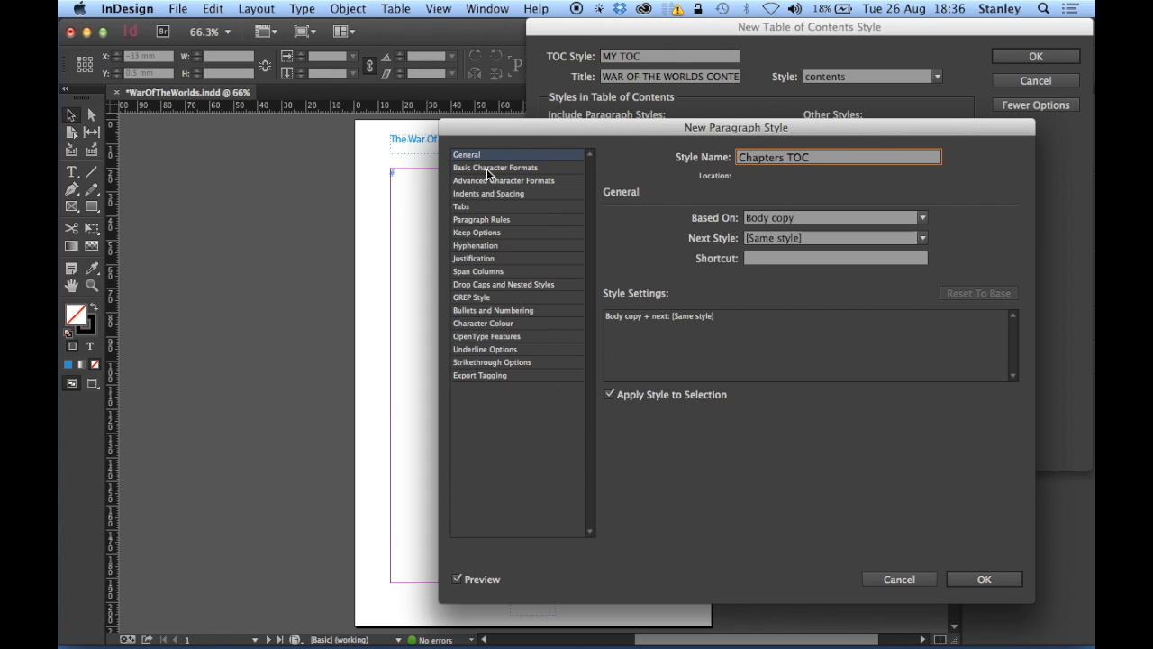
pyautogui.click(494, 166)
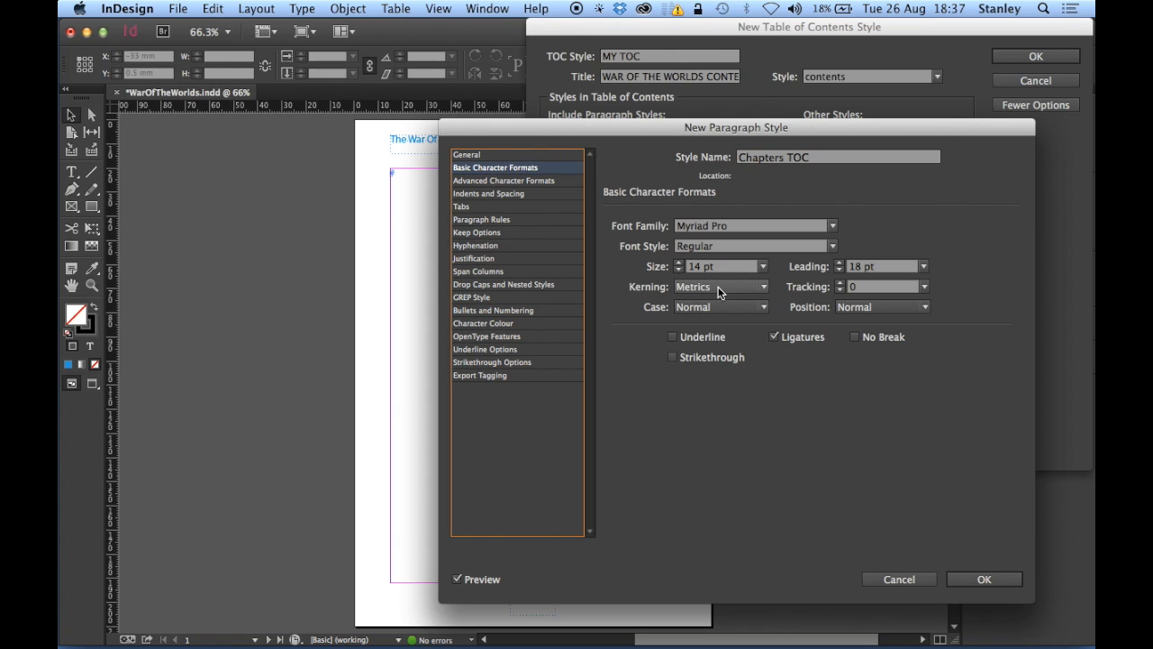
pyautogui.click(489, 192)
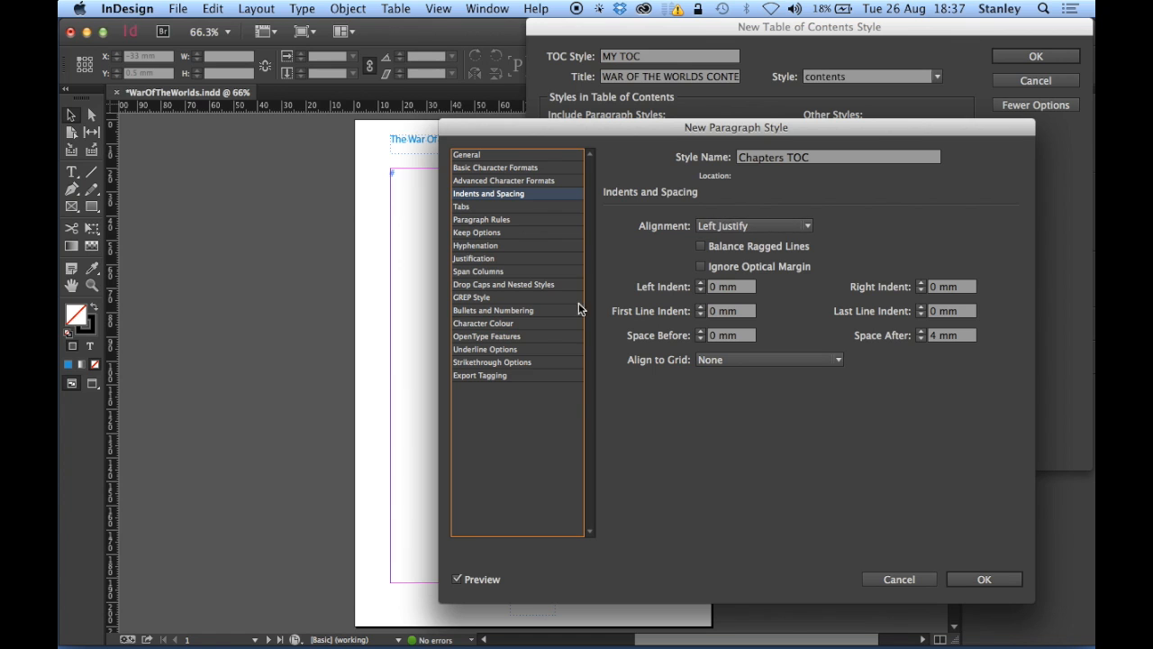
pyautogui.click(483, 323)
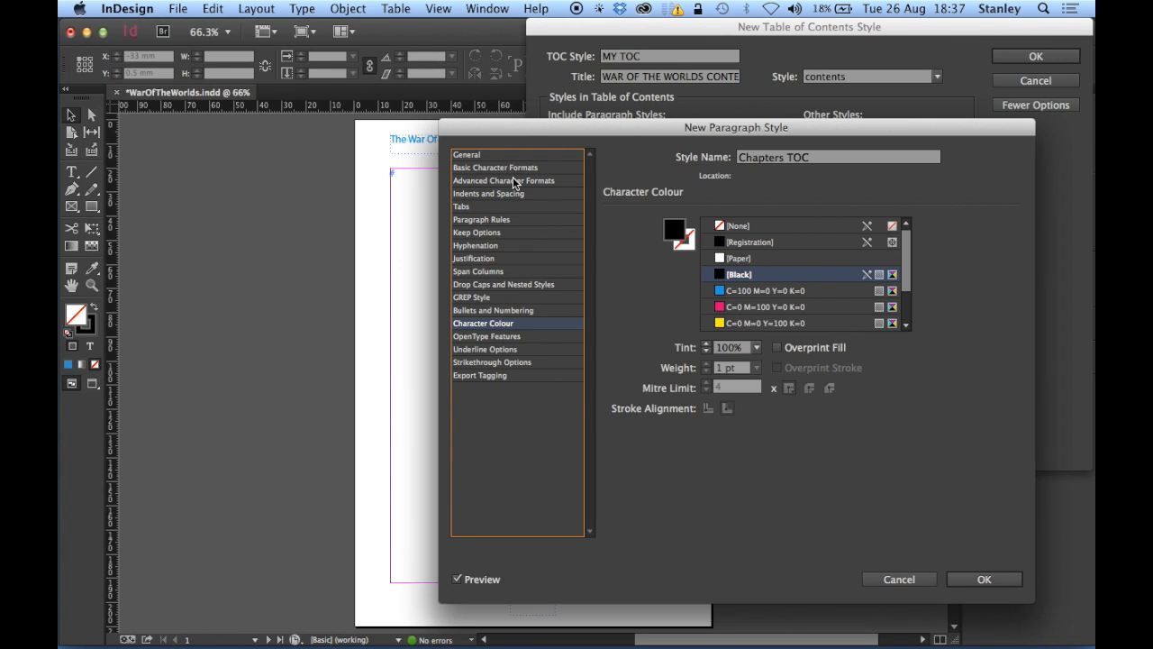
pyautogui.click(466, 155)
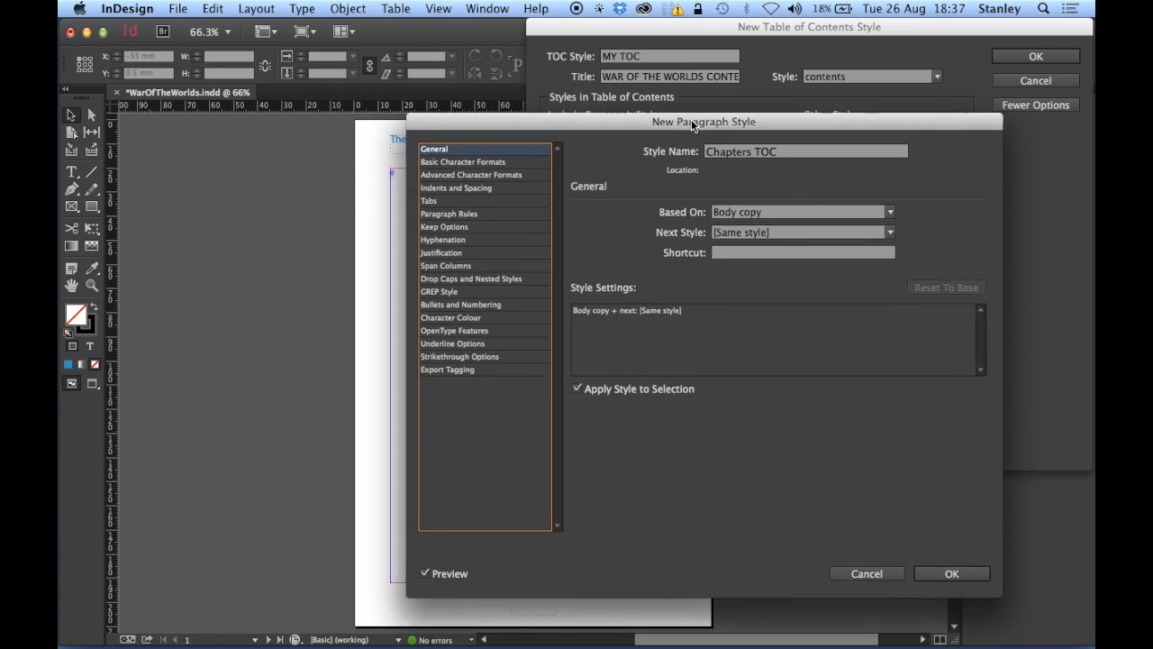
pyautogui.moveTo(705, 122); pyautogui.dragTo(642, 75)
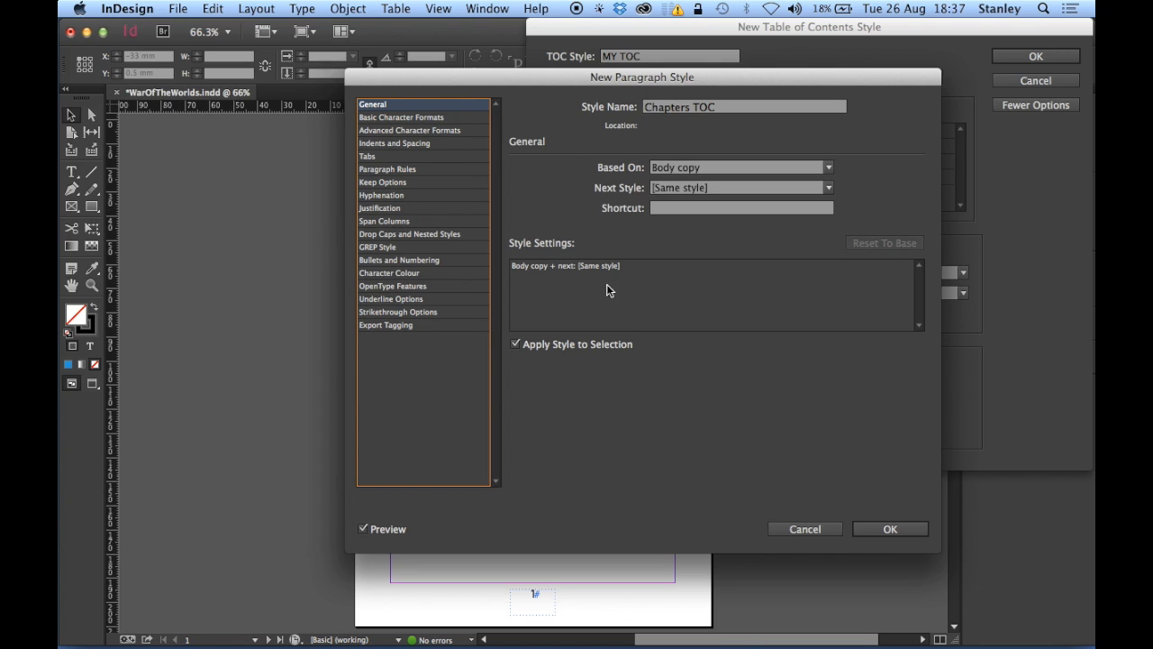
pyautogui.moveTo(550, 213)
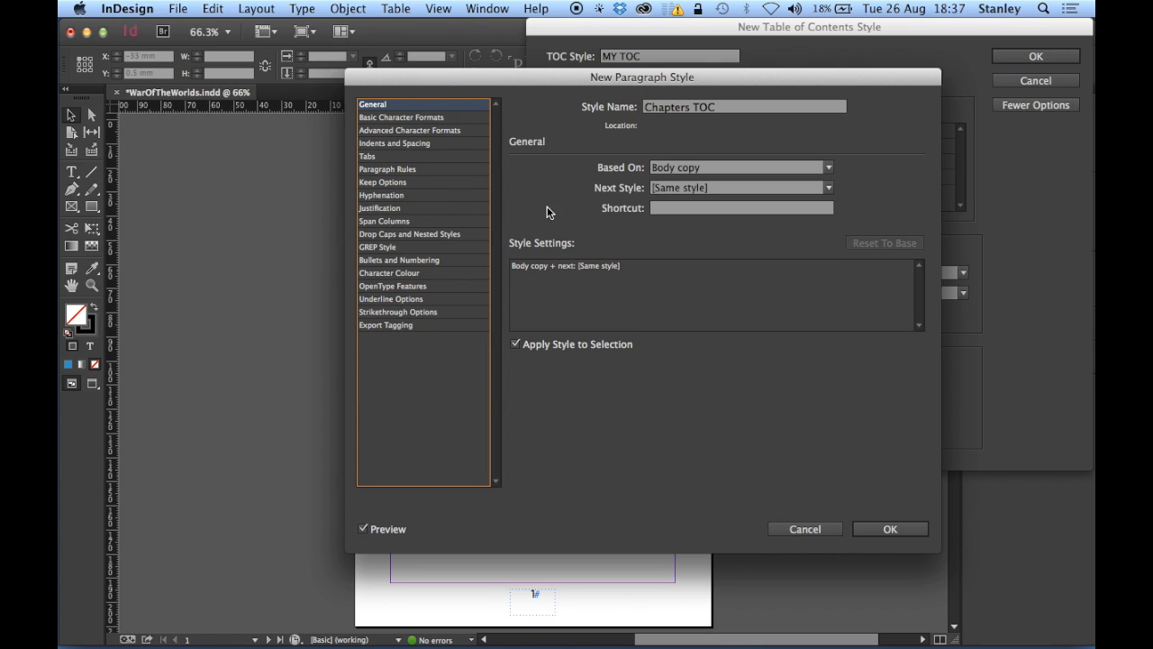
pyautogui.moveTo(483, 191)
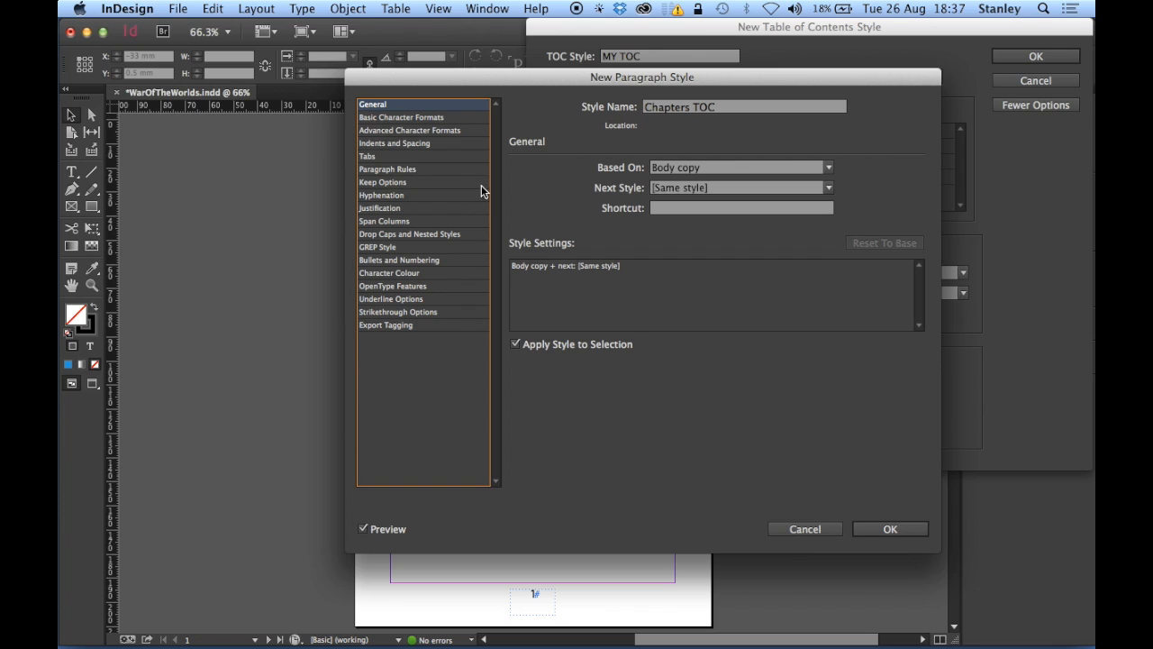
# - Add a right-justified tab stop at 100 mm with a leader for the page numbers
pyautogui.click(367, 155)
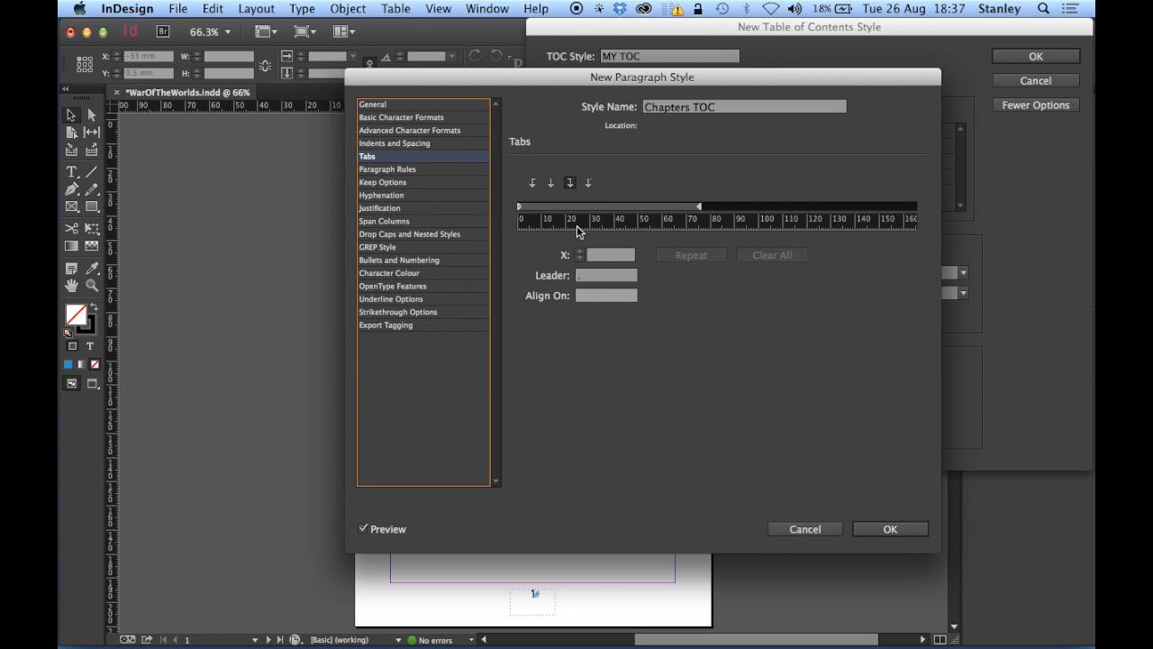
pyautogui.moveTo(688, 281)
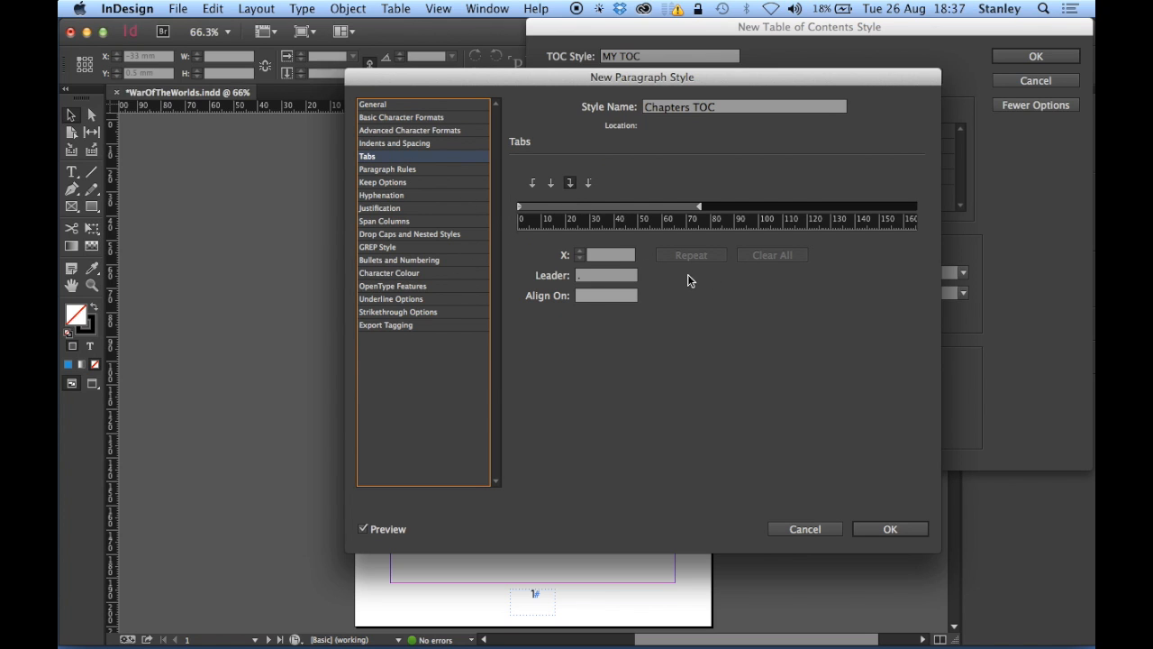
pyautogui.moveTo(861, 295)
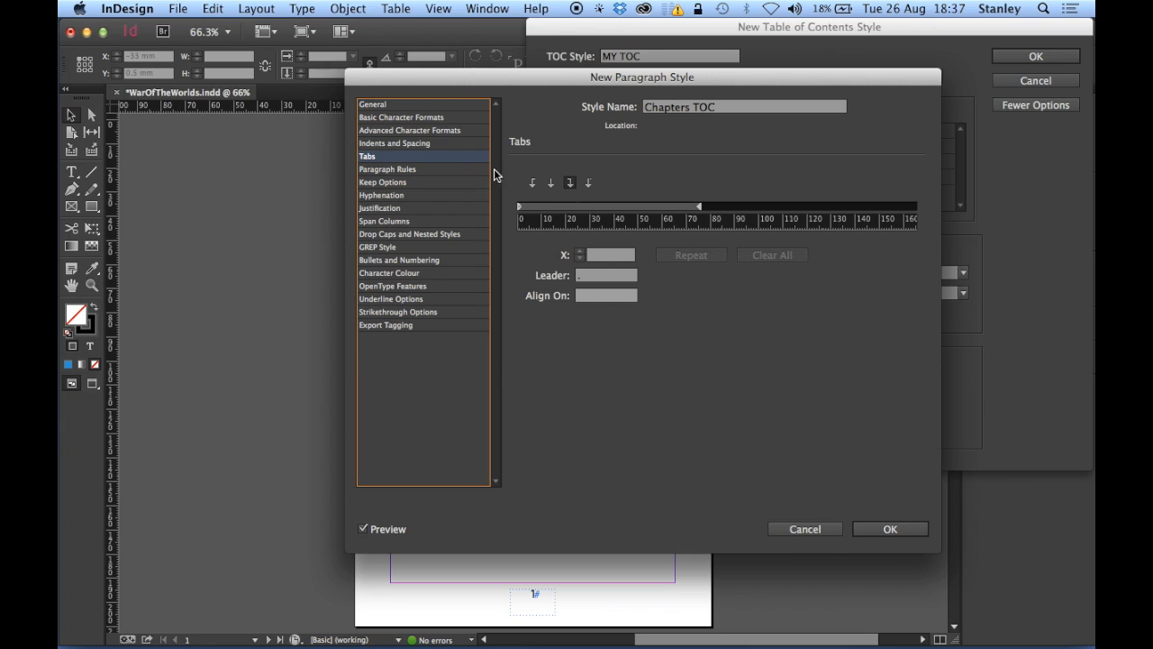
pyautogui.moveTo(375, 169)
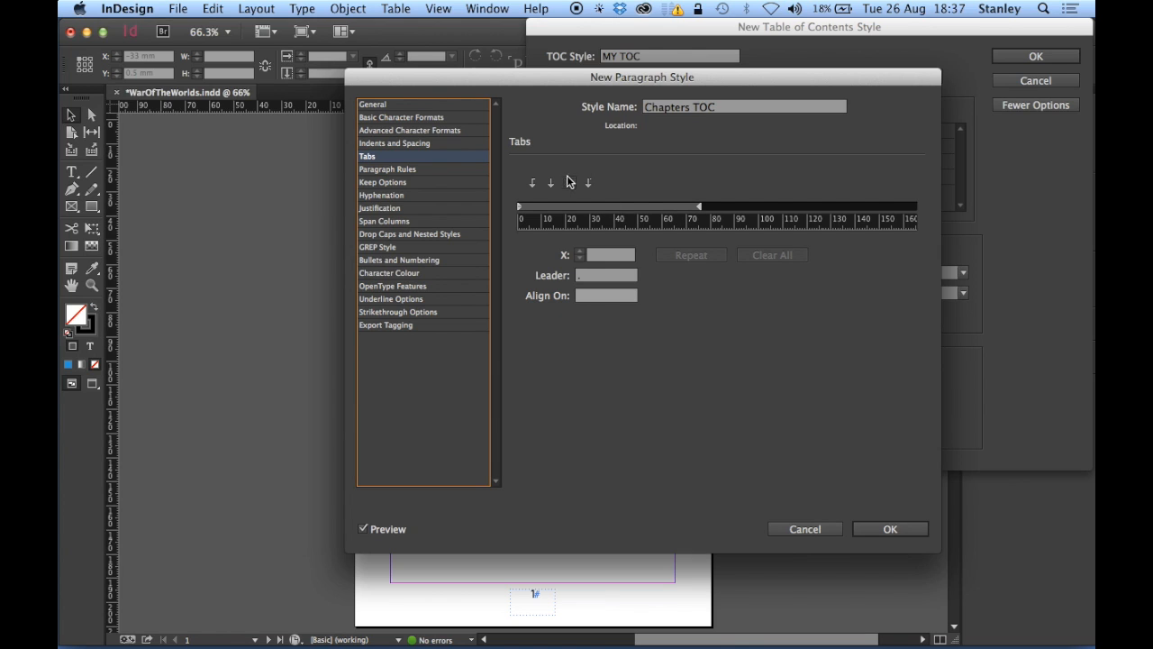
pyautogui.click(569, 184)
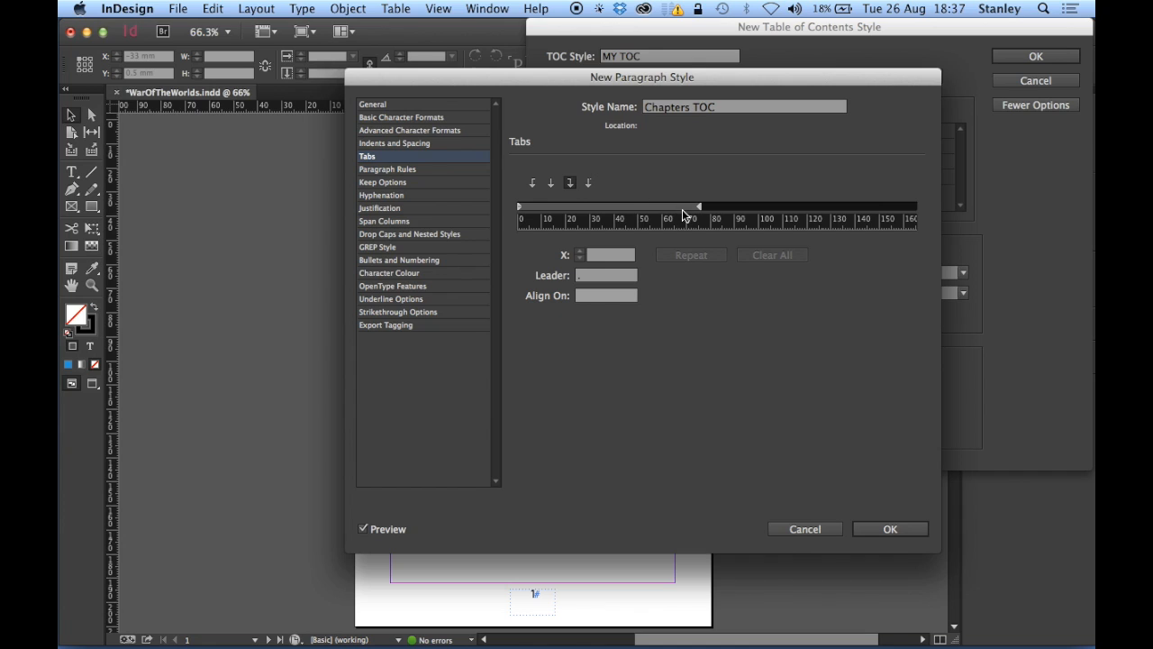
pyautogui.click(681, 205)
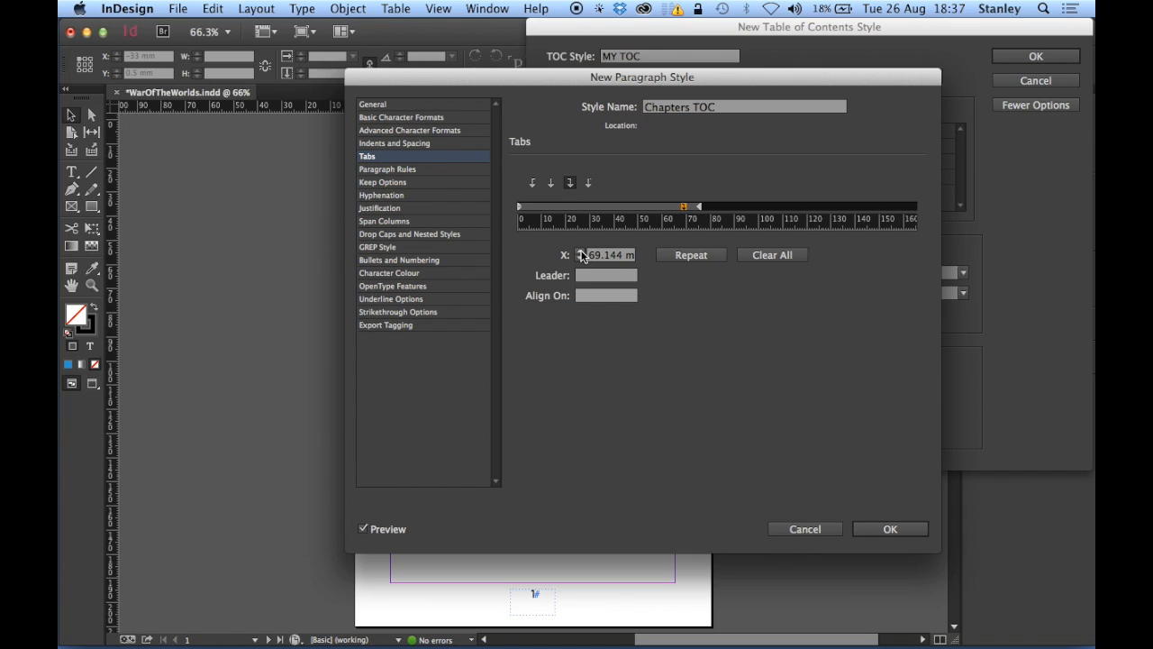
pyautogui.write('70 mm')
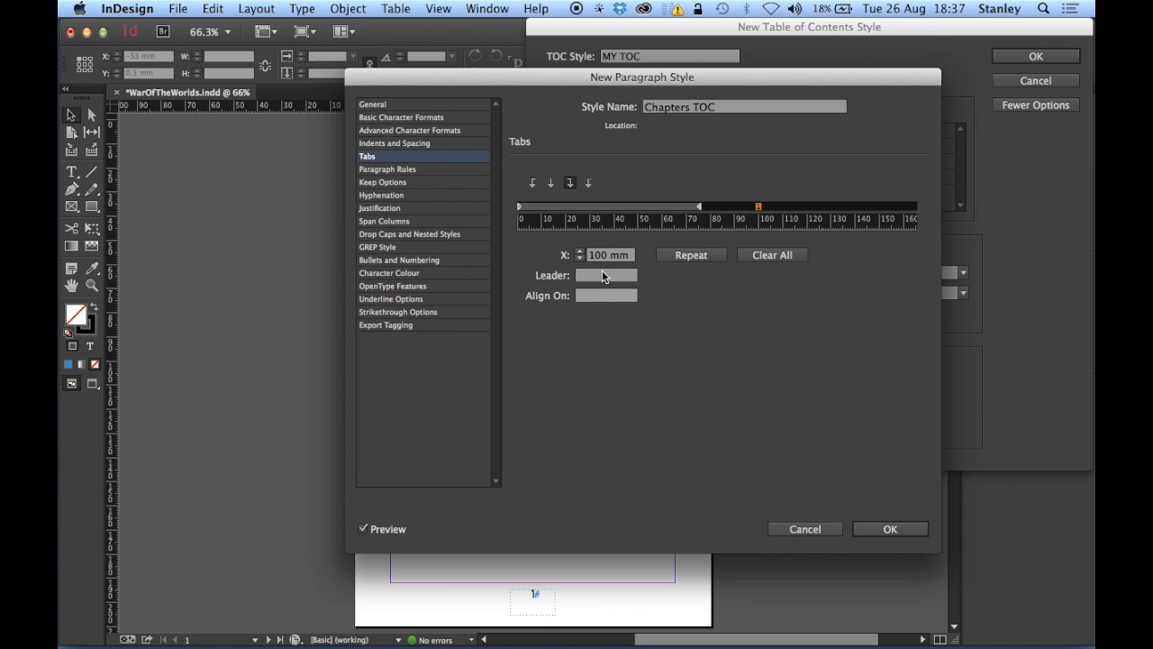
pyautogui.moveTo(645, 276)
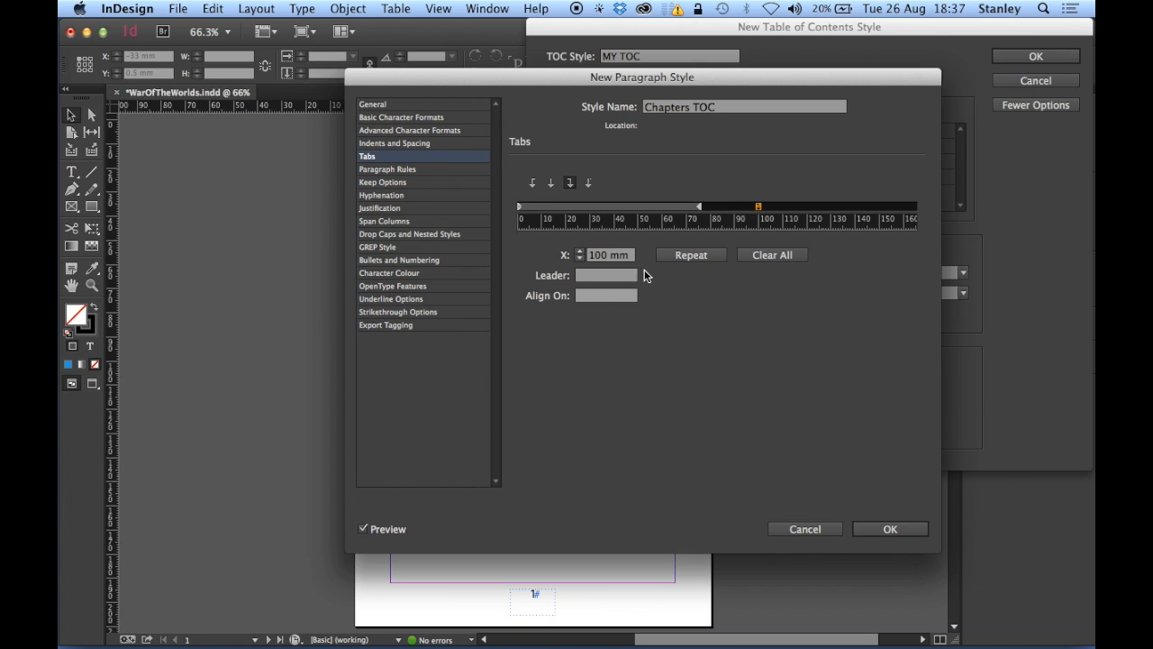
pyautogui.click(605, 274)
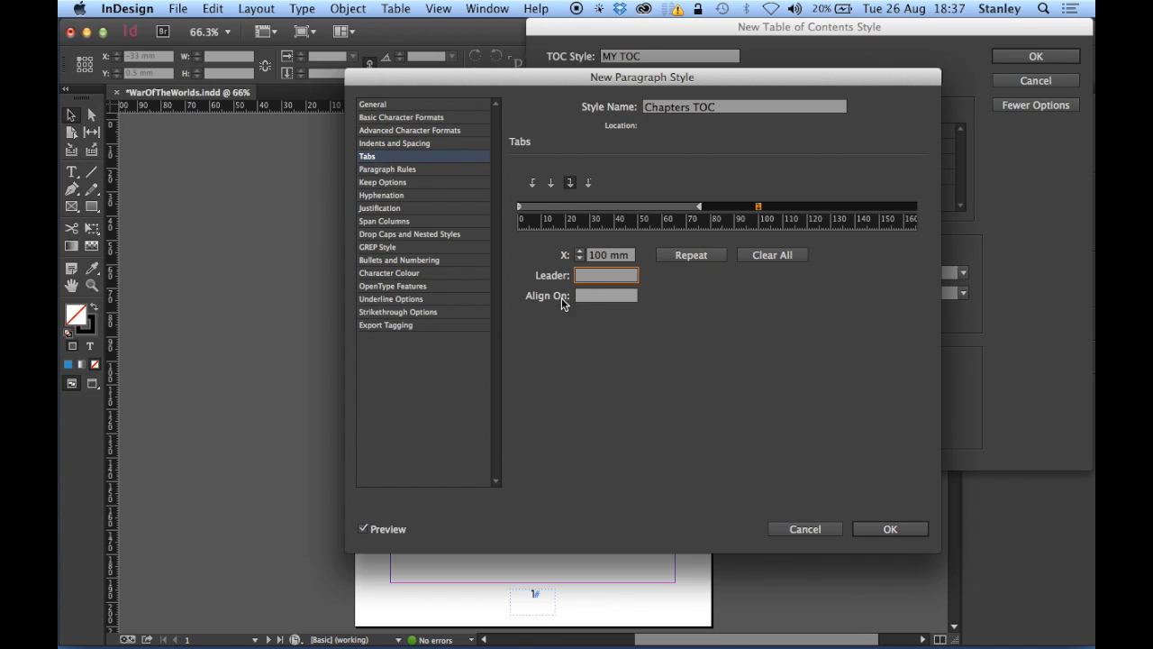
pyautogui.moveTo(681, 292)
pyautogui.write('.')
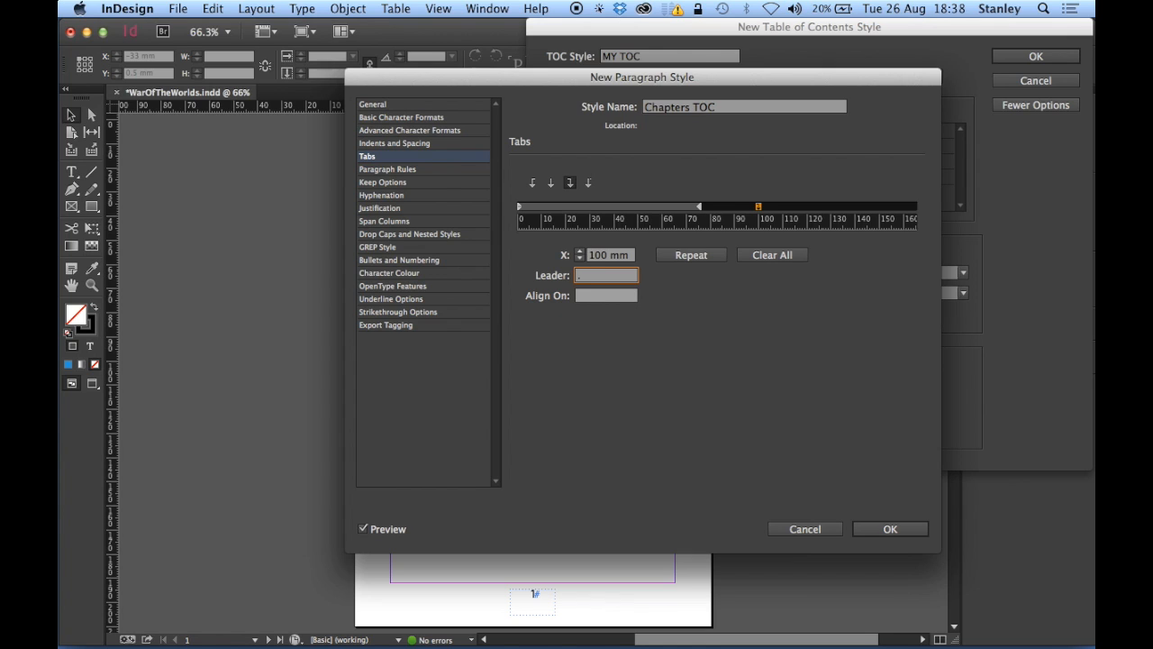
pyautogui.click(606, 274)
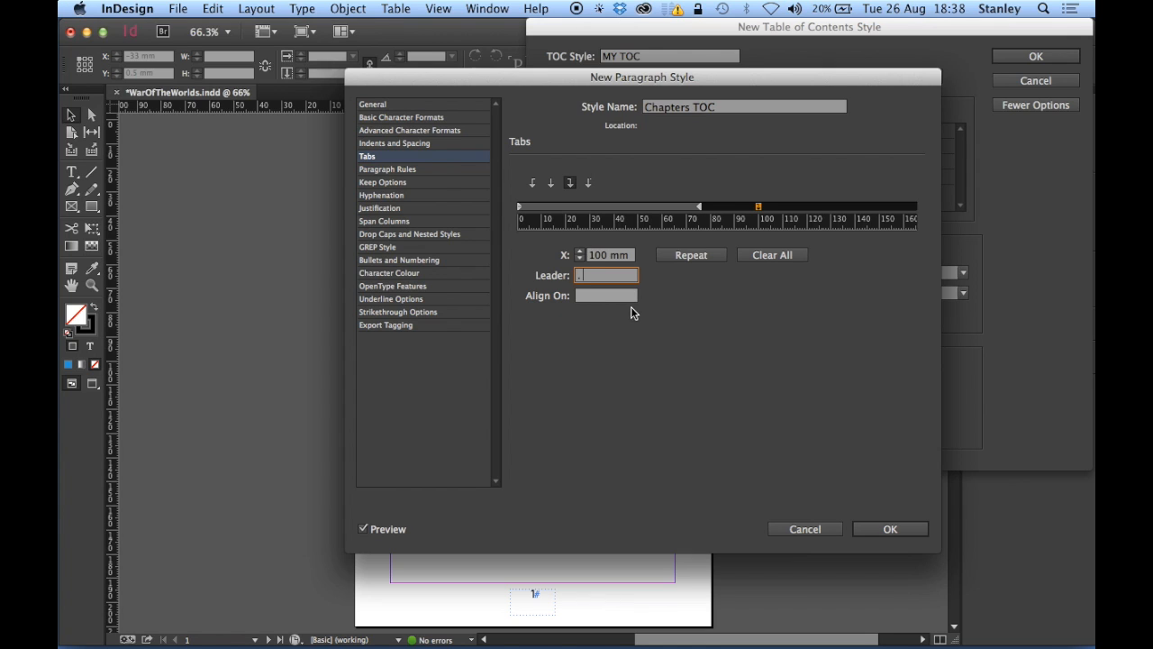
pyautogui.moveTo(739, 306)
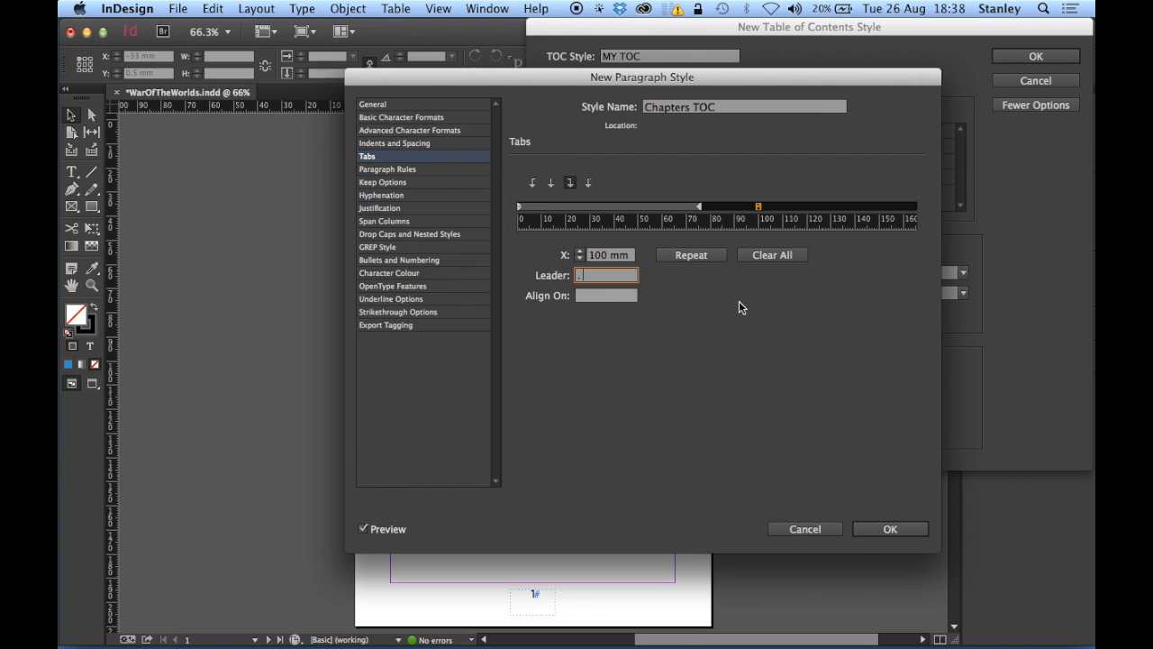
pyautogui.click(605, 274)
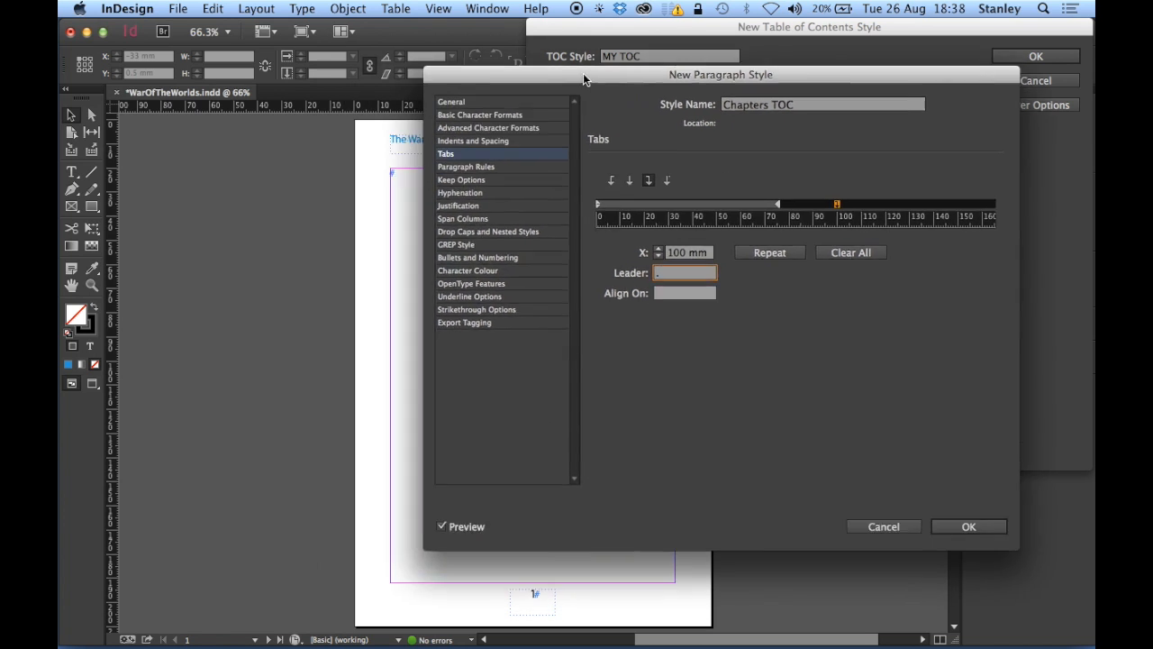
# - Set Chapters TOC to Myriad Pro Regular 12/16 pt and confirm it as the Chapters entry style
pyautogui.click(539, 67)
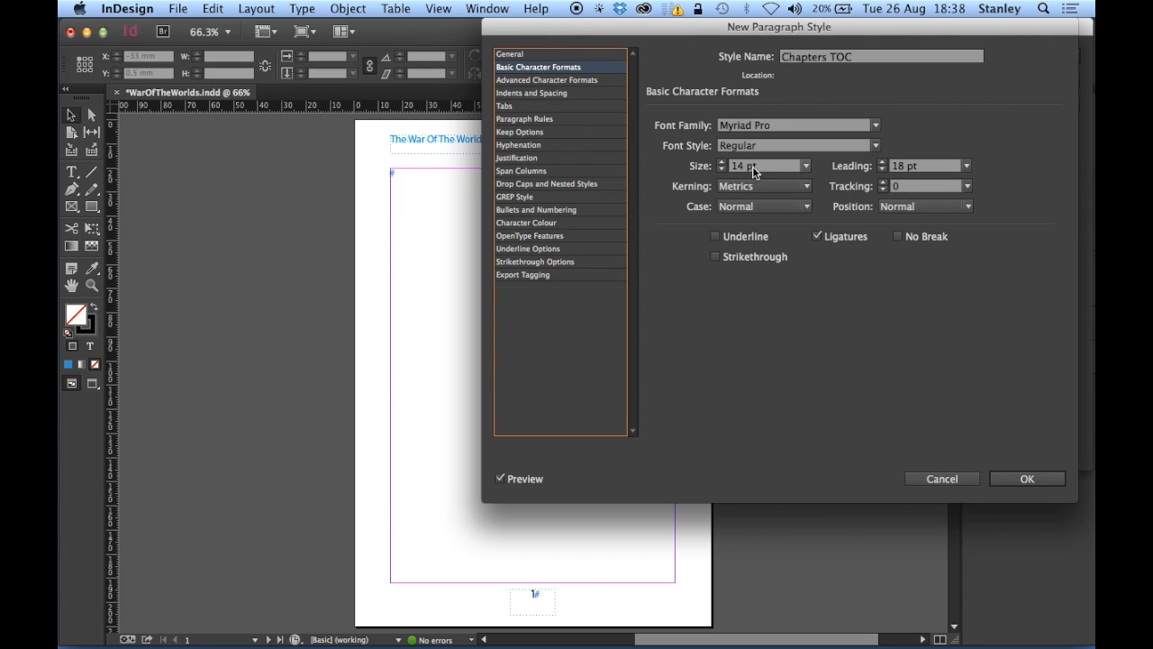
pyautogui.moveTo(786, 180)
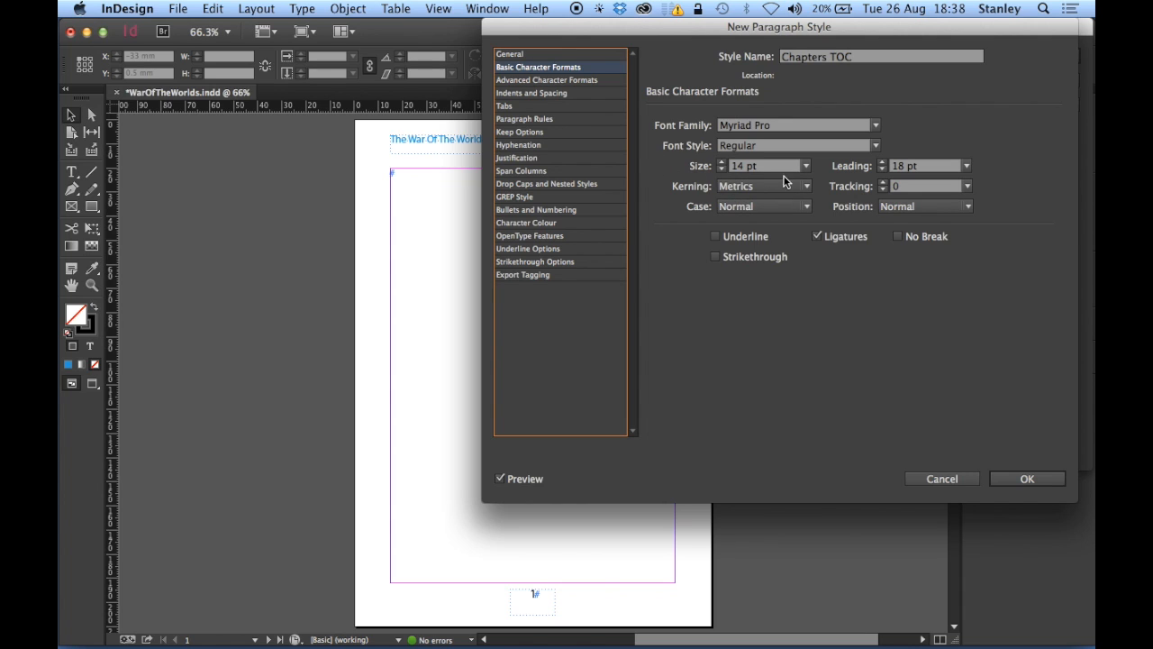
pyautogui.moveTo(719, 179)
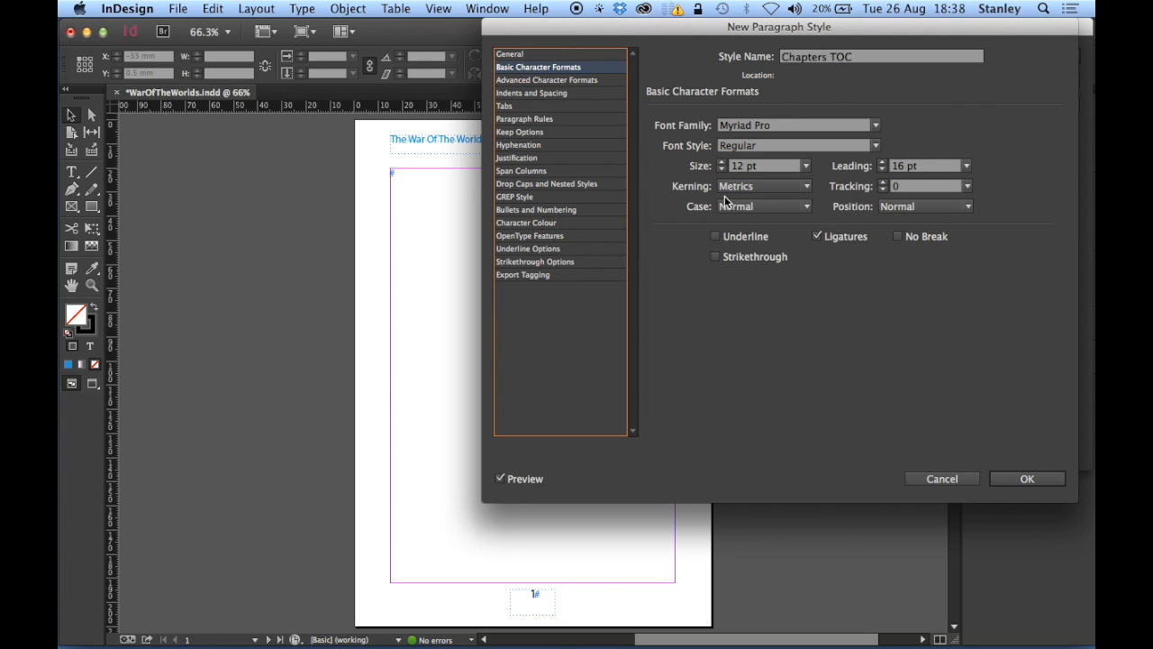
pyautogui.moveTo(656, 218)
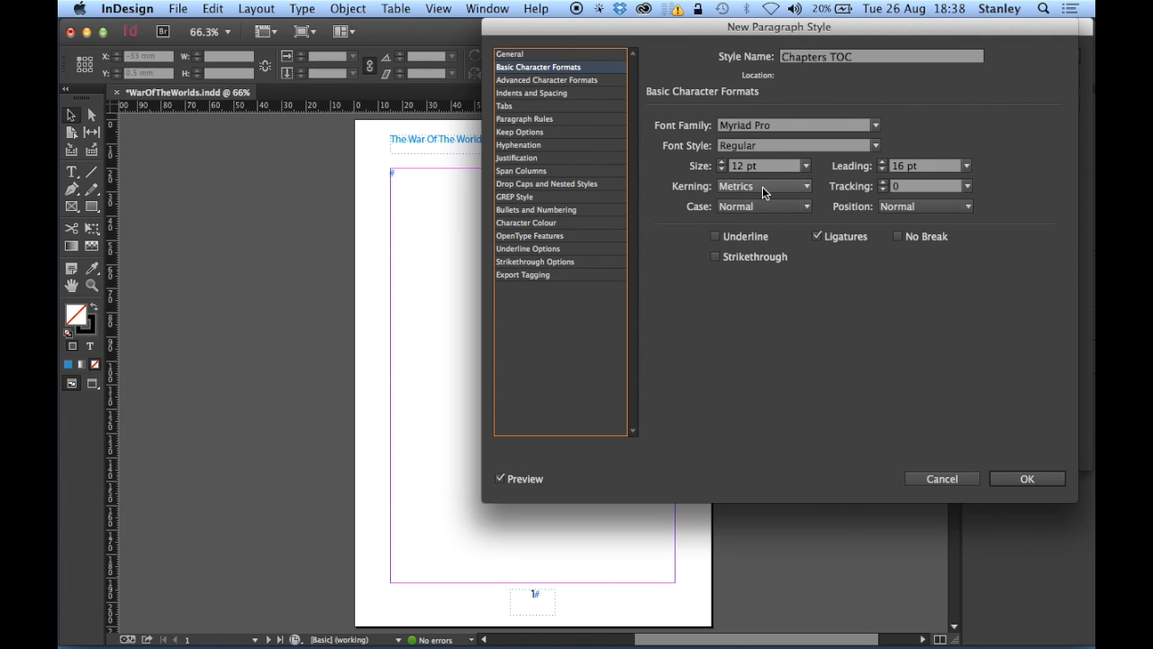
pyautogui.moveTo(1042, 507)
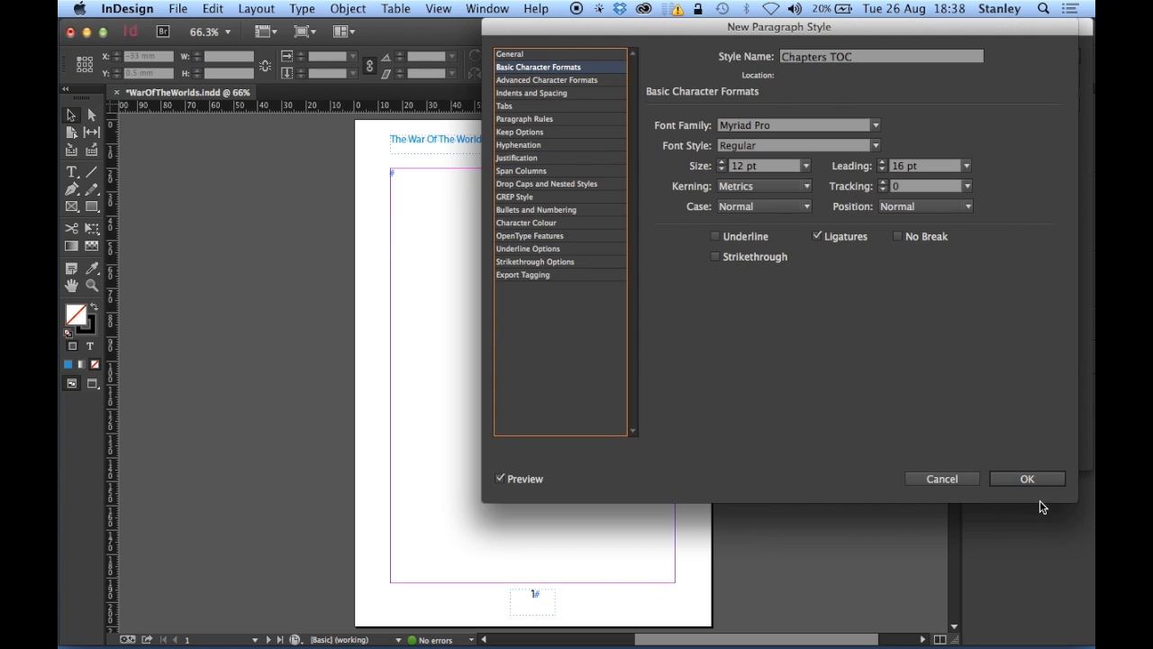
pyautogui.click(1028, 480)
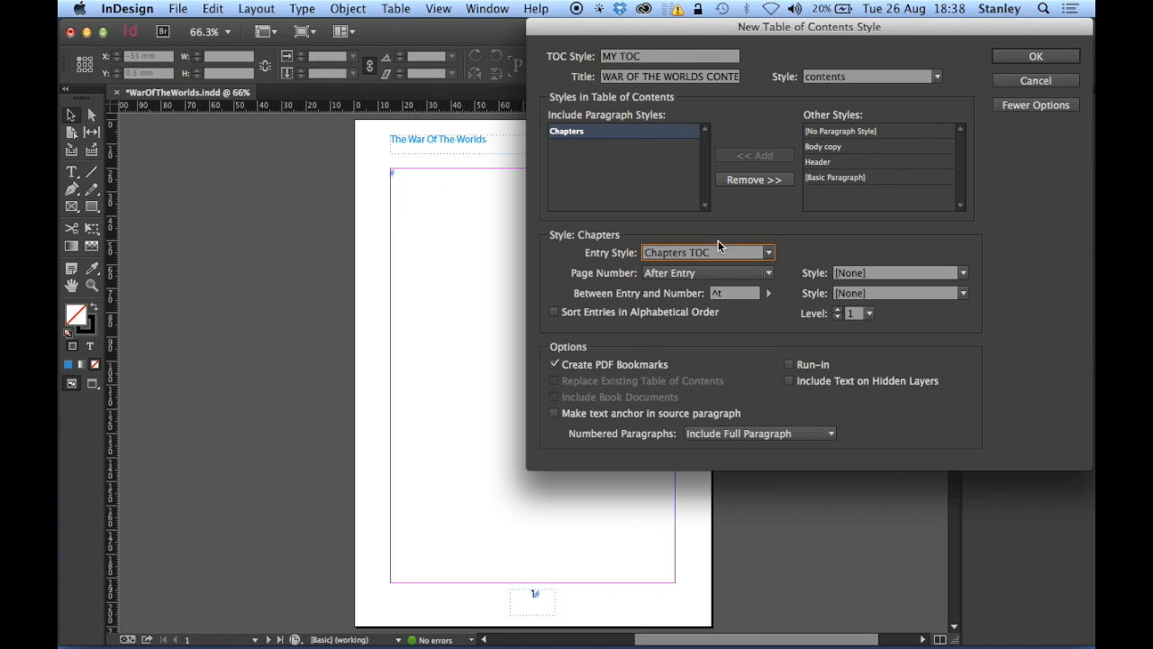
pyautogui.moveTo(1041, 193)
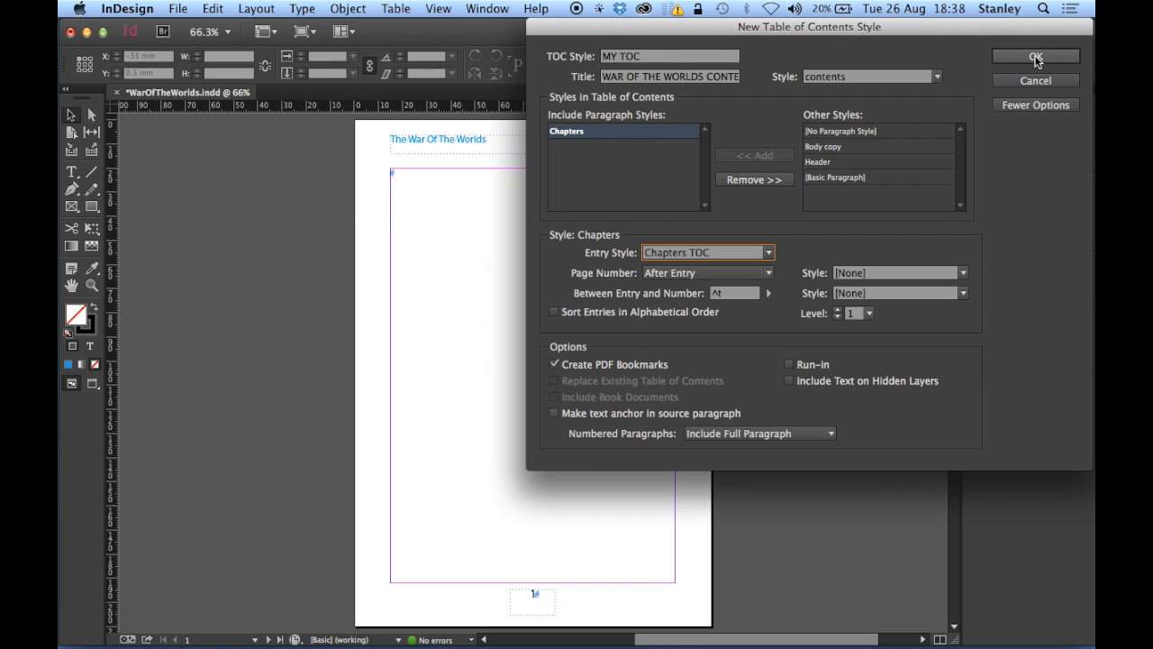
# - Save the TOC style and generate the contents list into the first page via Layout > Table of Contents
pyautogui.click(1034, 56)
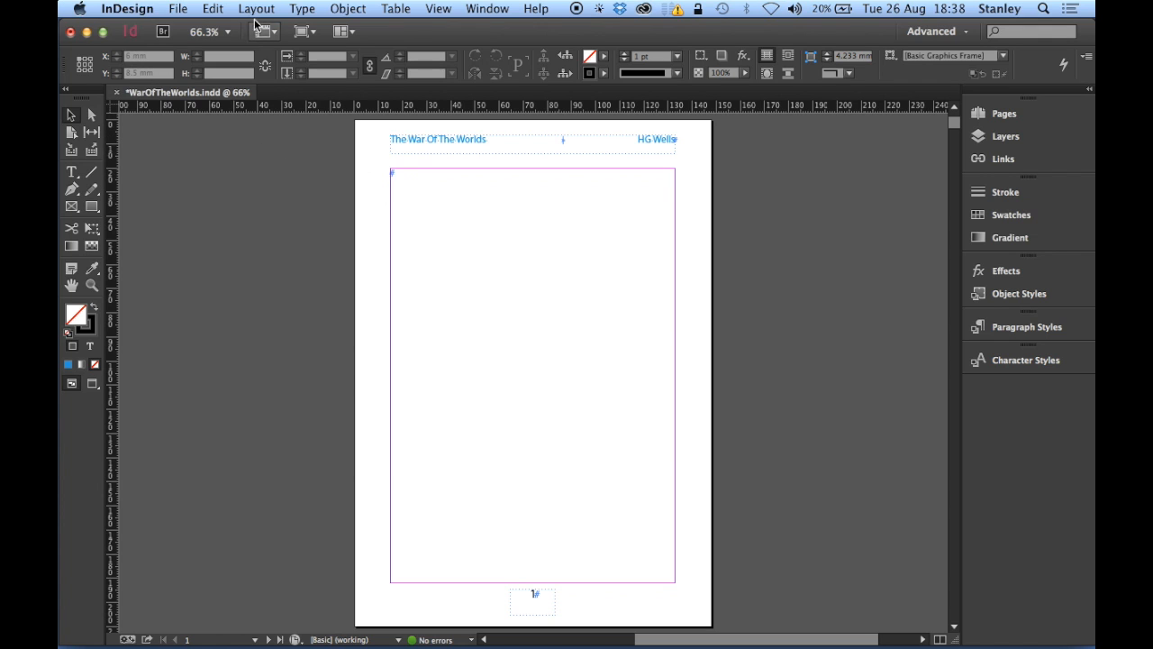
pyautogui.click(256, 7)
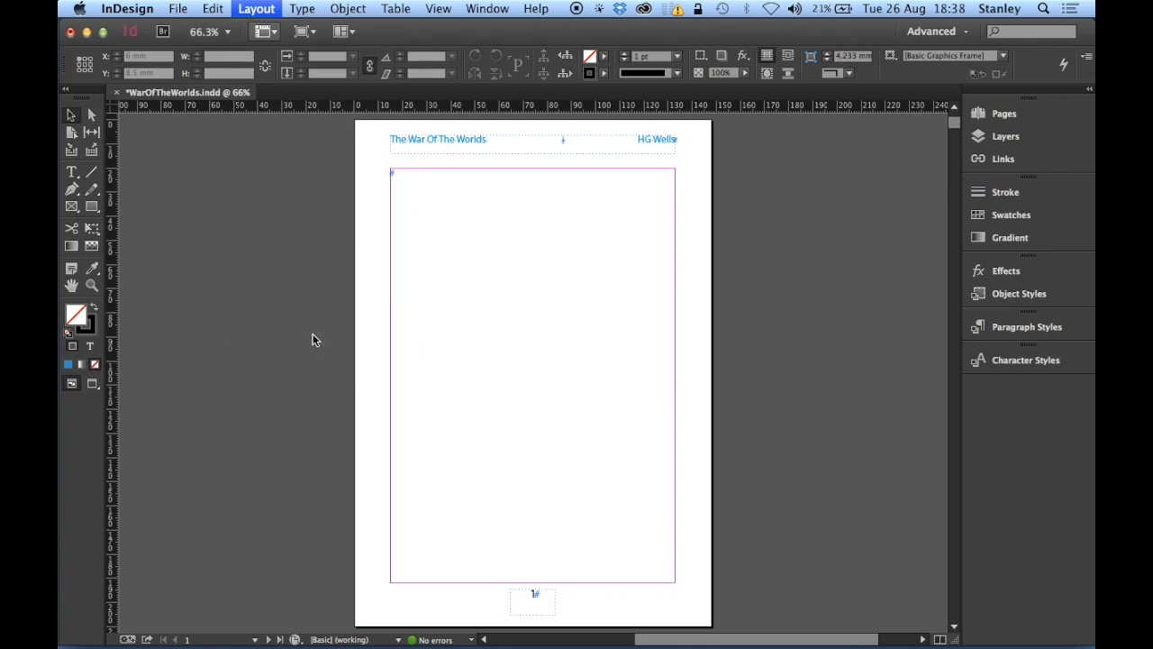
pyautogui.click(256, 7)
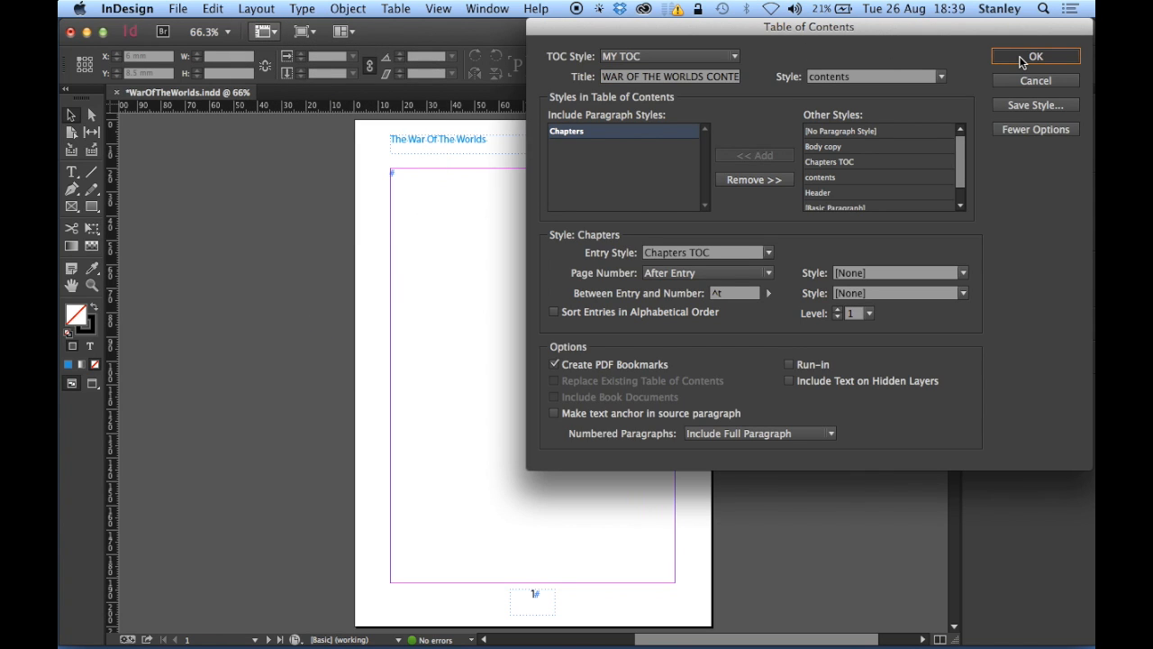
pyautogui.click(1035, 56)
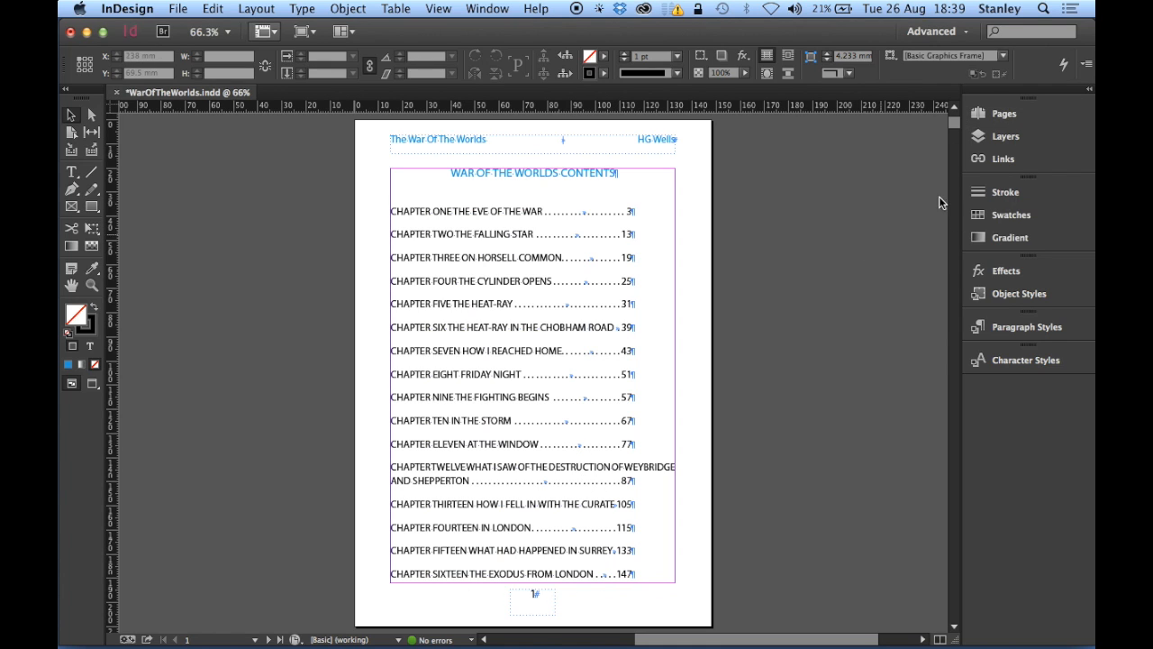
pyautogui.scroll(-3)
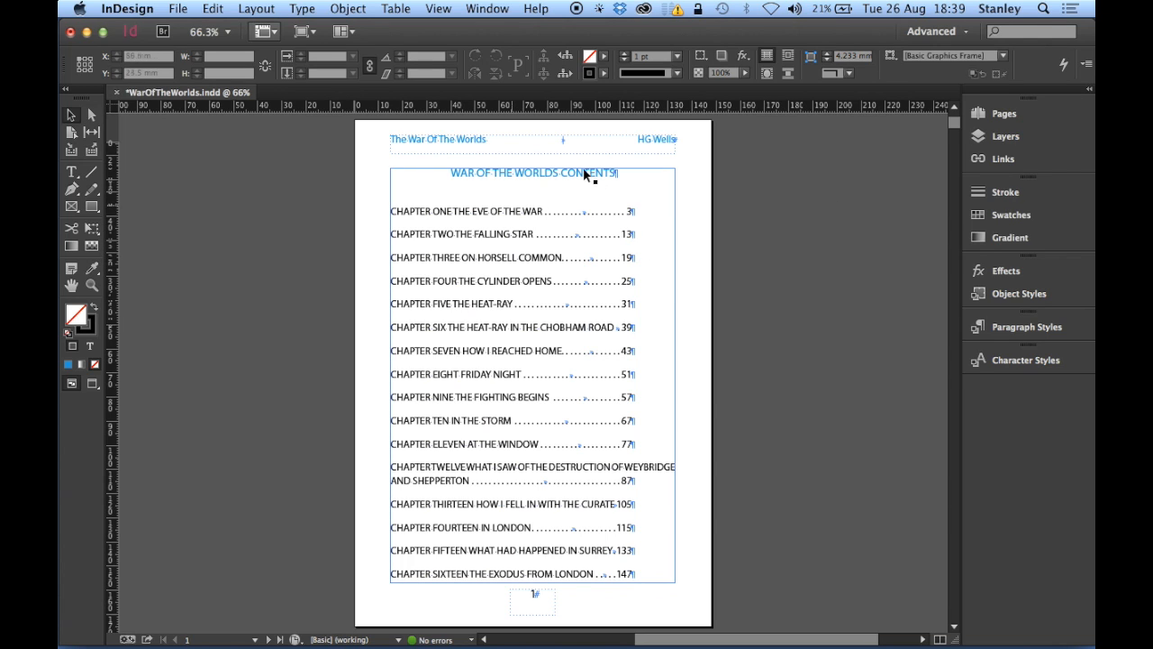
# - Edit Chapters TOC to 10 pt text, 13 pt leading and a 117 mm page-number tab
pyautogui.click(1028, 326)
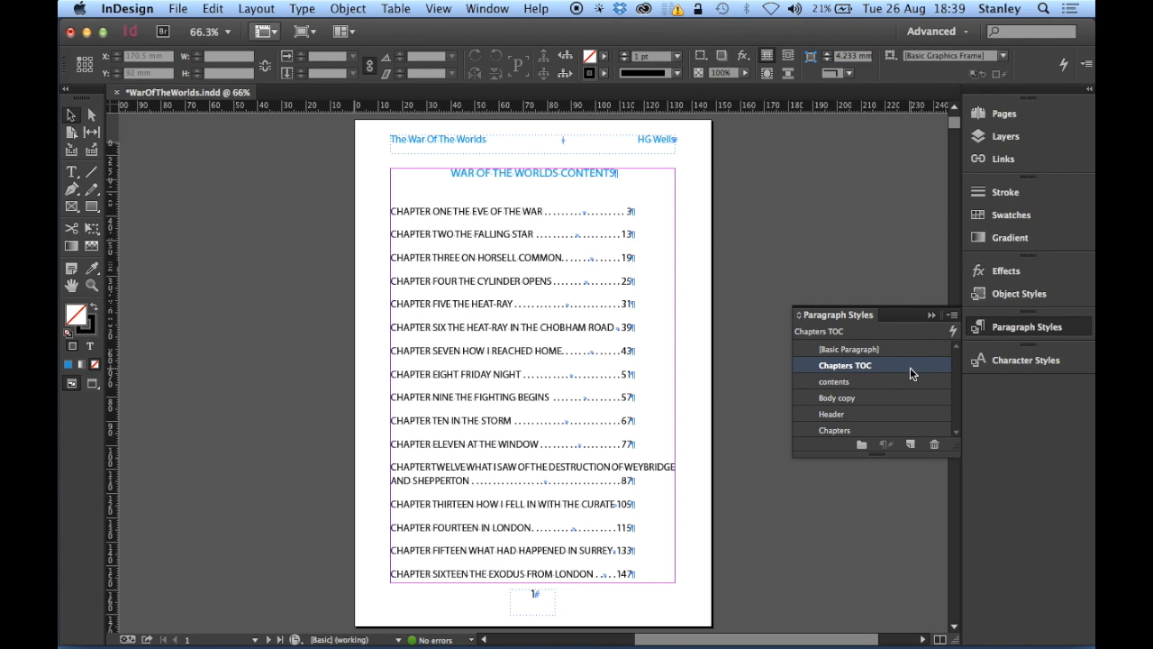
pyautogui.doubleClick(846, 364)
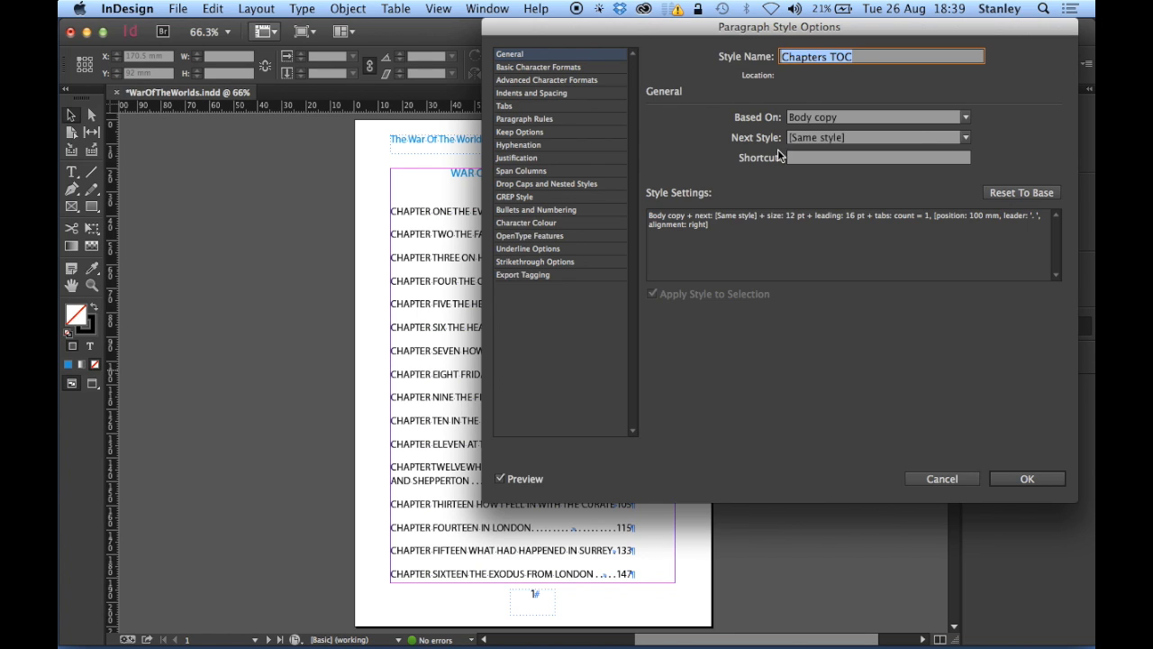
pyautogui.click(537, 67)
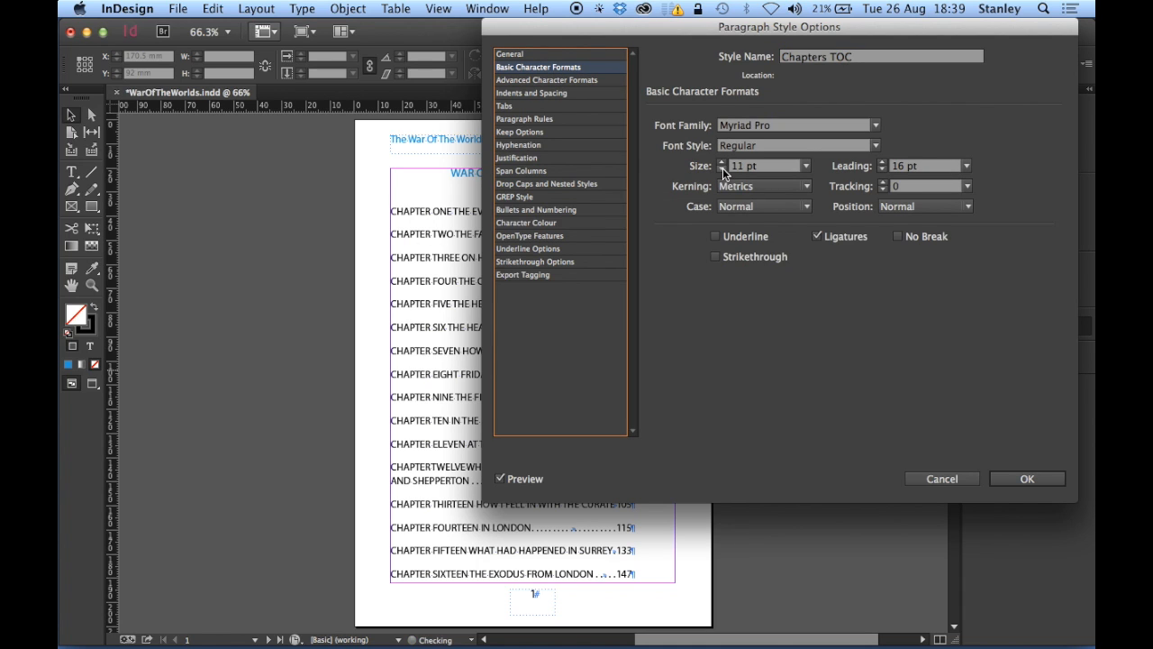
pyautogui.click(721, 170)
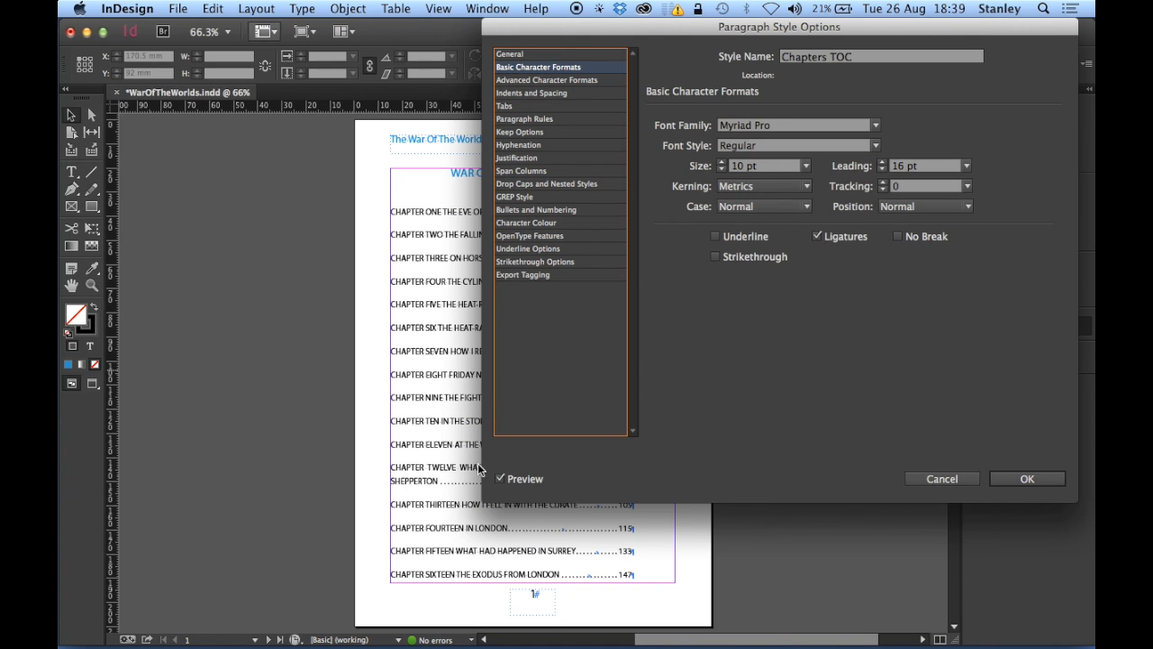
pyautogui.moveTo(881, 194)
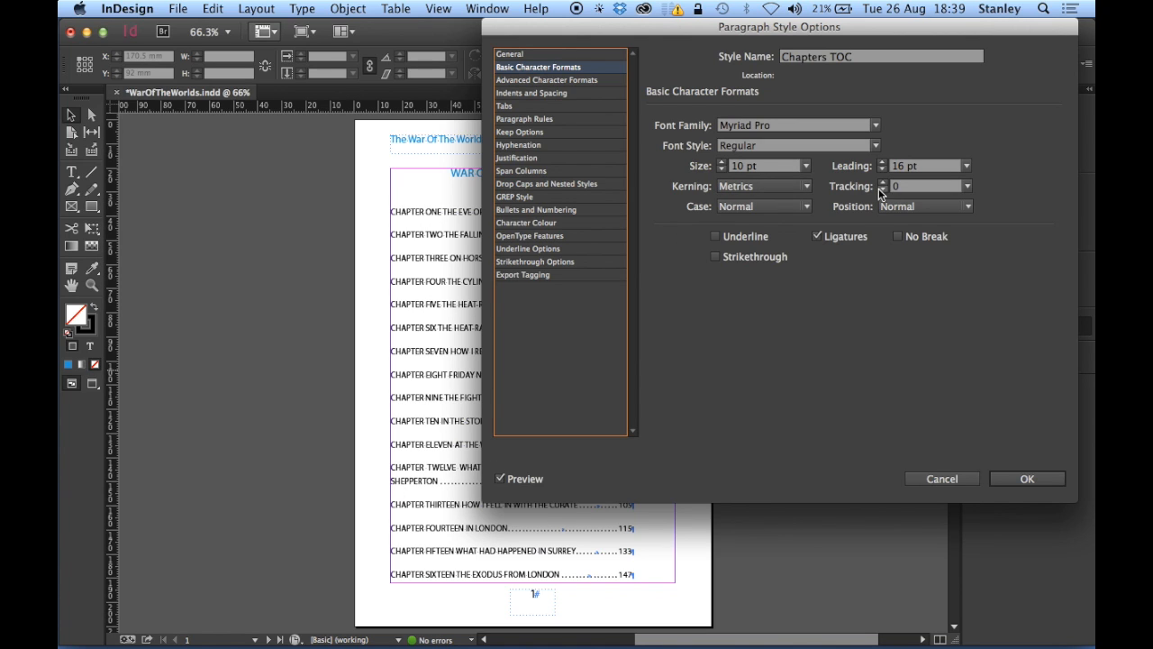
pyautogui.click(883, 169)
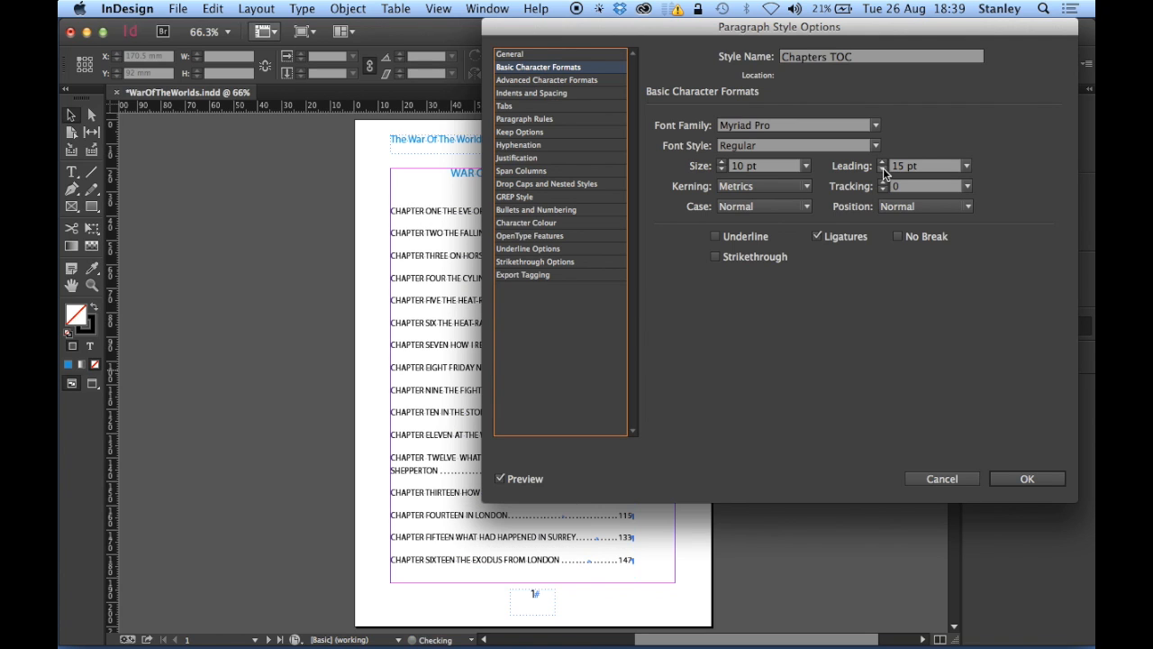
pyautogui.click(883, 169)
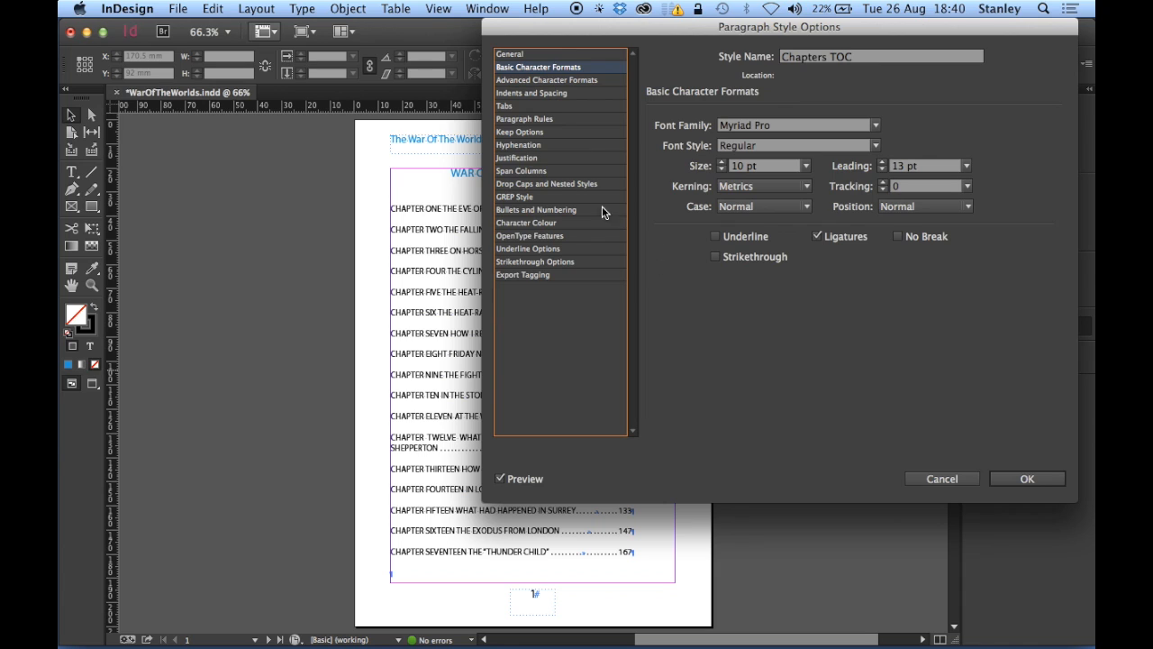
pyautogui.click(505, 104)
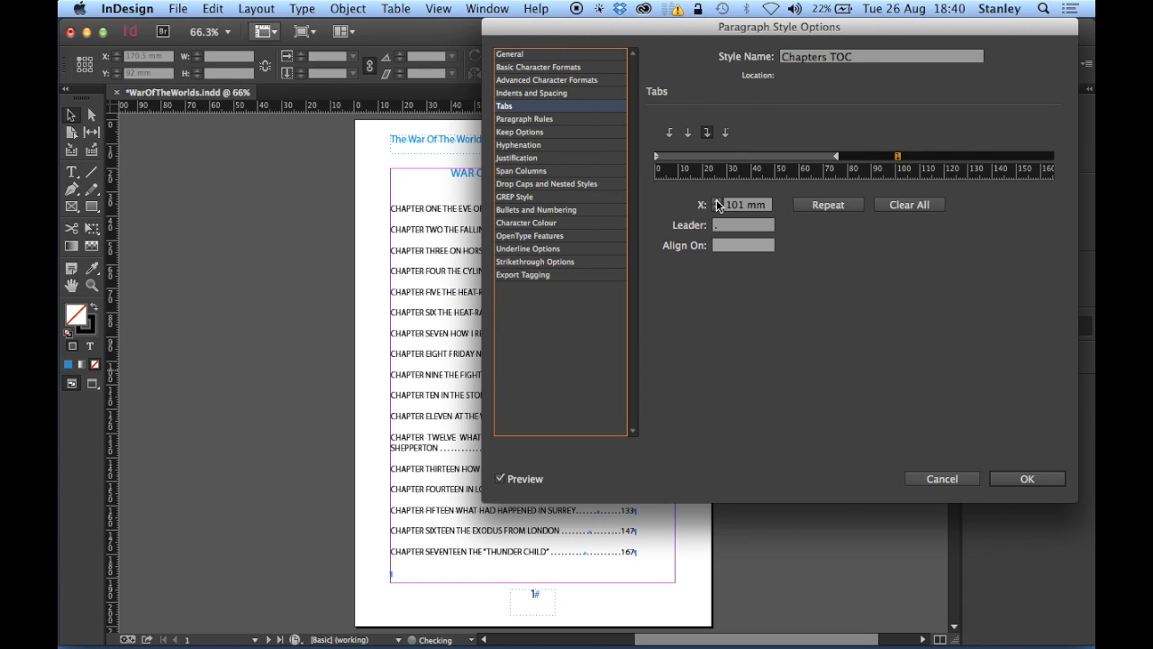
pyautogui.moveTo(898, 155); pyautogui.dragTo(922, 155)
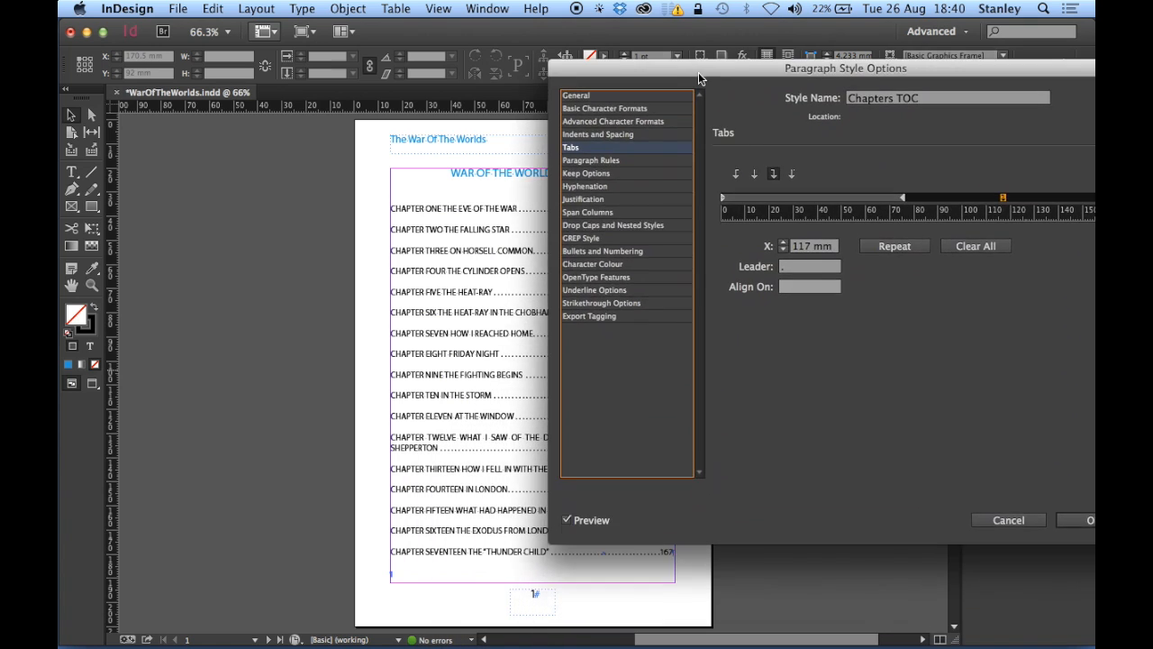
pyautogui.moveTo(846, 69); pyautogui.dragTo(750, 27)
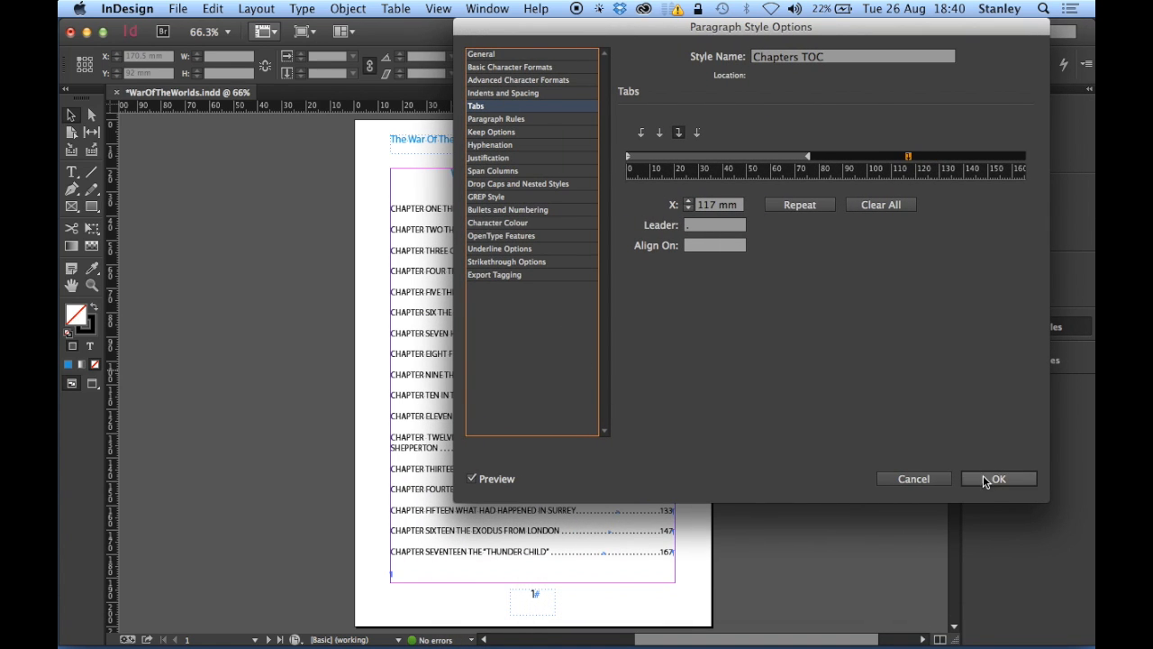
# - Confirm the chapter entry style, then adjust the contents heading font size and return it to 13 pt
pyautogui.click(998, 480)
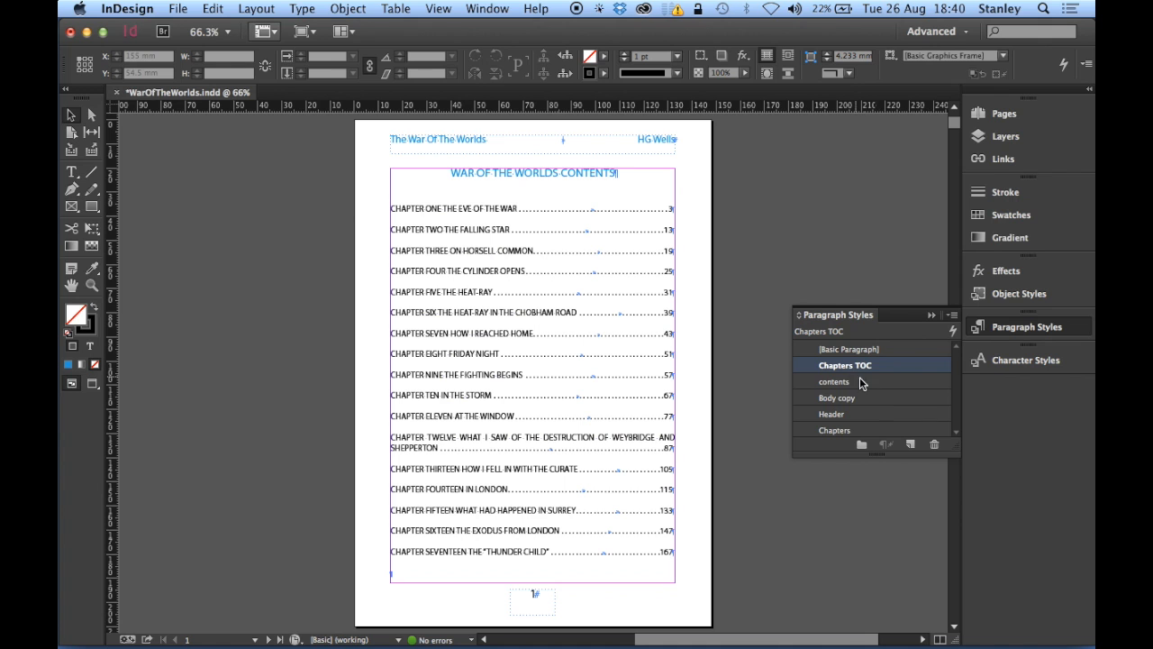
pyautogui.doubleClick(833, 382)
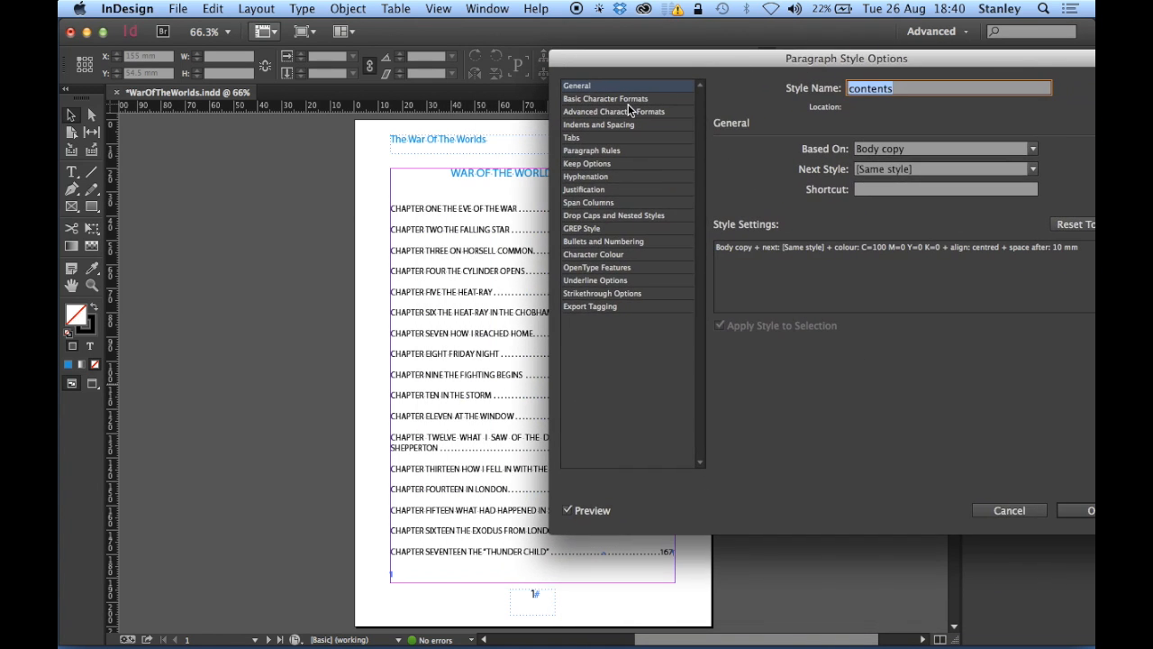
pyautogui.click(606, 97)
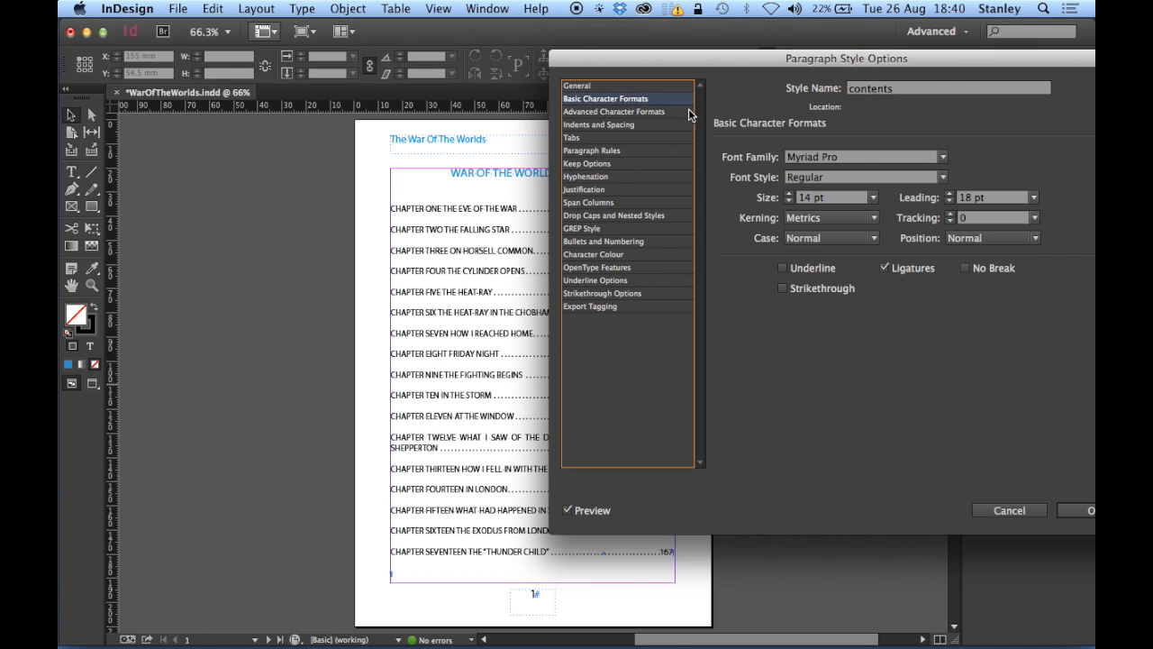
pyautogui.click(789, 202)
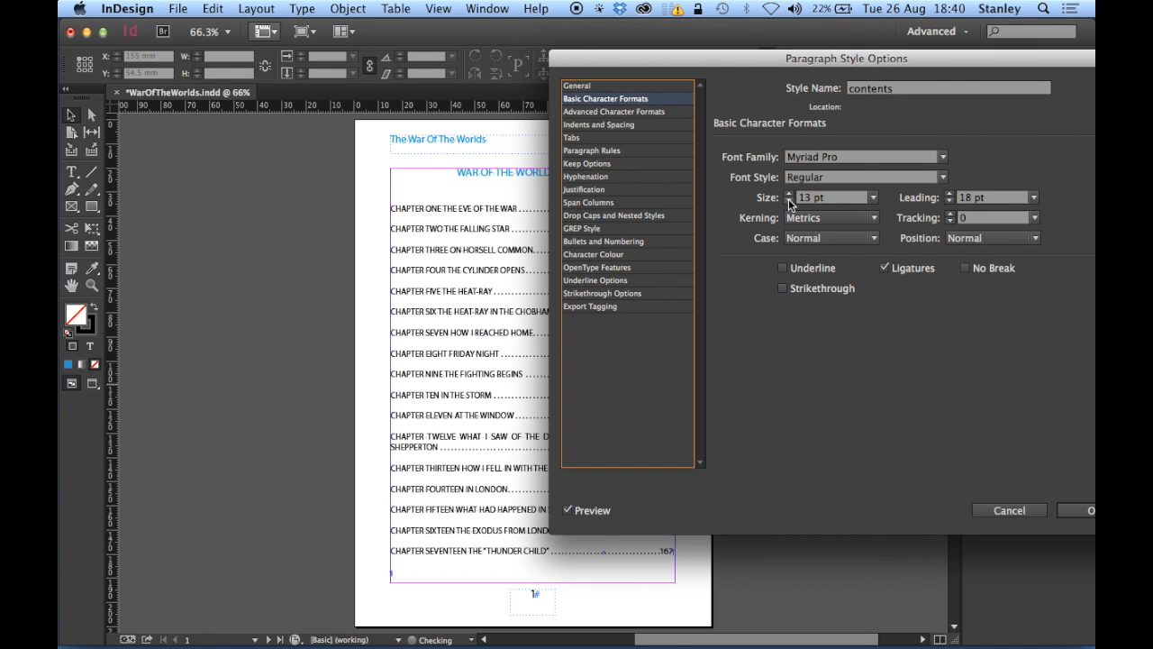
pyautogui.click(790, 200)
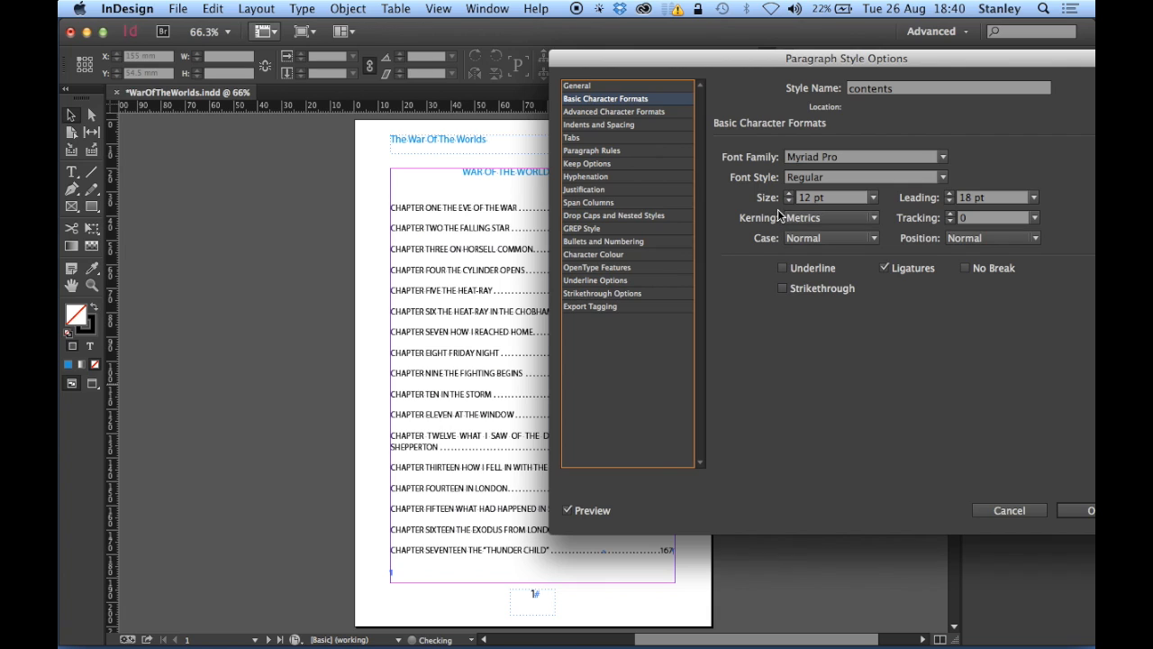
pyautogui.click(790, 193)
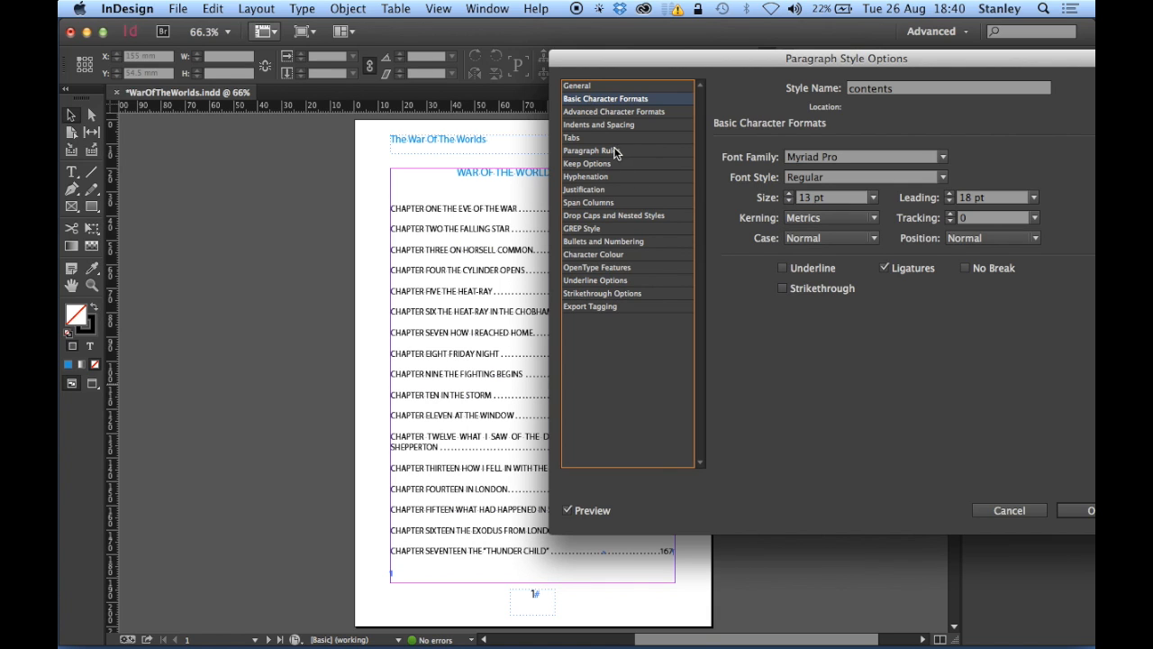
# - Give the contents heading style 15 mm of space after and confirm the style
pyautogui.click(598, 125)
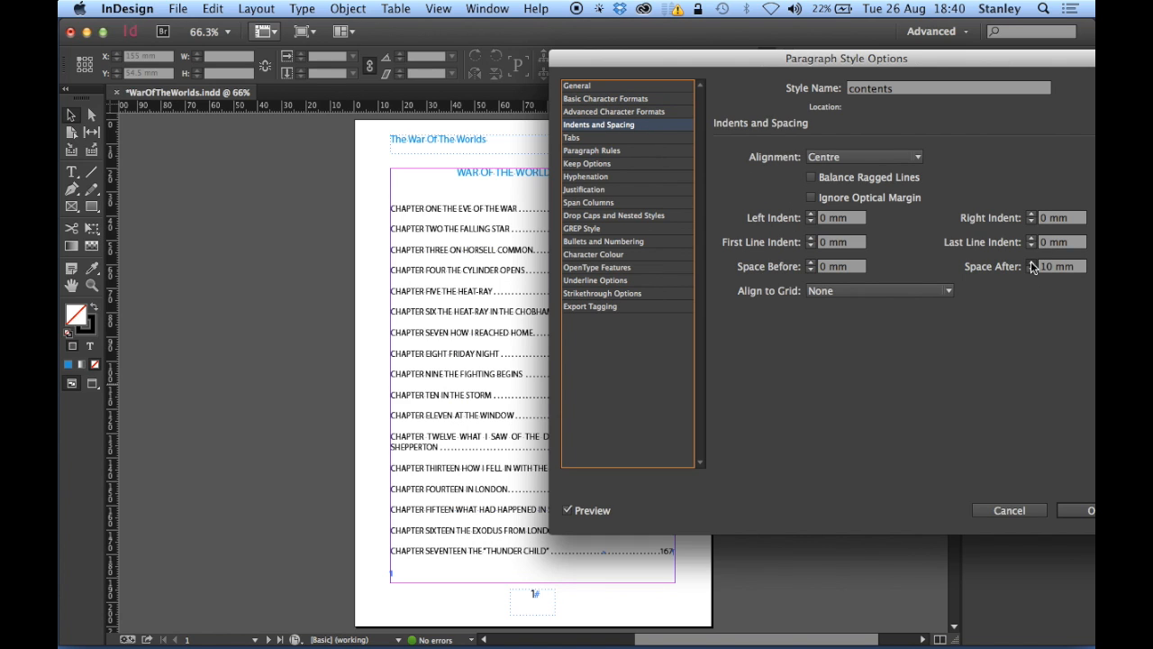
pyautogui.click(1031, 263)
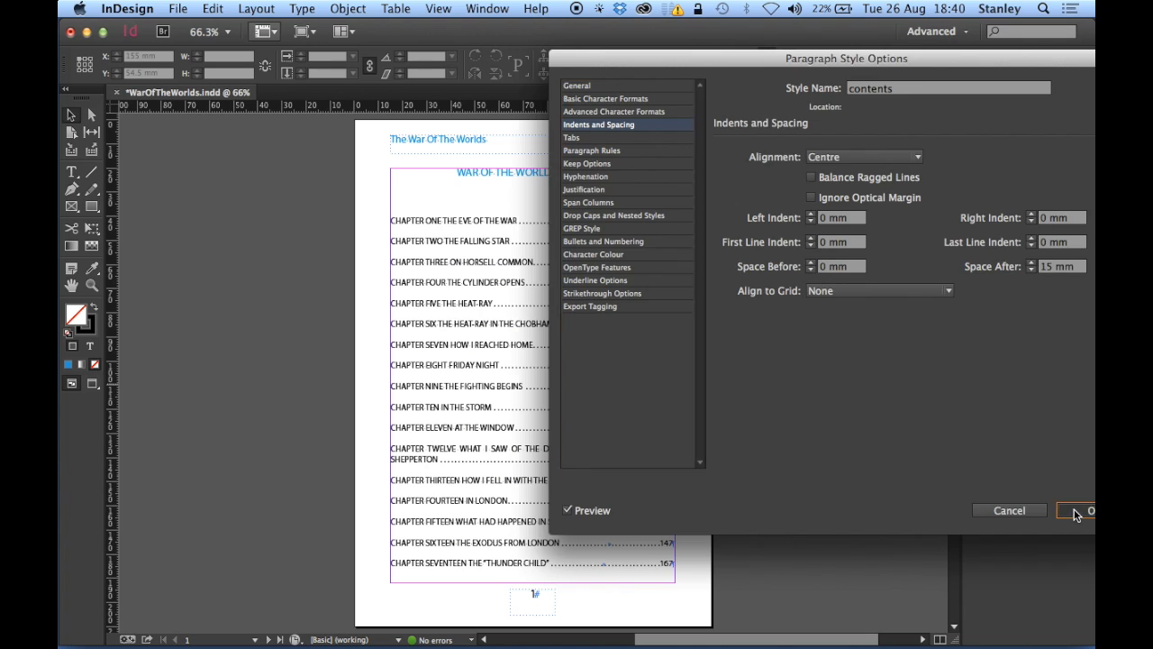
pyautogui.click(1085, 510)
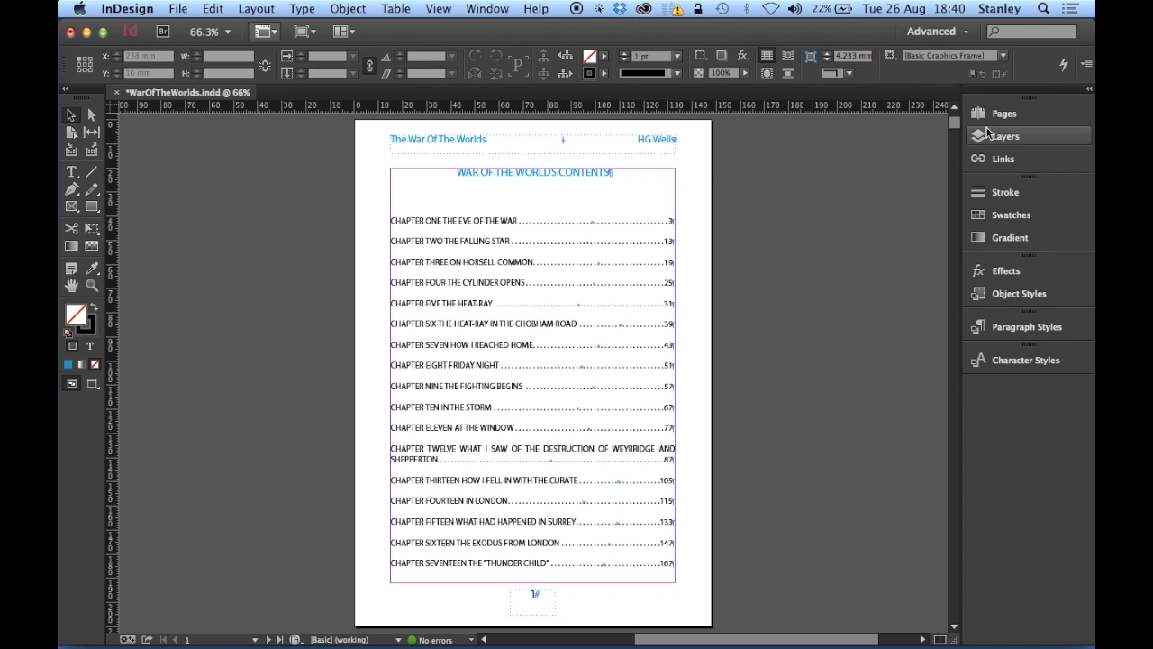
# - Show the Pages panel listing the document's page thumbnails
pyautogui.click(977, 113)
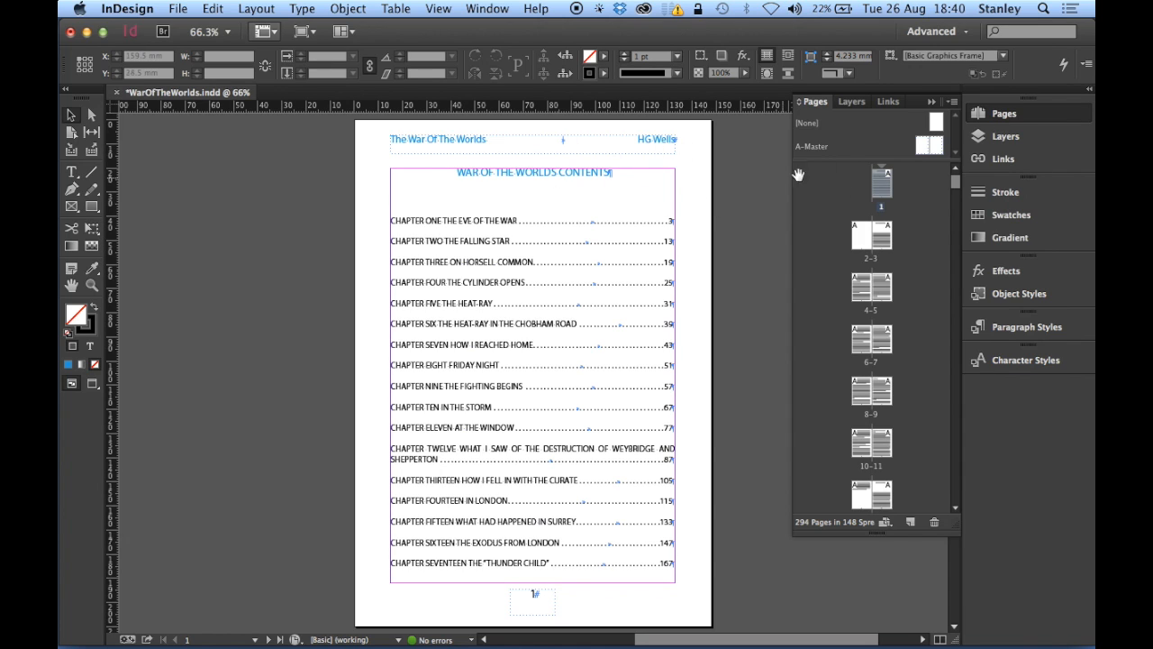
pyautogui.moveTo(843, 163)
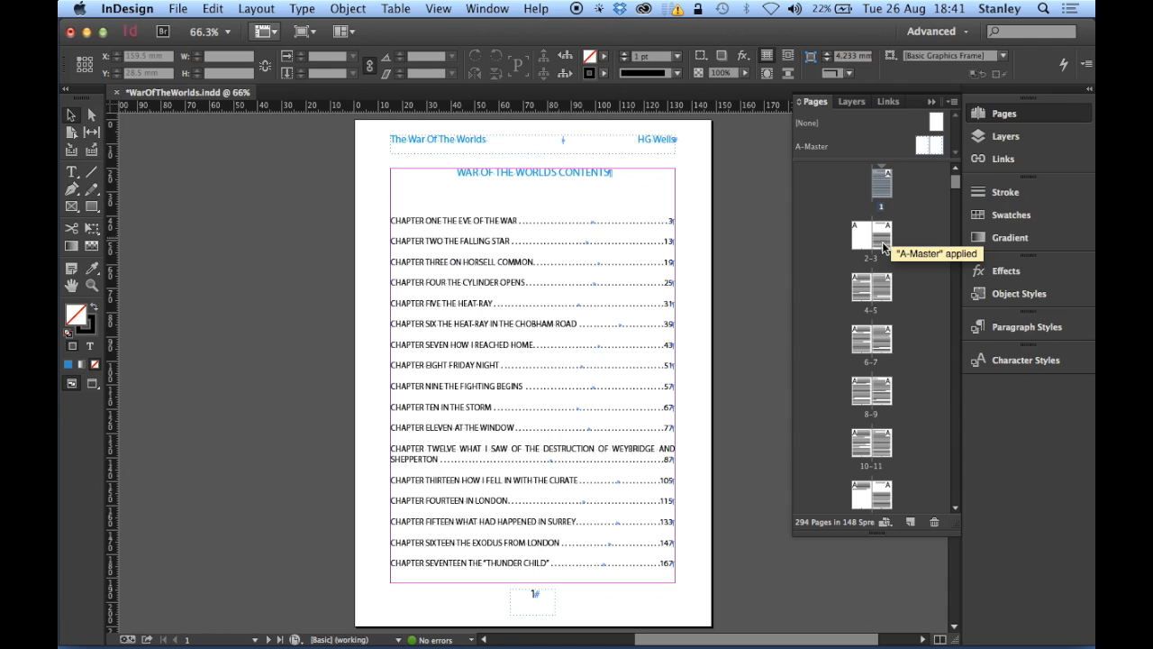
pyautogui.moveTo(884, 173)
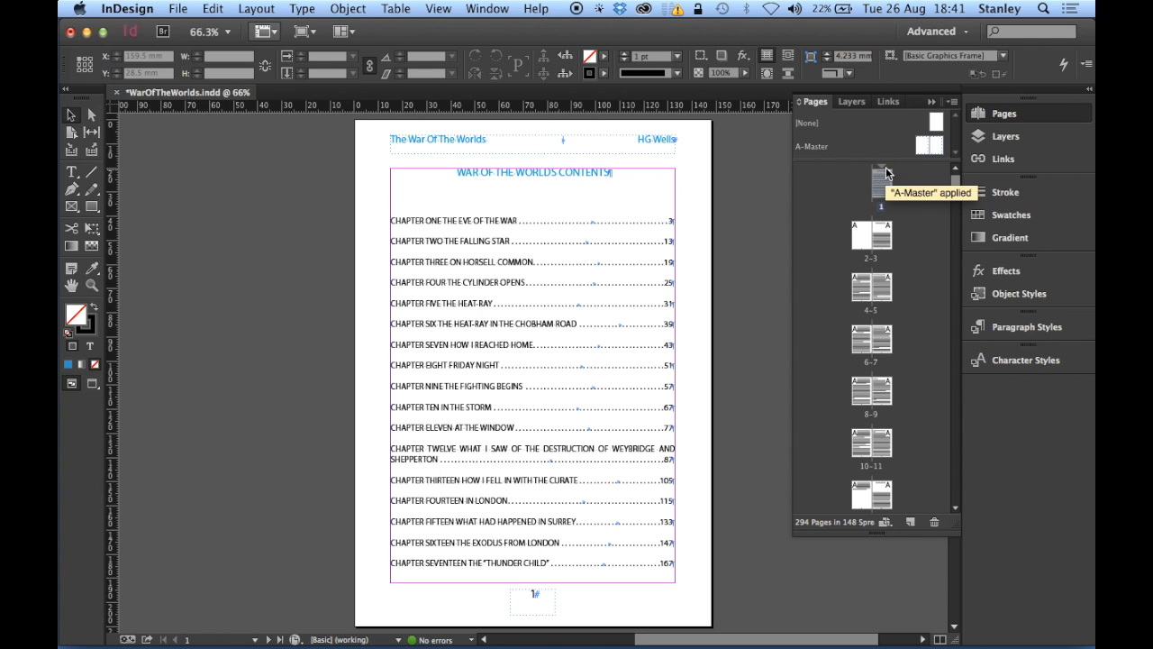
pyautogui.moveTo(828, 119)
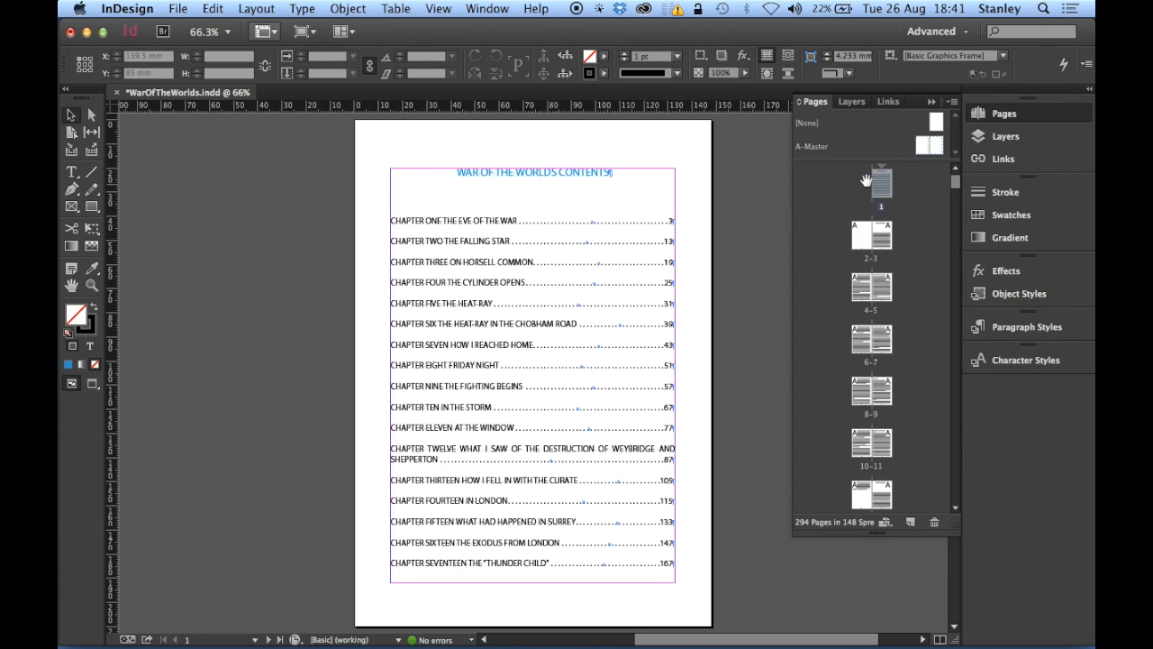
pyautogui.moveTo(847, 210)
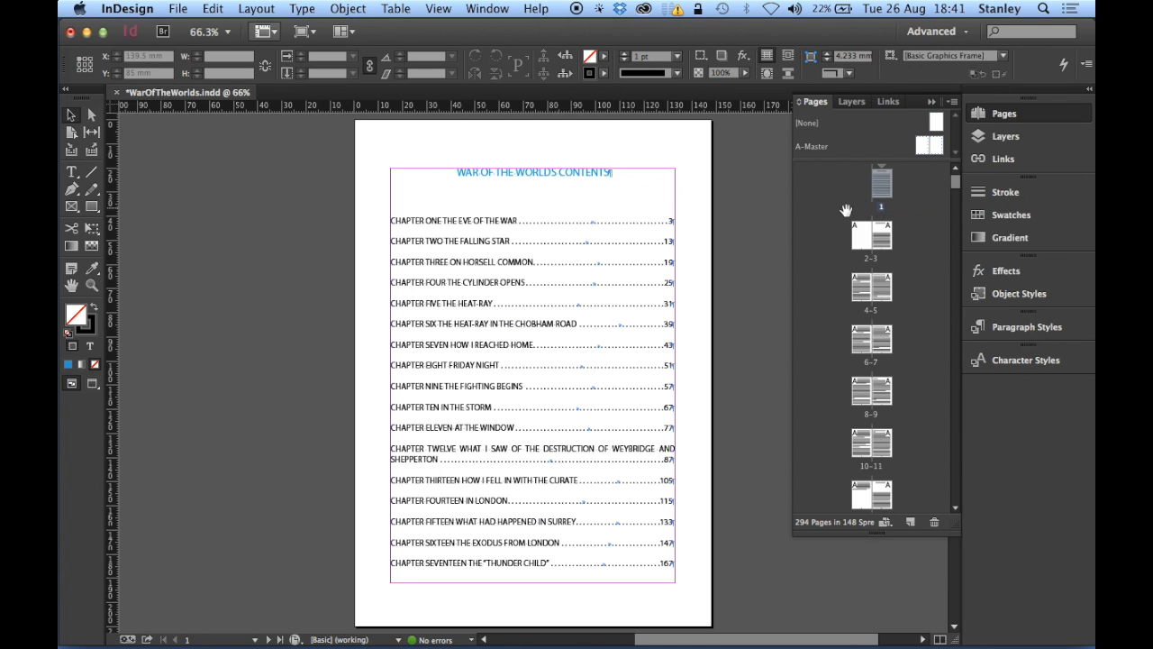
pyautogui.moveTo(746, 271)
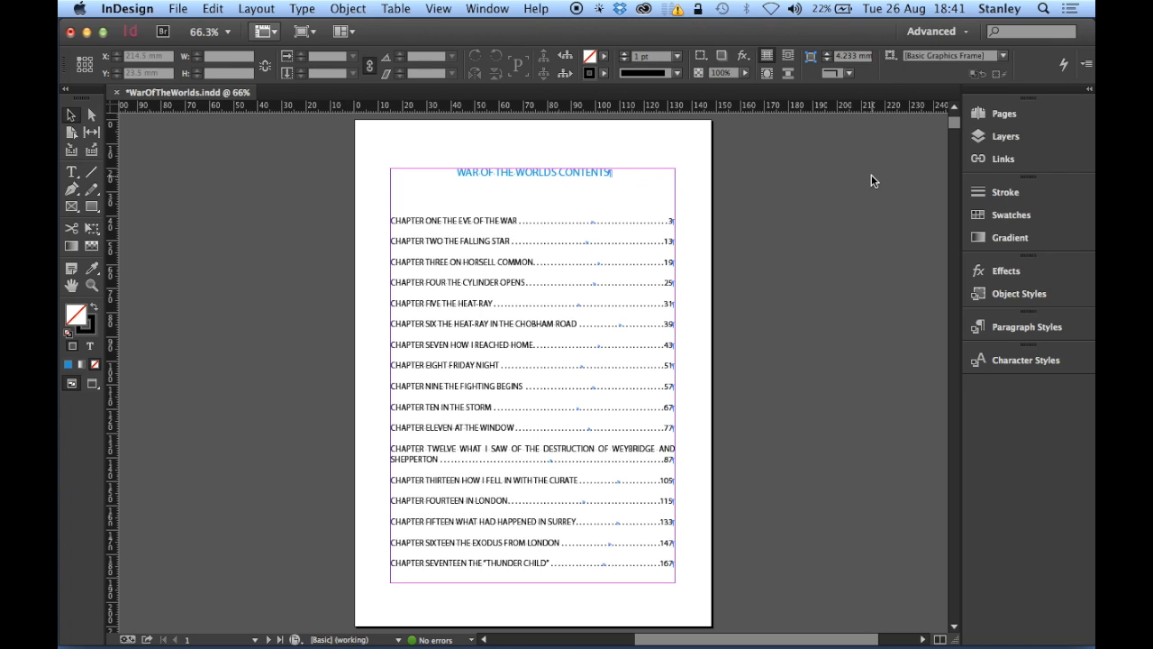
# - Export the document as WarOfTheWorlds.pdf on the Desktop, replacing the existing PDF
pyautogui.click(177, 7)
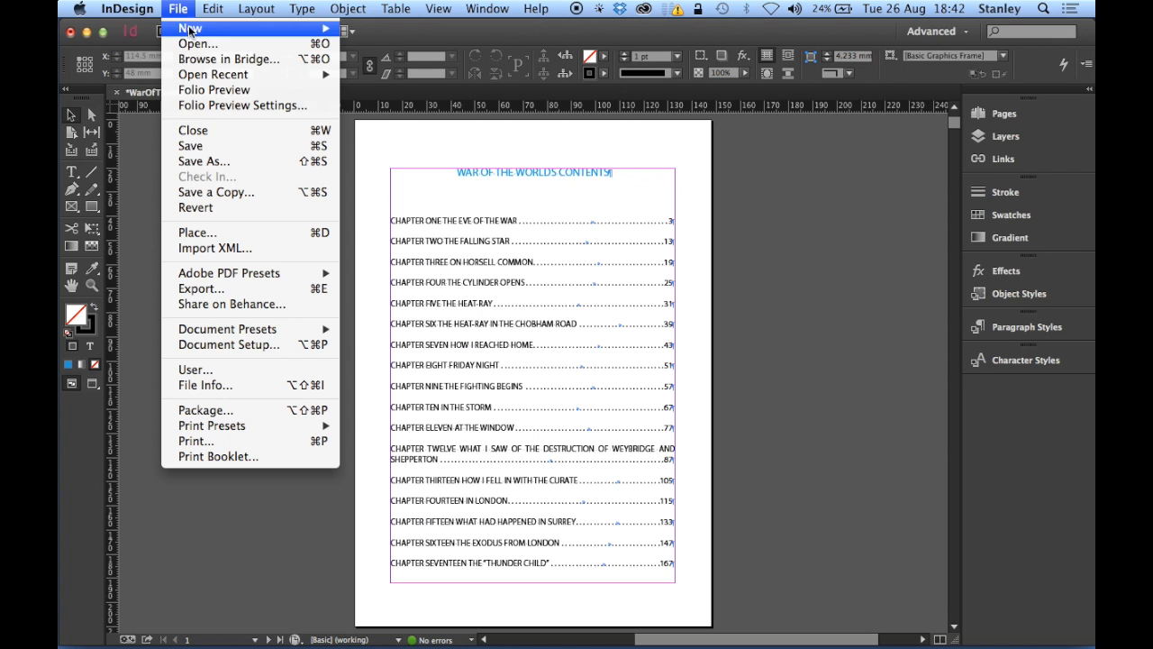
pyautogui.moveTo(200, 288)
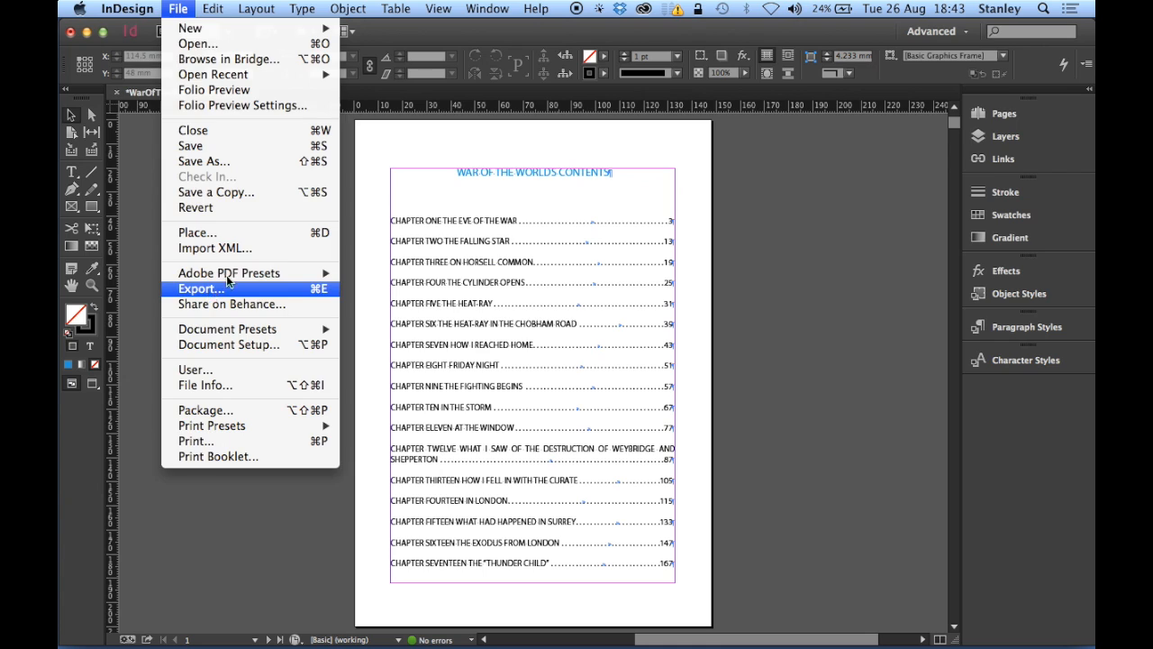
pyautogui.click(200, 289)
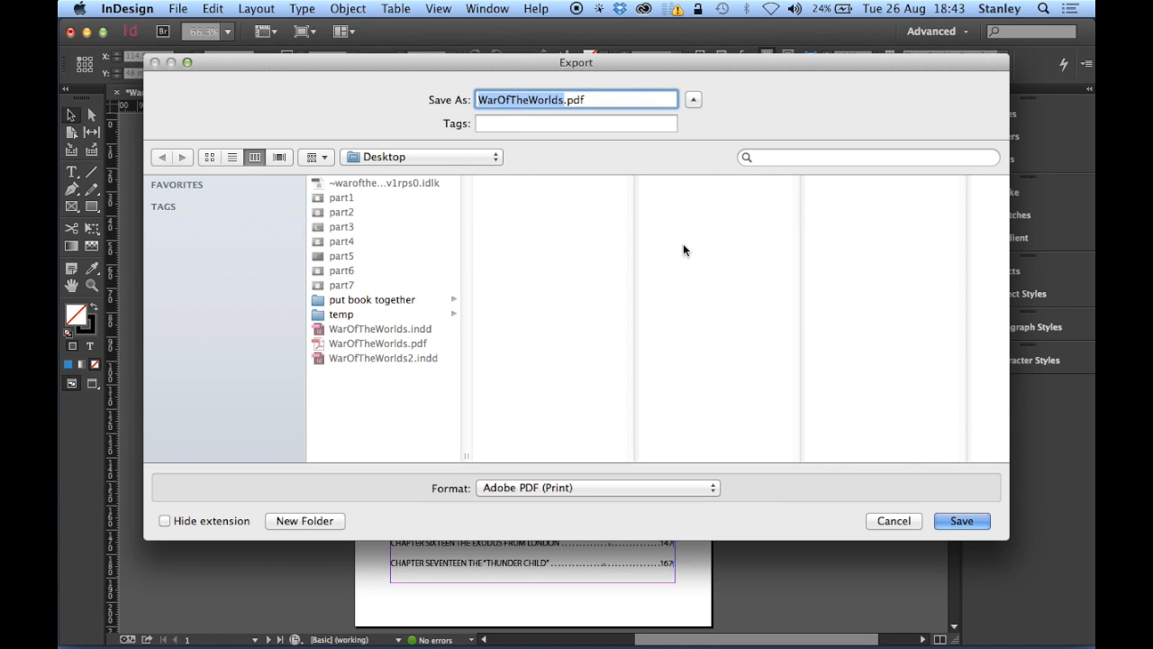
pyautogui.click(962, 521)
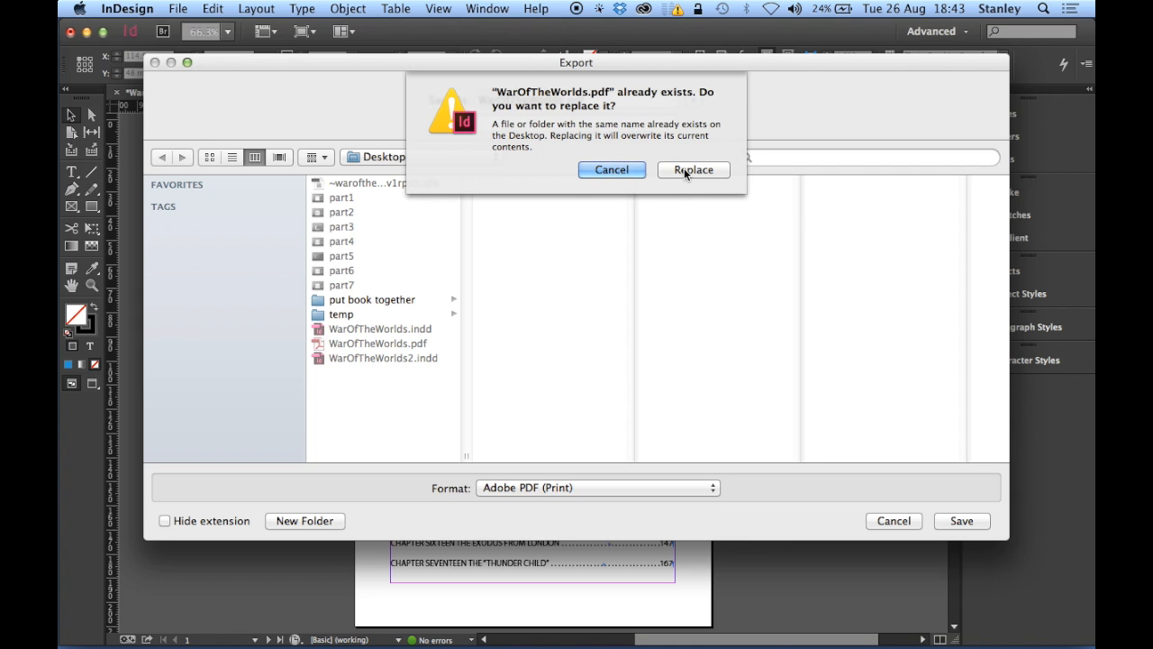
pyautogui.click(692, 170)
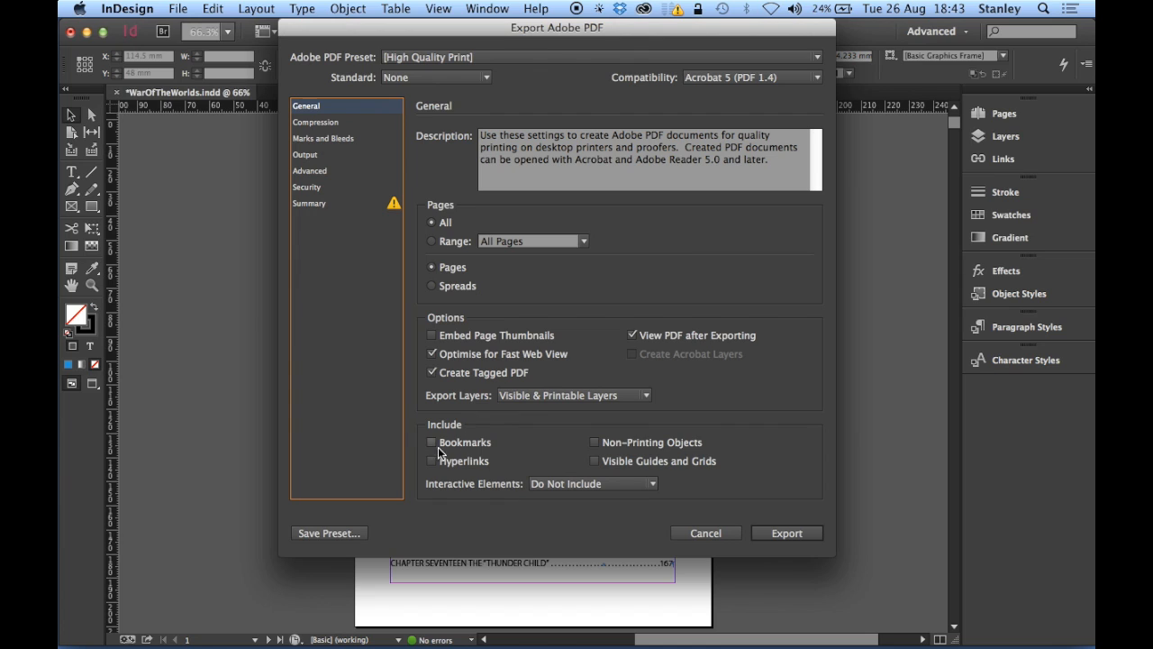
# - Include bookmarks and hyperlinks in the PDF, check Marks and Bleeds, and export
pyautogui.click(433, 441)
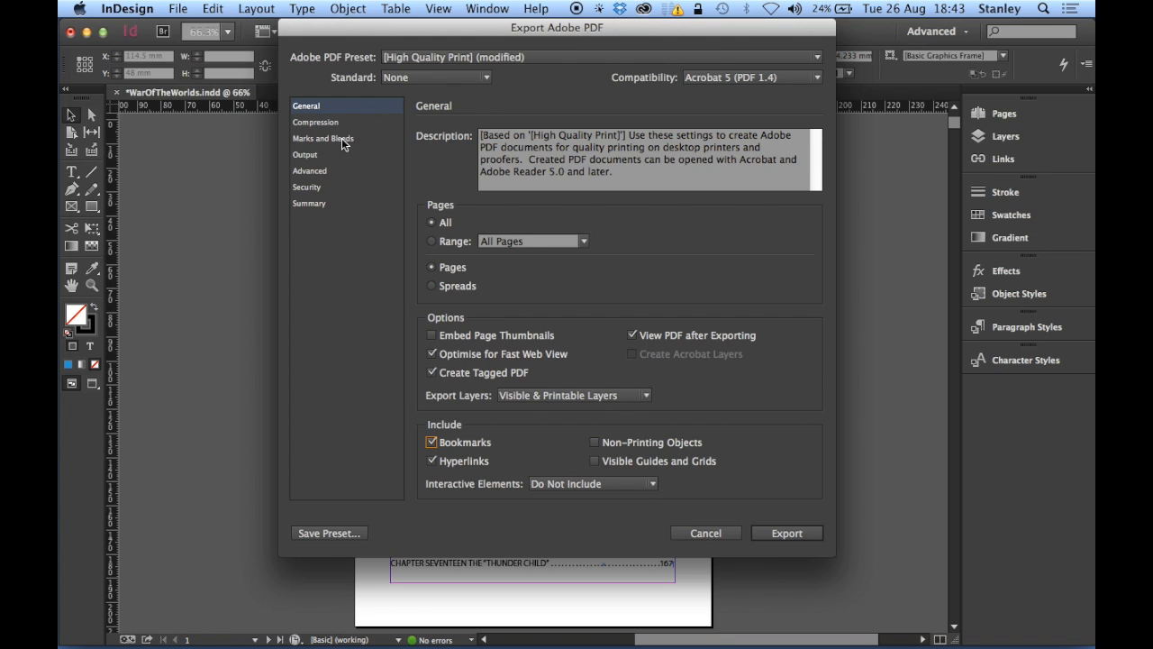
pyautogui.click(323, 137)
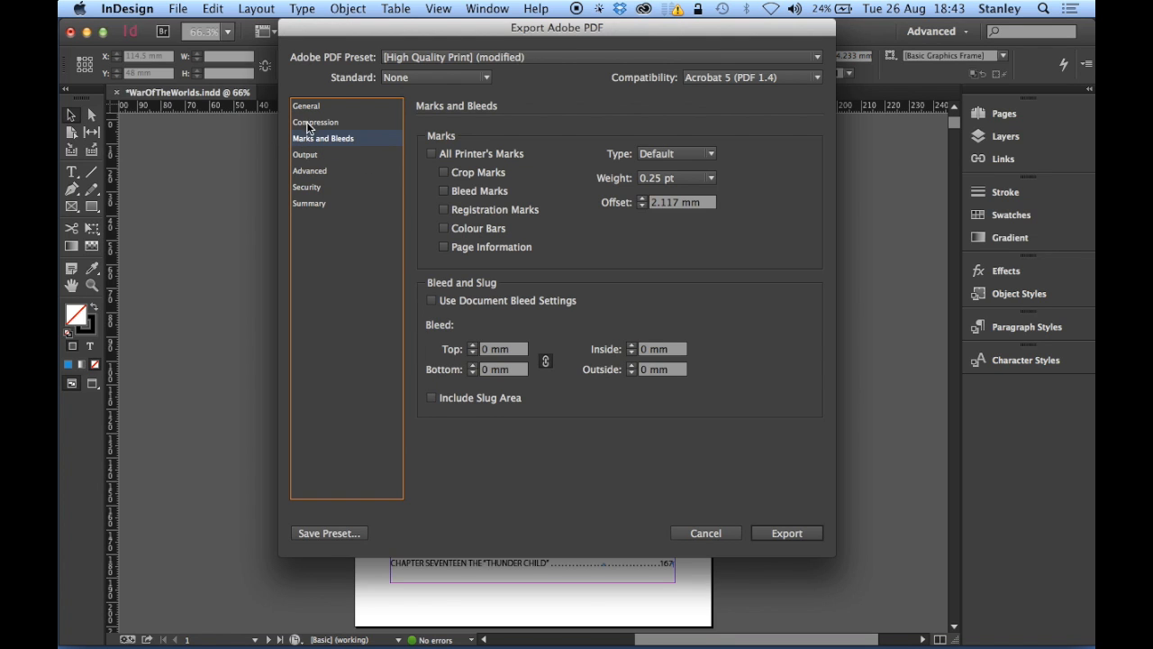
pyautogui.click(306, 105)
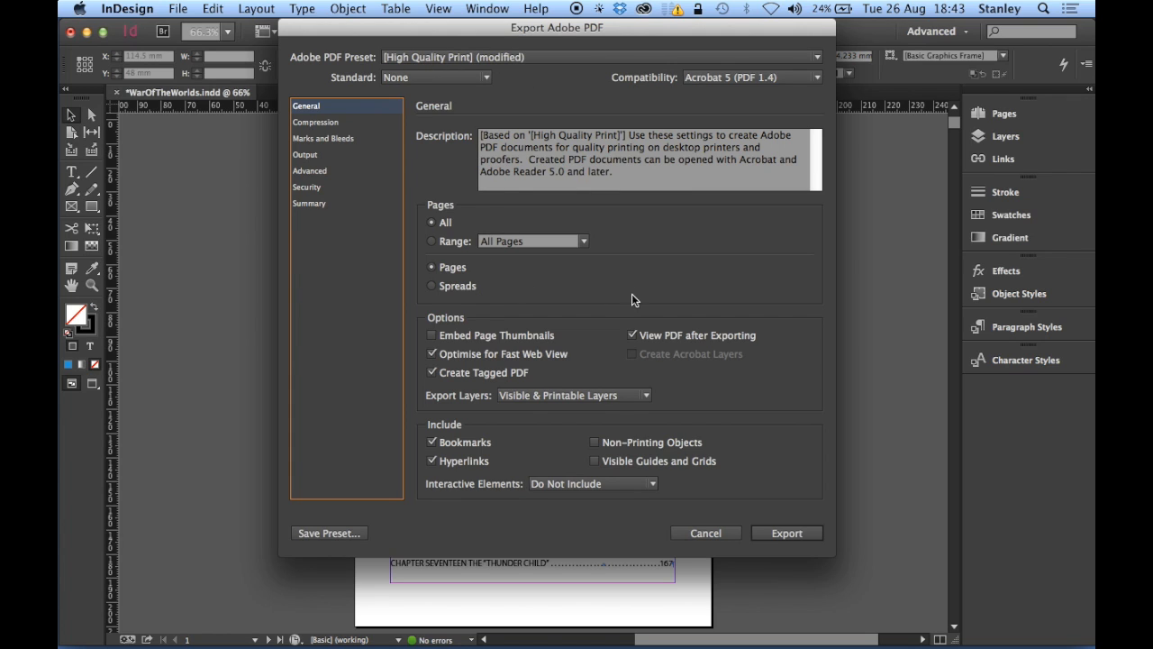
pyautogui.moveTo(480, 260)
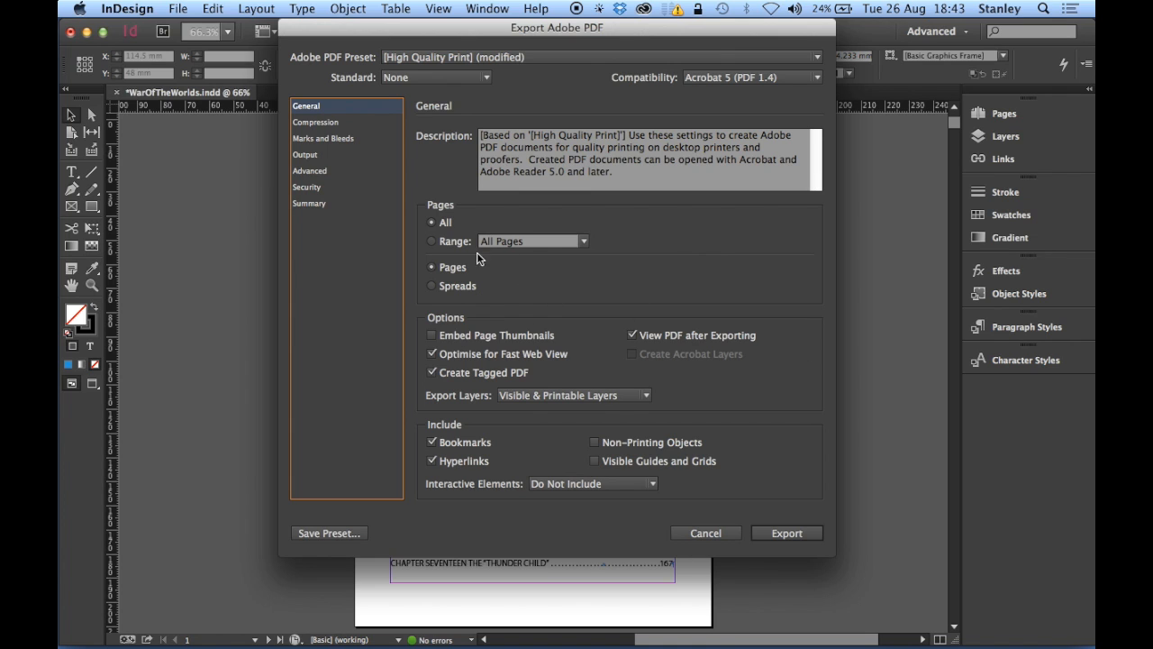
pyautogui.moveTo(782, 548)
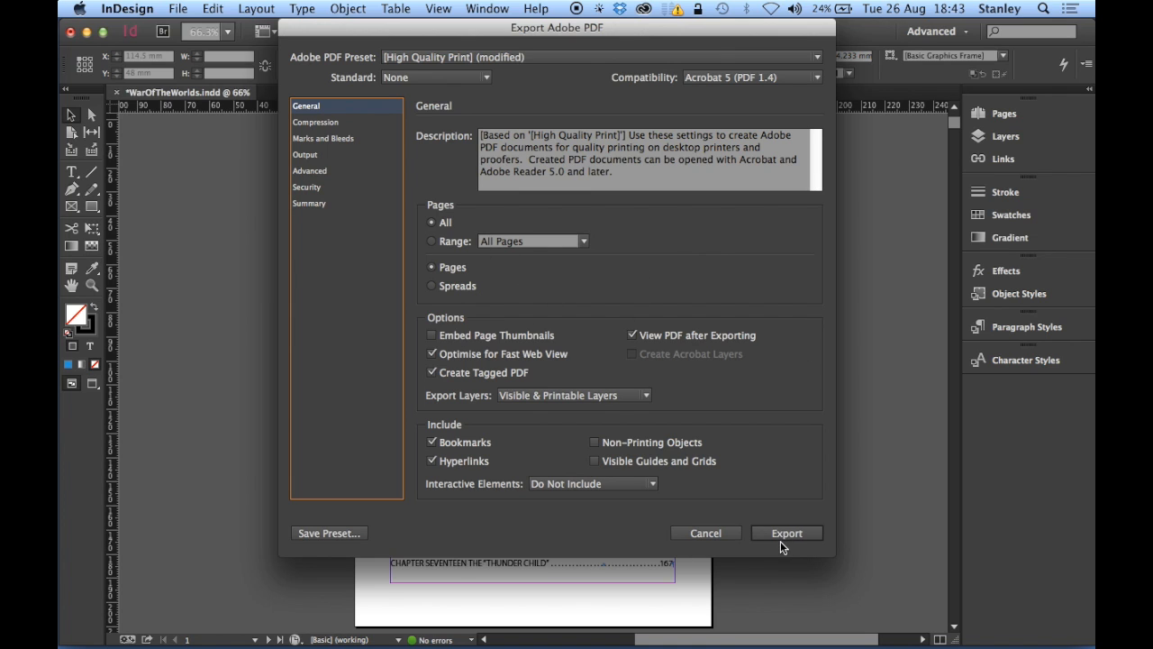
pyautogui.click(786, 533)
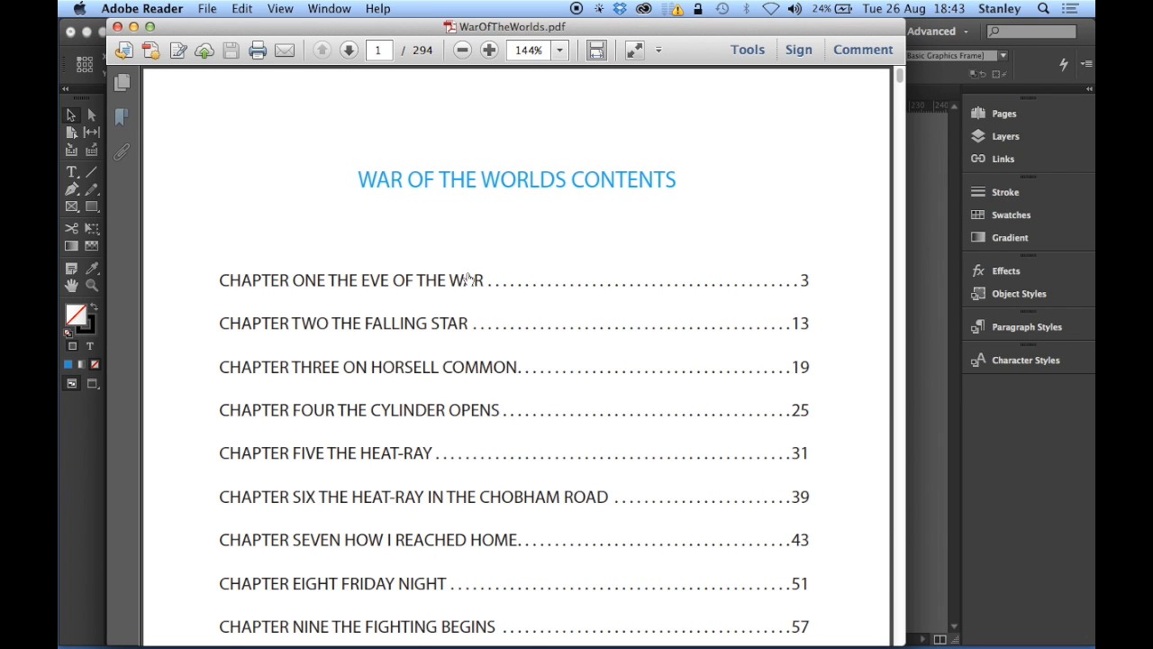
# - Zoom out in Adobe Reader to view the whole contents page with its chapter links
pyautogui.click(462, 51)
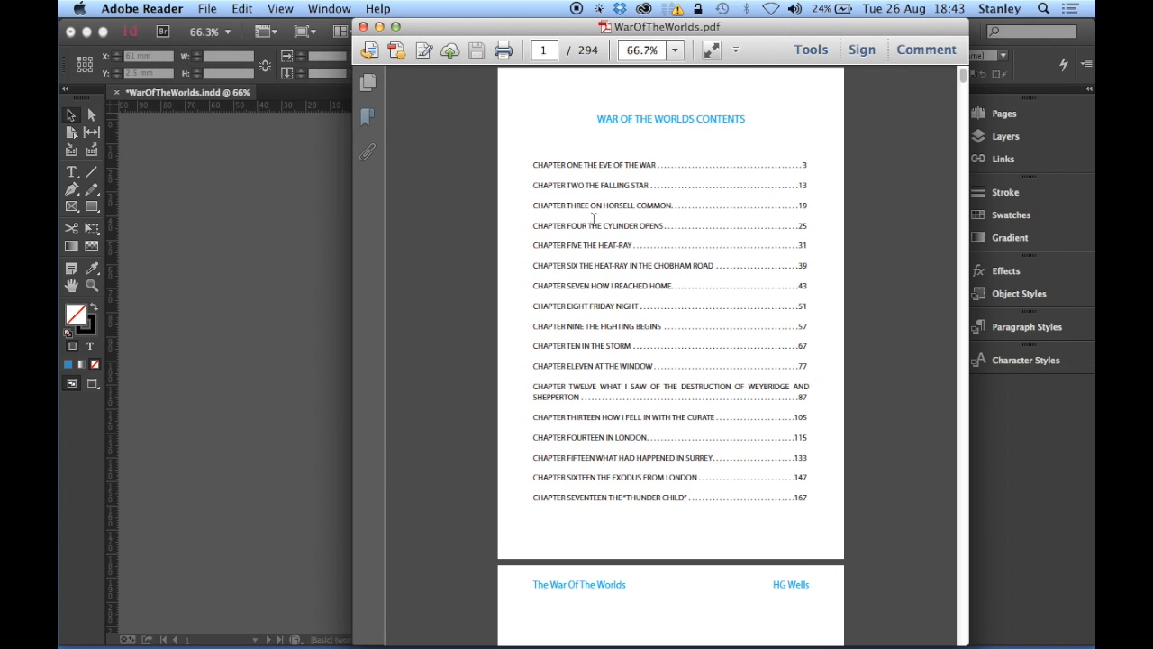
pyautogui.moveTo(620, 339)
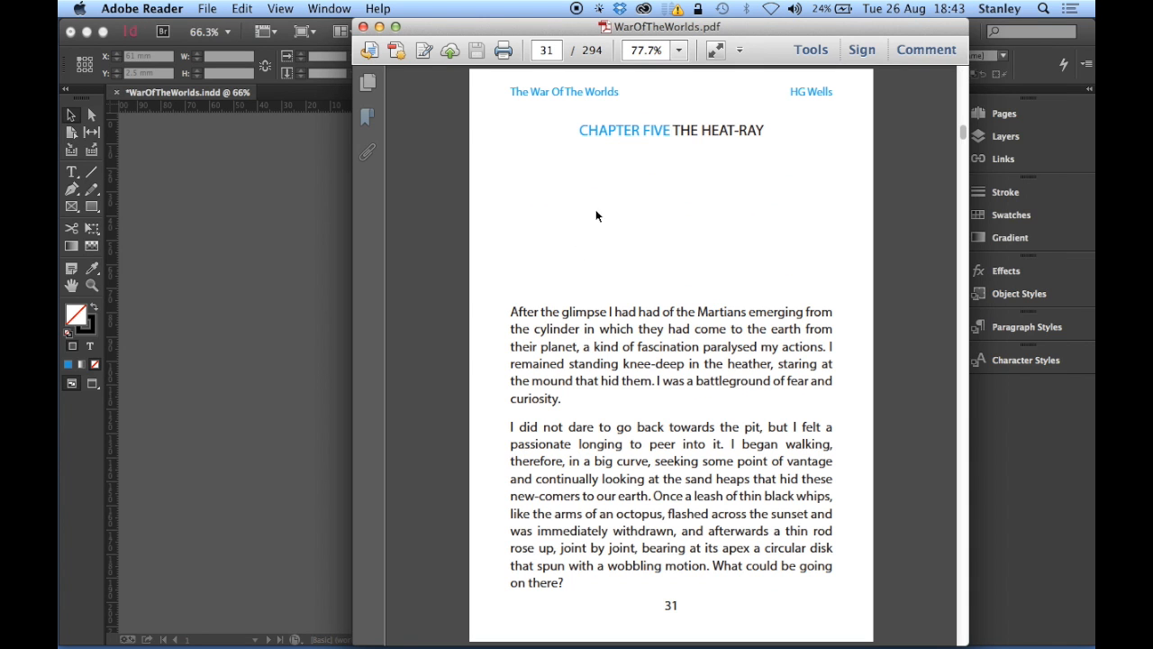
pyautogui.moveTo(779, 122)
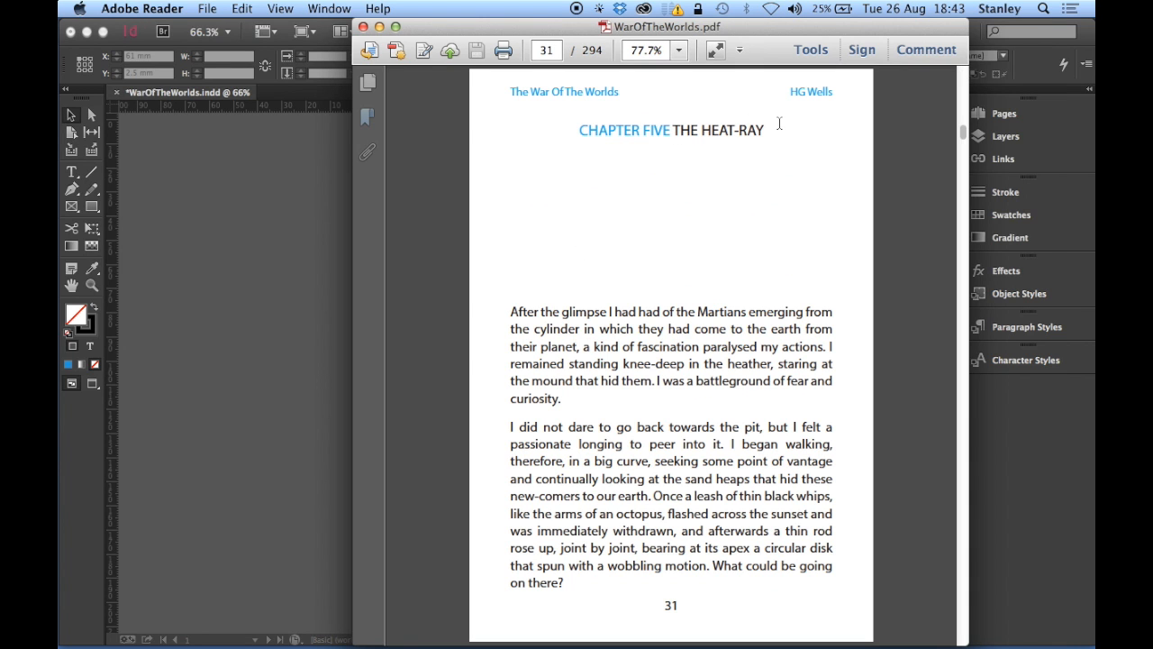
pyautogui.moveTo(535, 119)
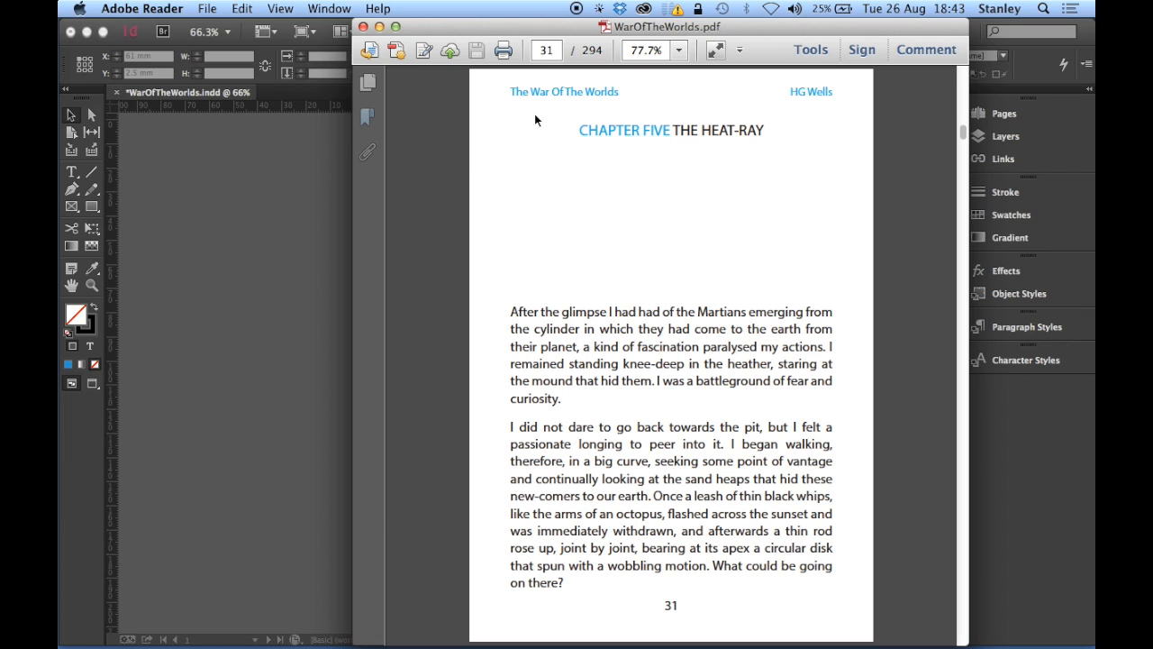
pyautogui.moveTo(923, 144)
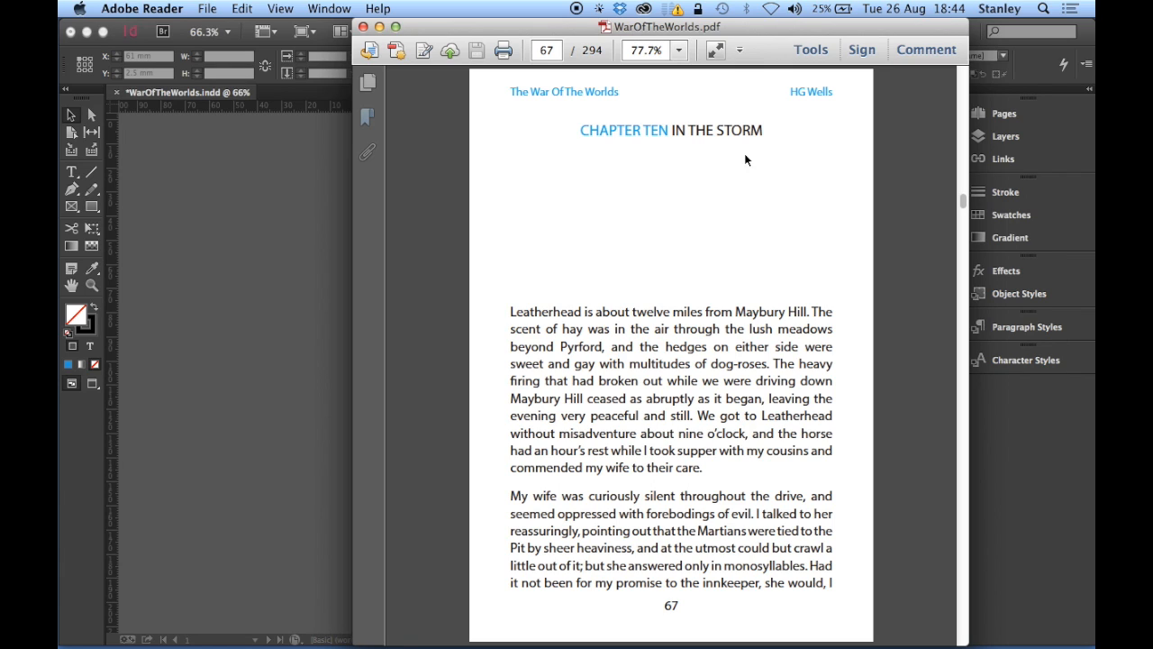
pyautogui.moveTo(690, 233)
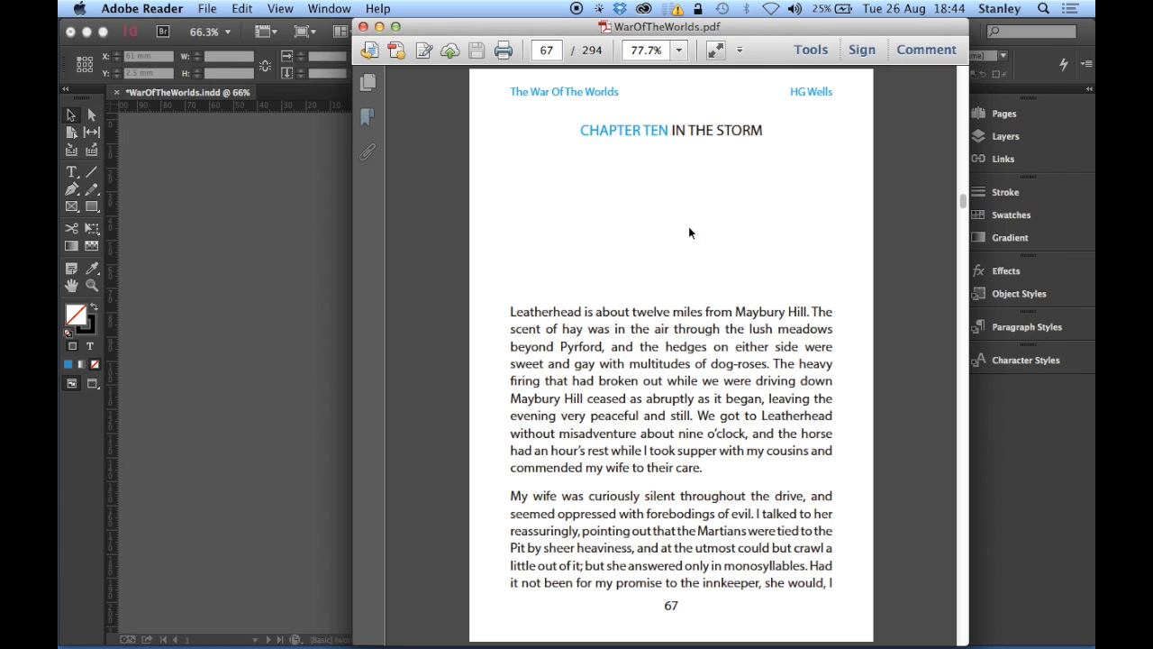
pyautogui.moveTo(670, 256)
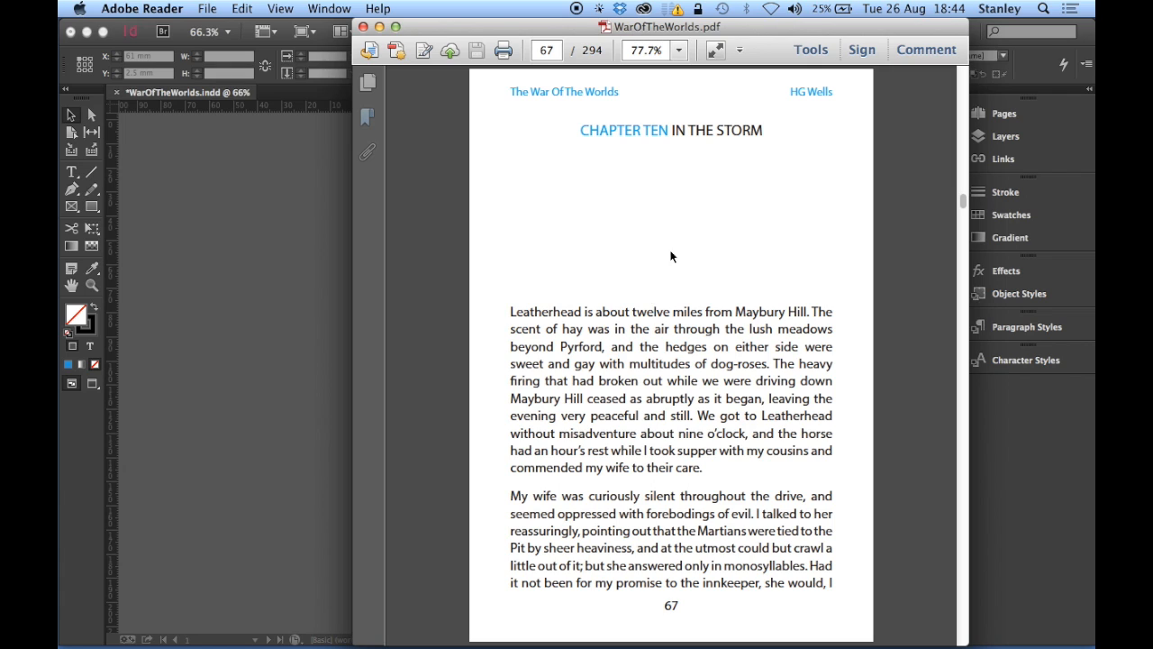